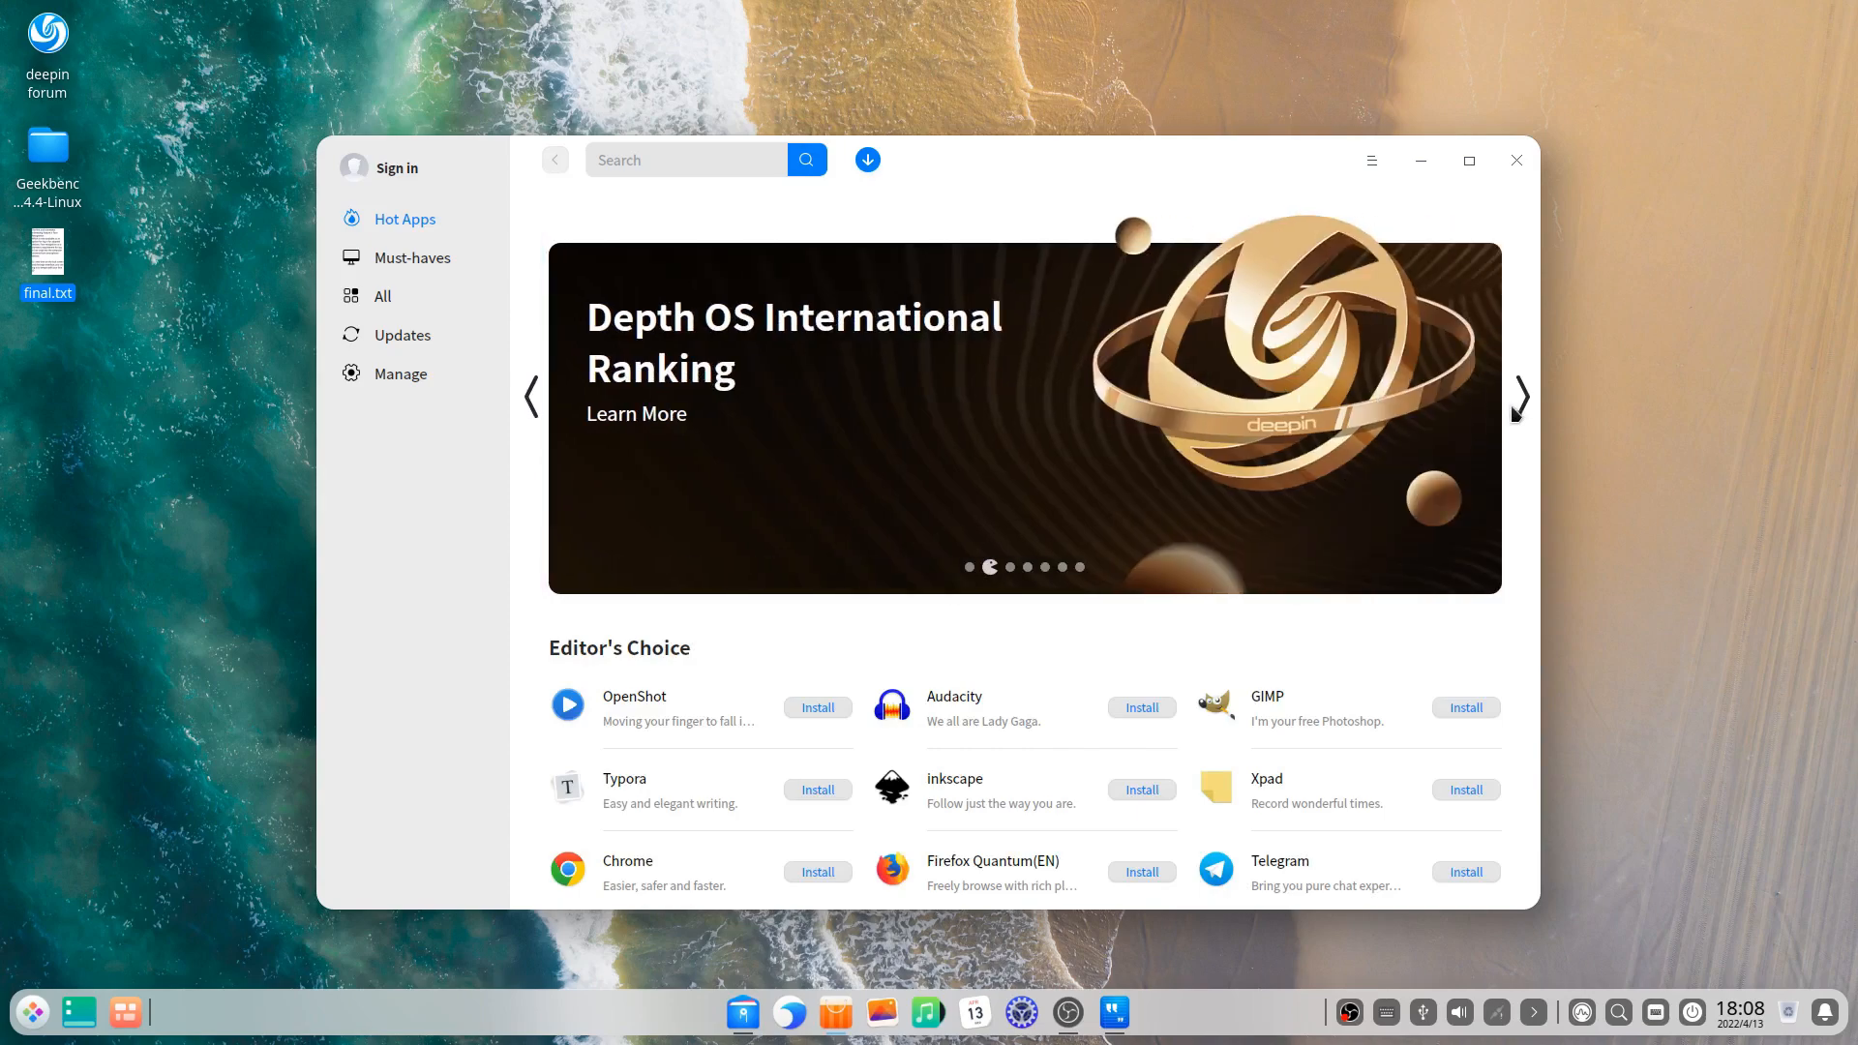
Step: Scroll down to Editor's Choice and open OpenShot's detail page
scroll(down, 3)
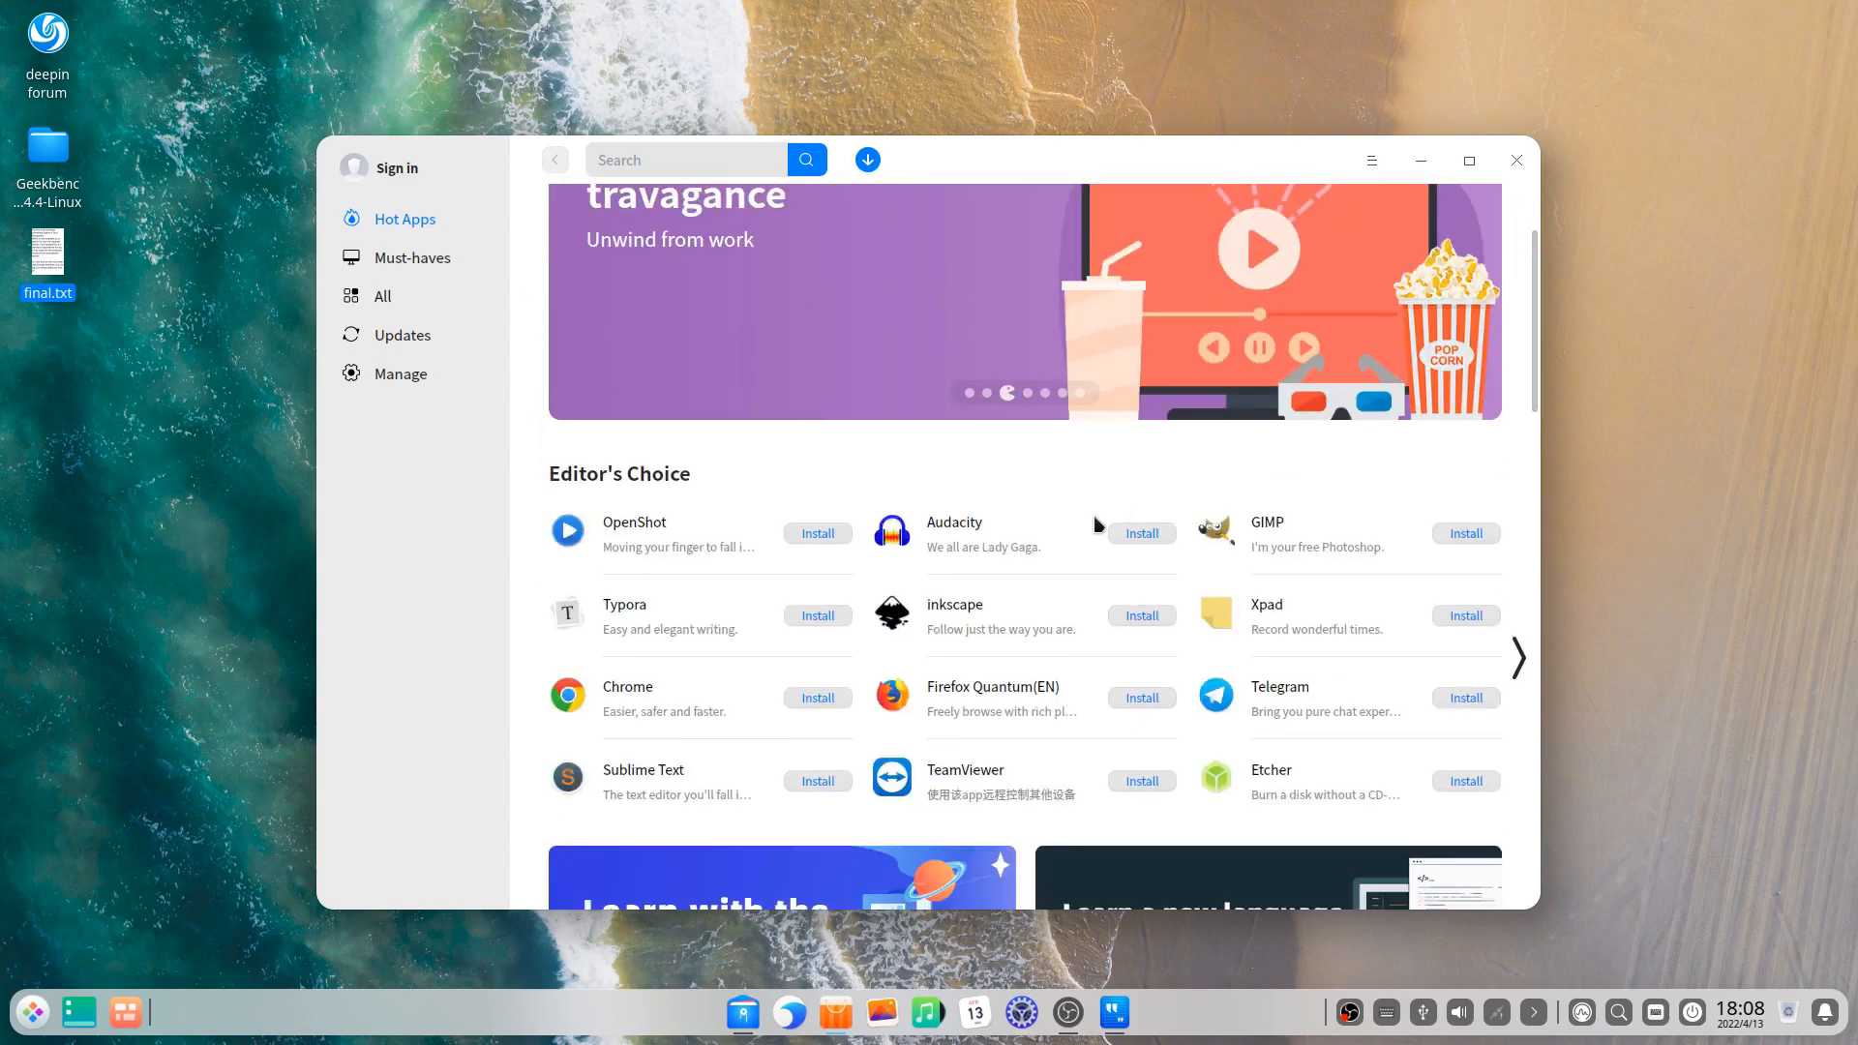
click(634, 523)
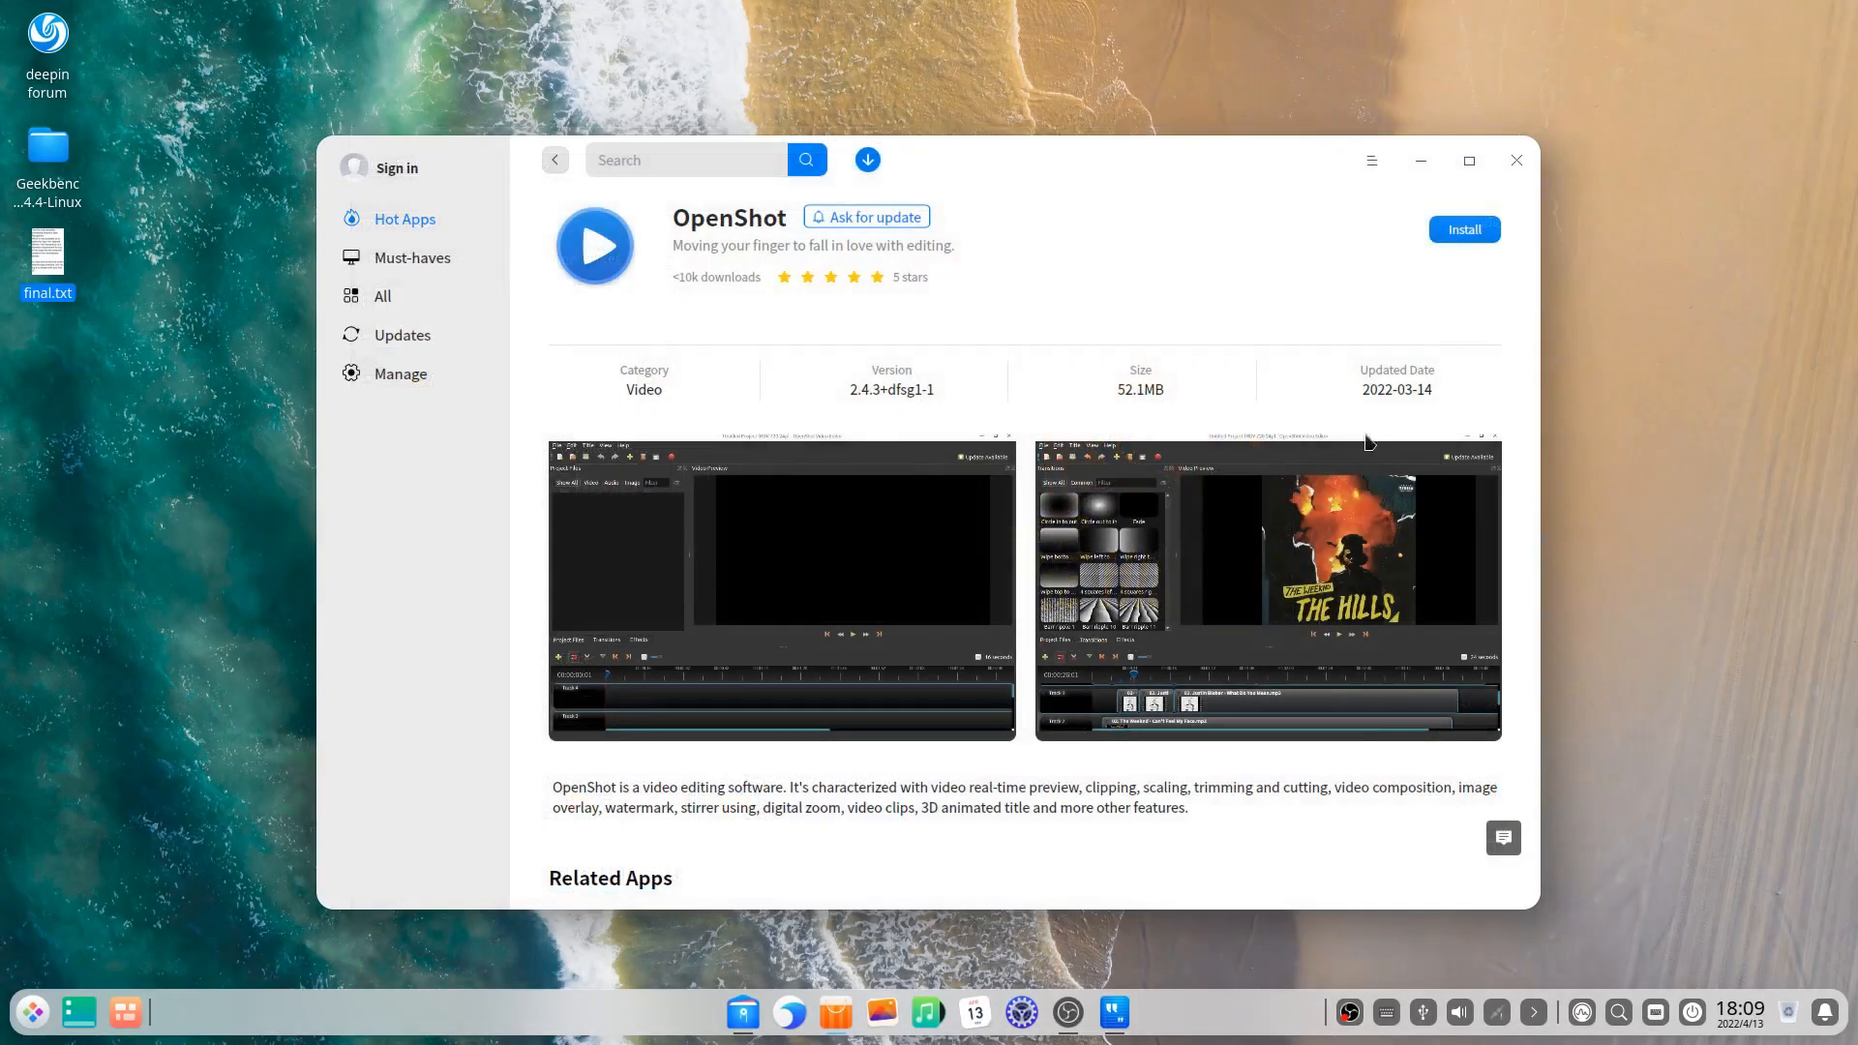
Step: Scroll to OpenShot's All Comments and retry loading them twice; loading still fails
scroll(down, 3)
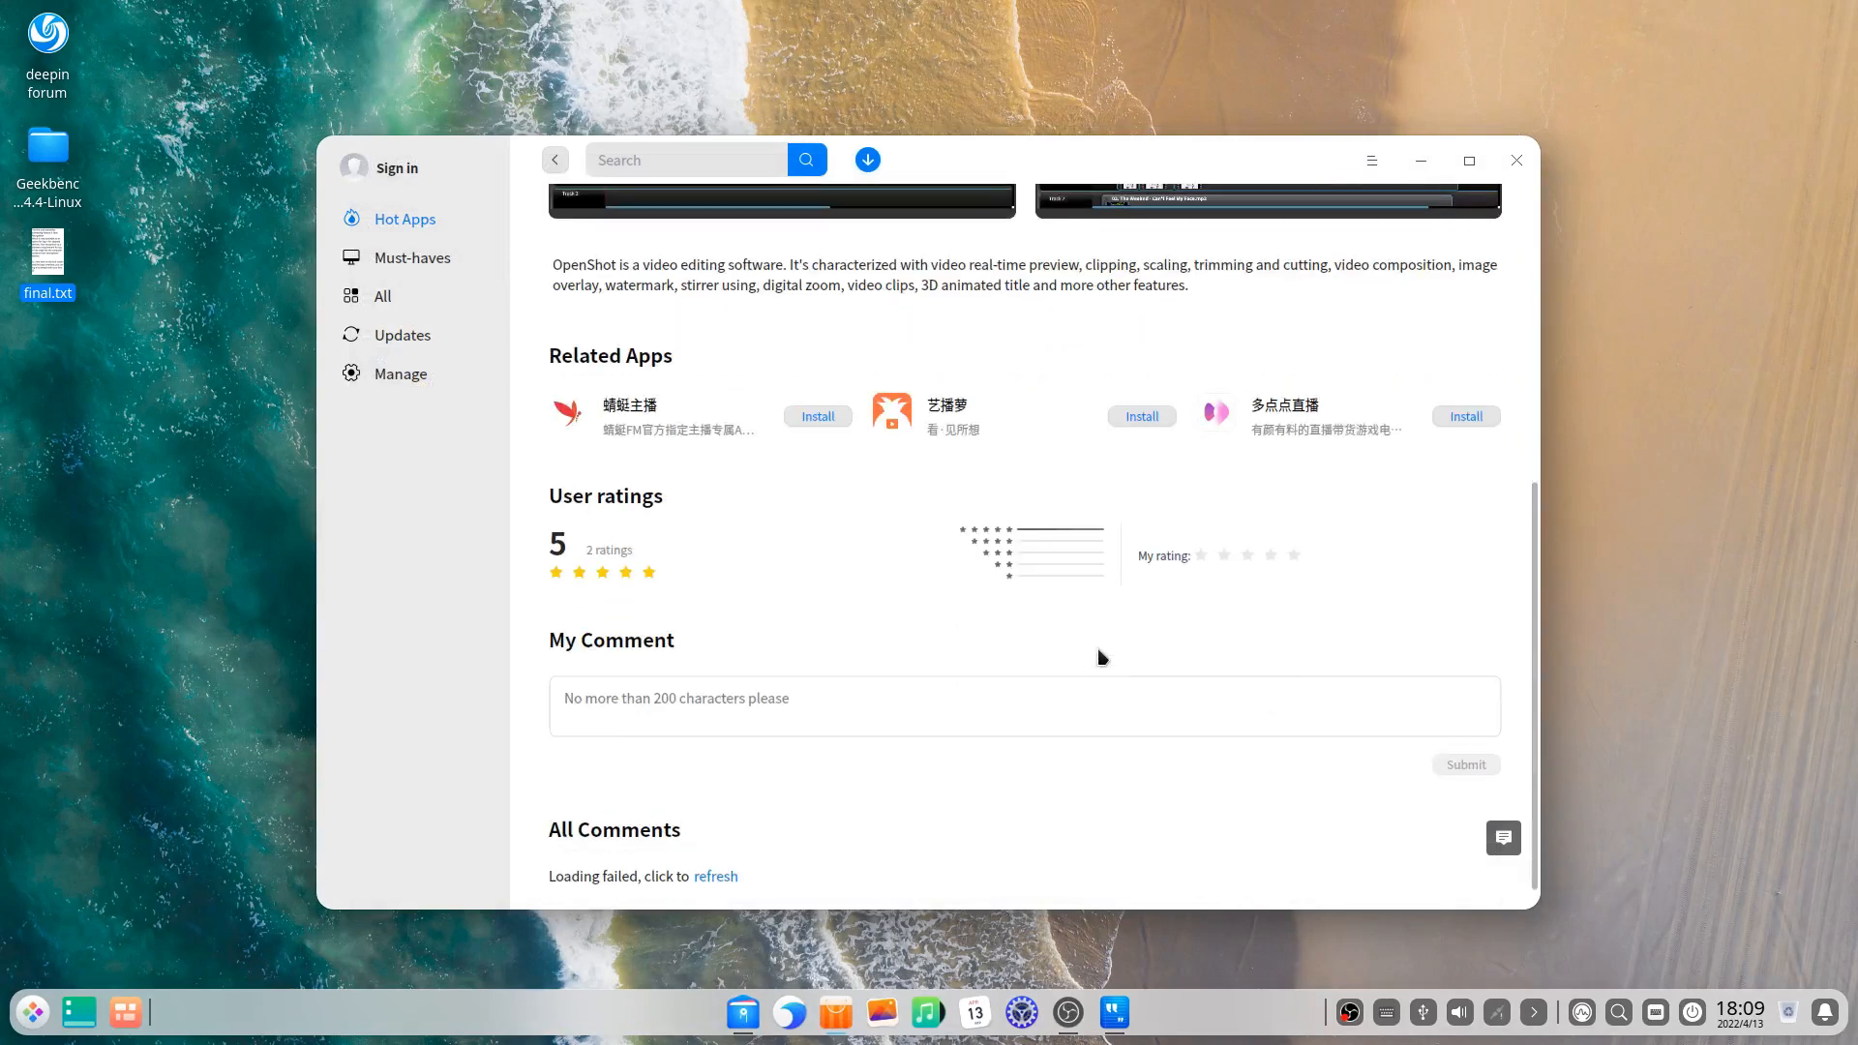
scroll(down, 3)
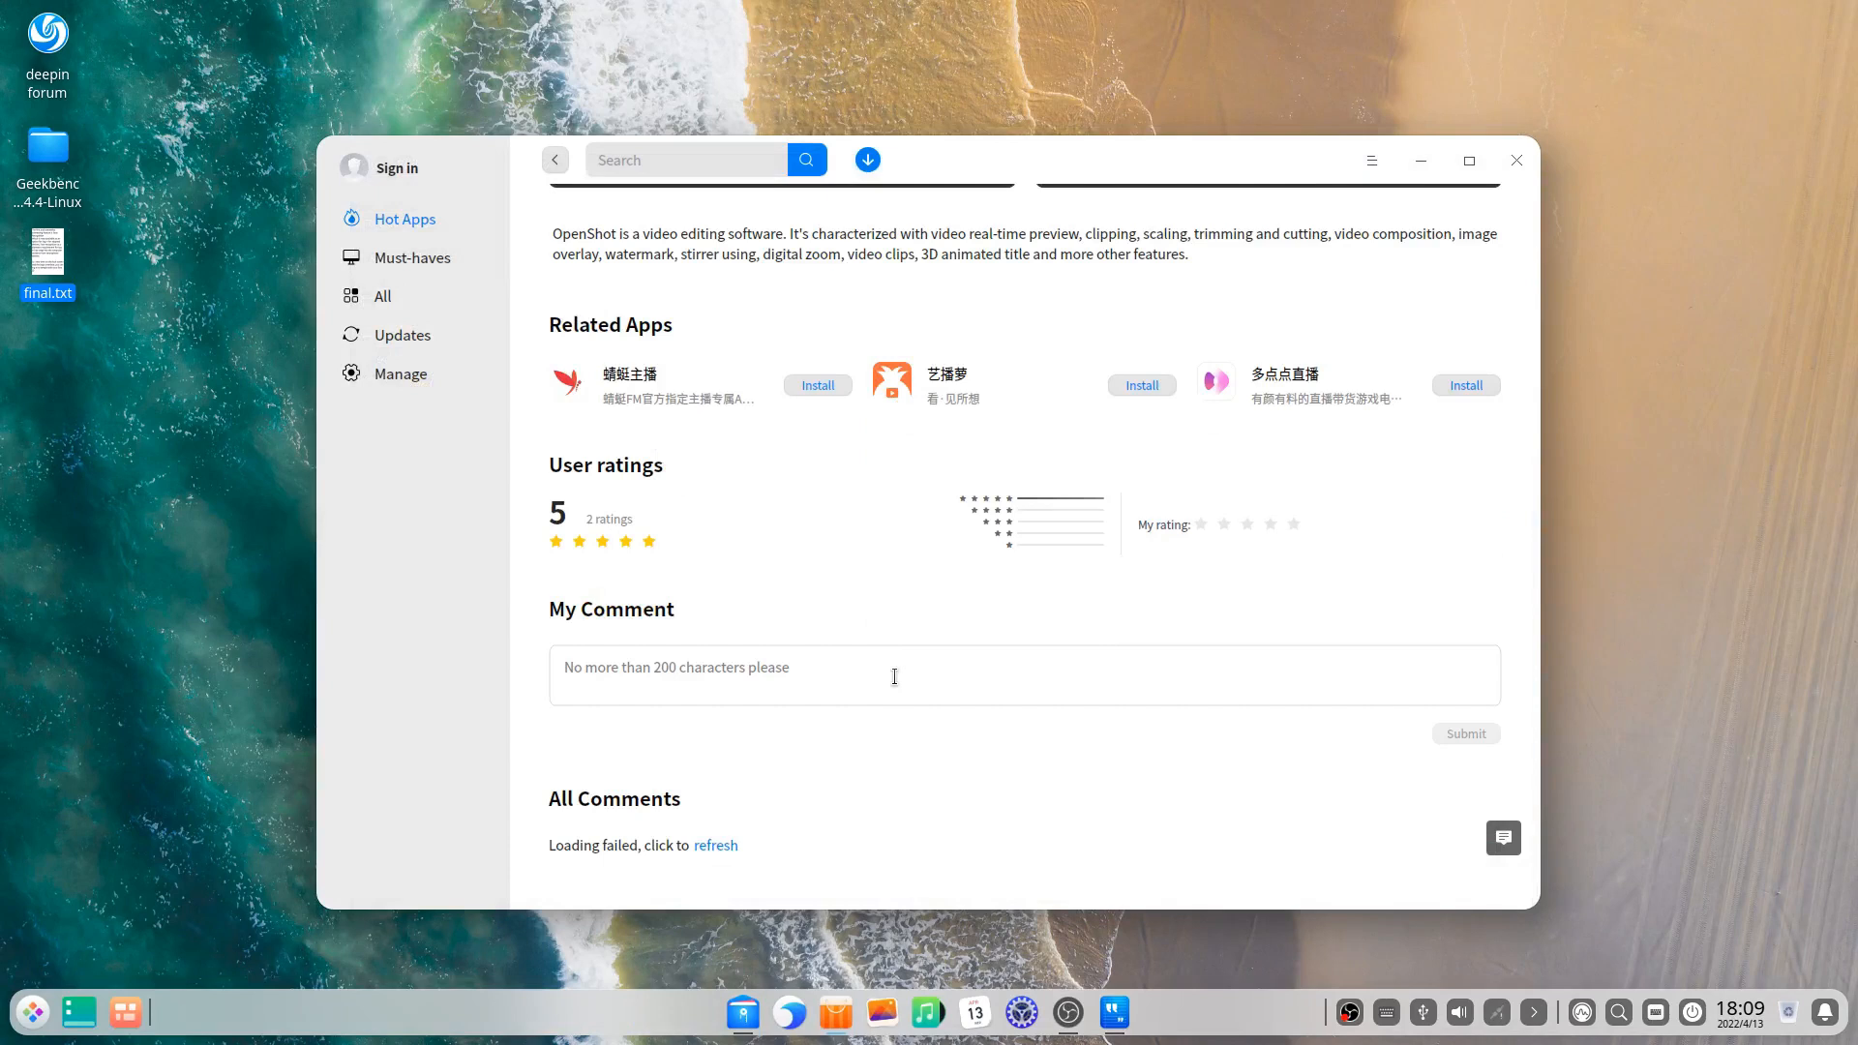
click(715, 845)
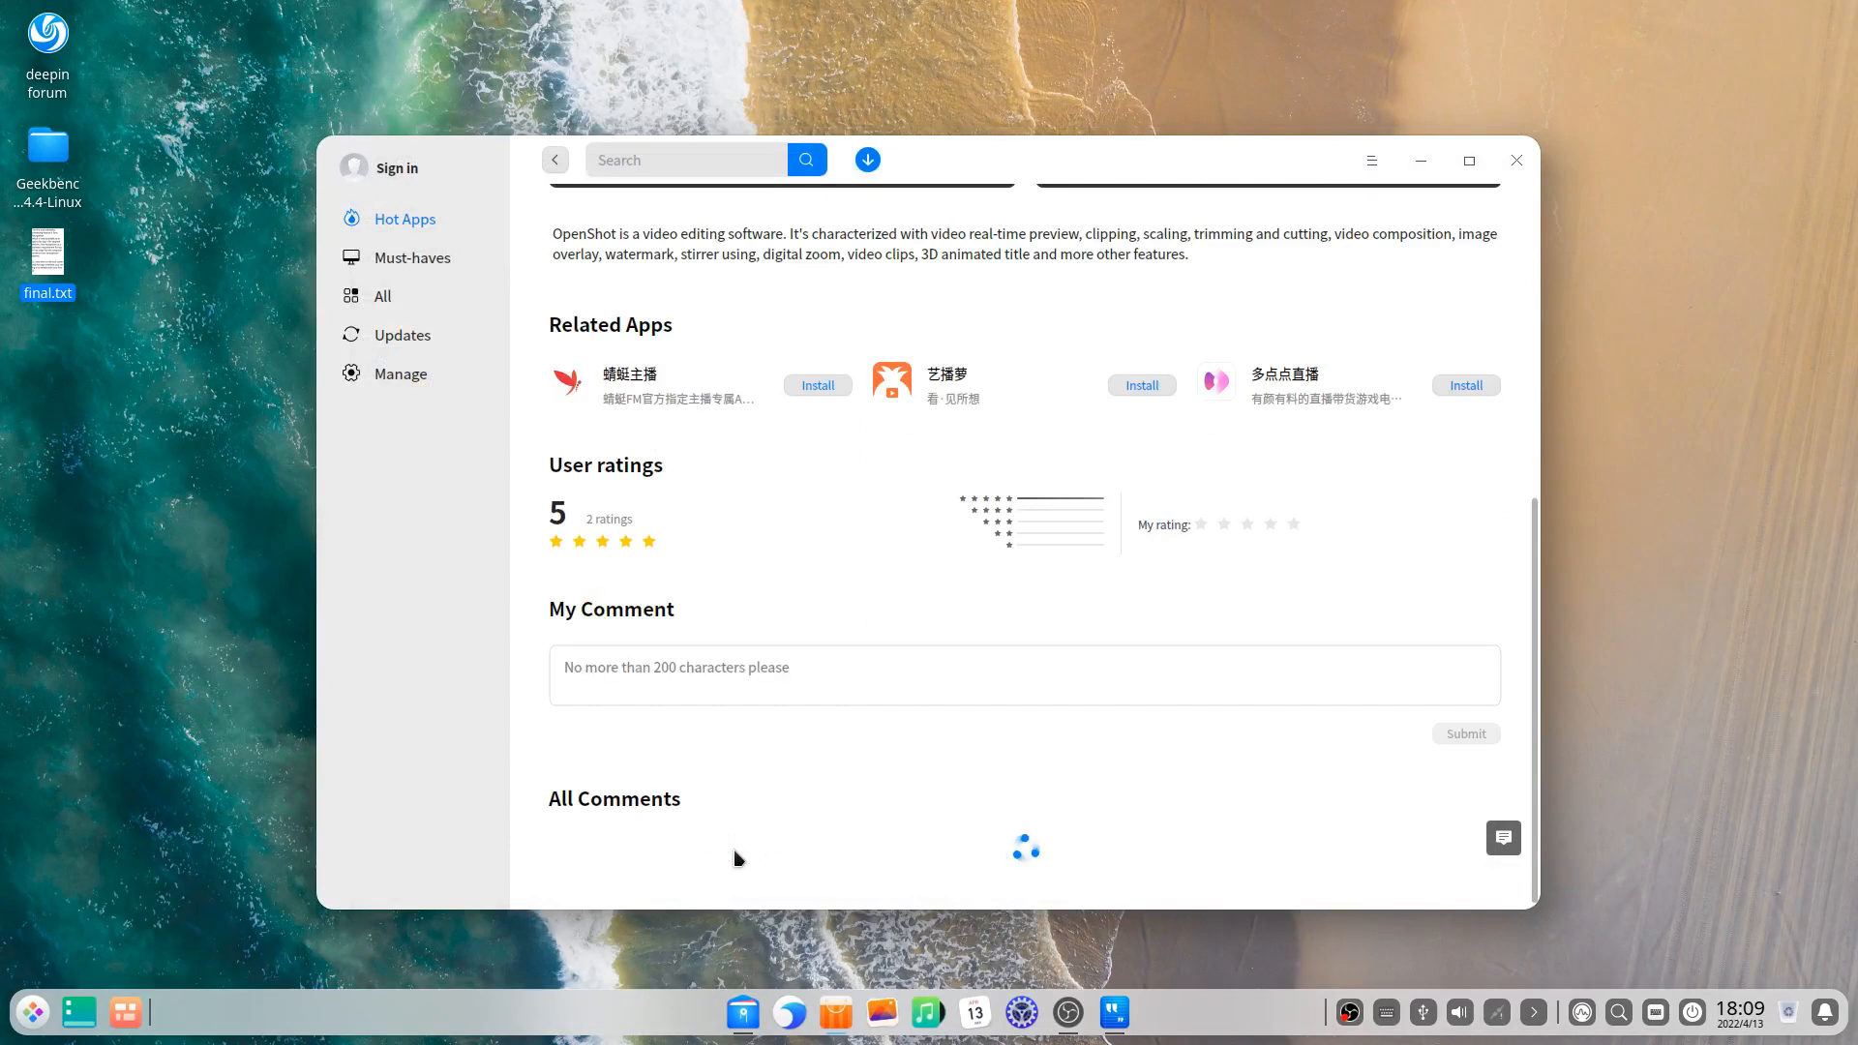
mouse_move(820, 773)
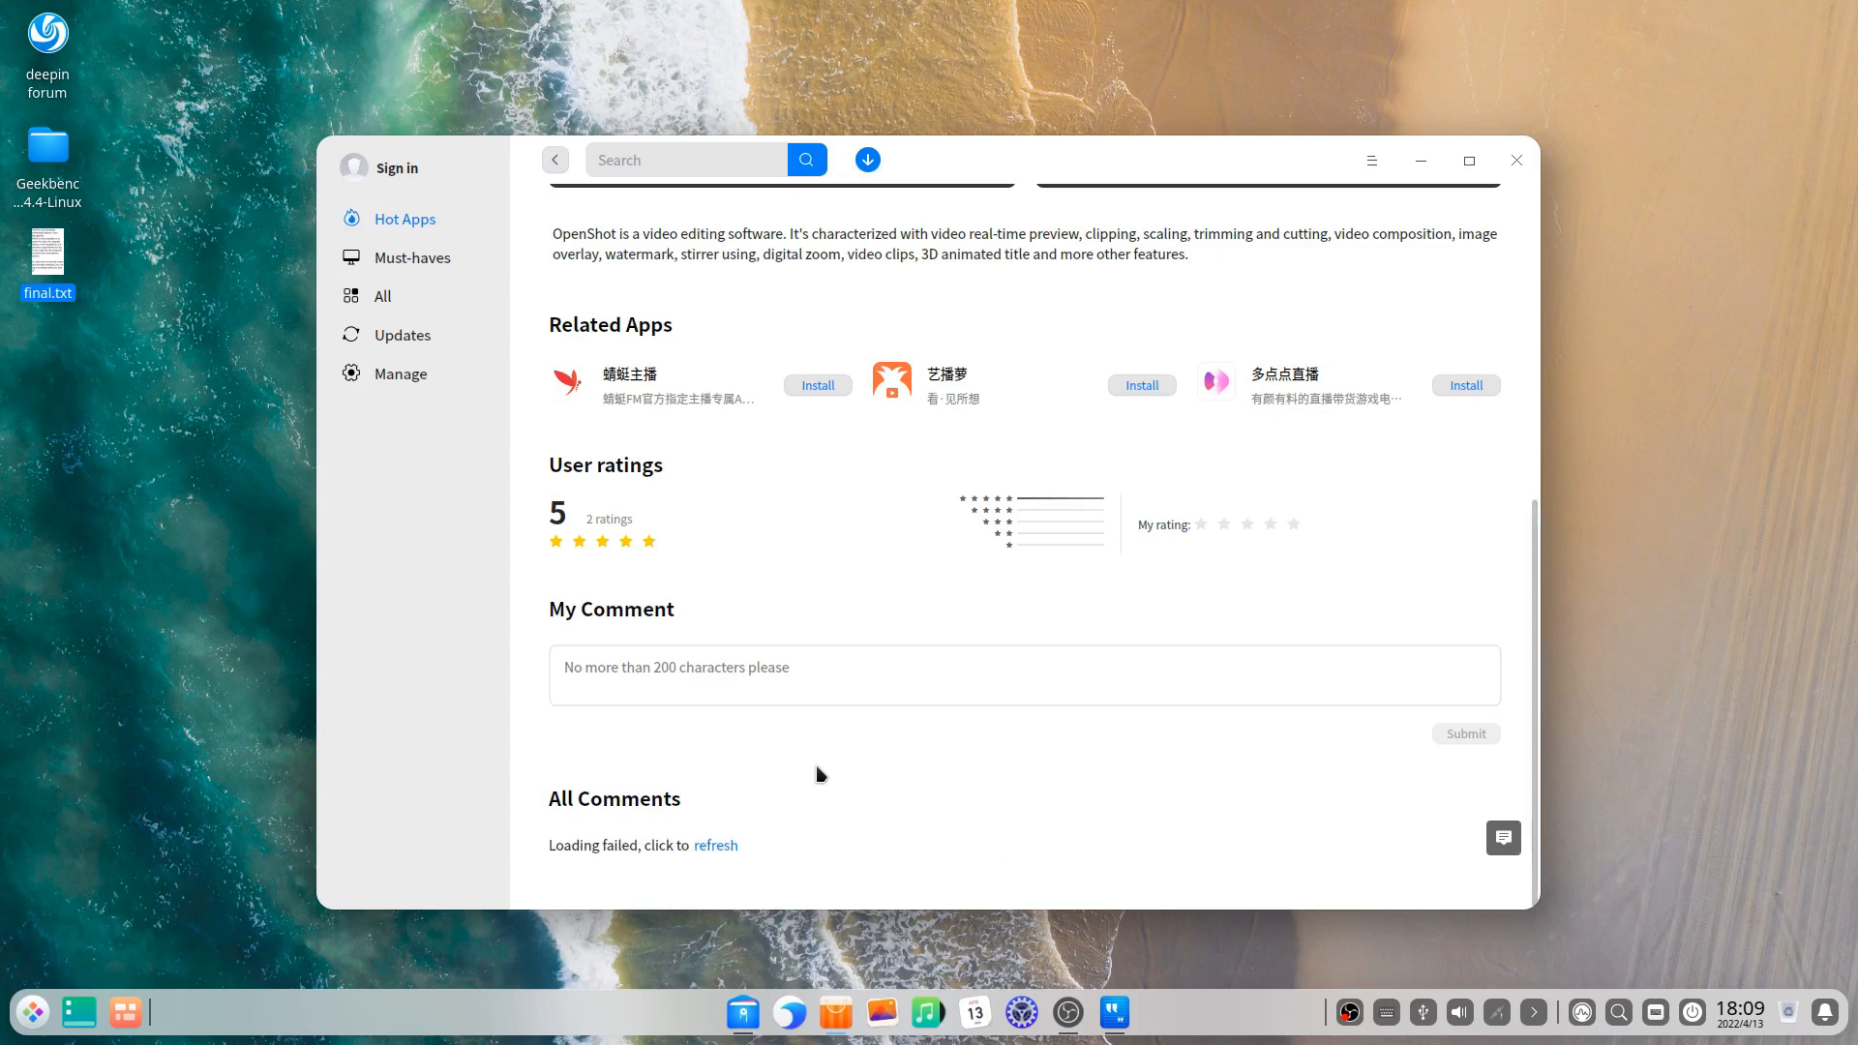
mouse_move(780, 742)
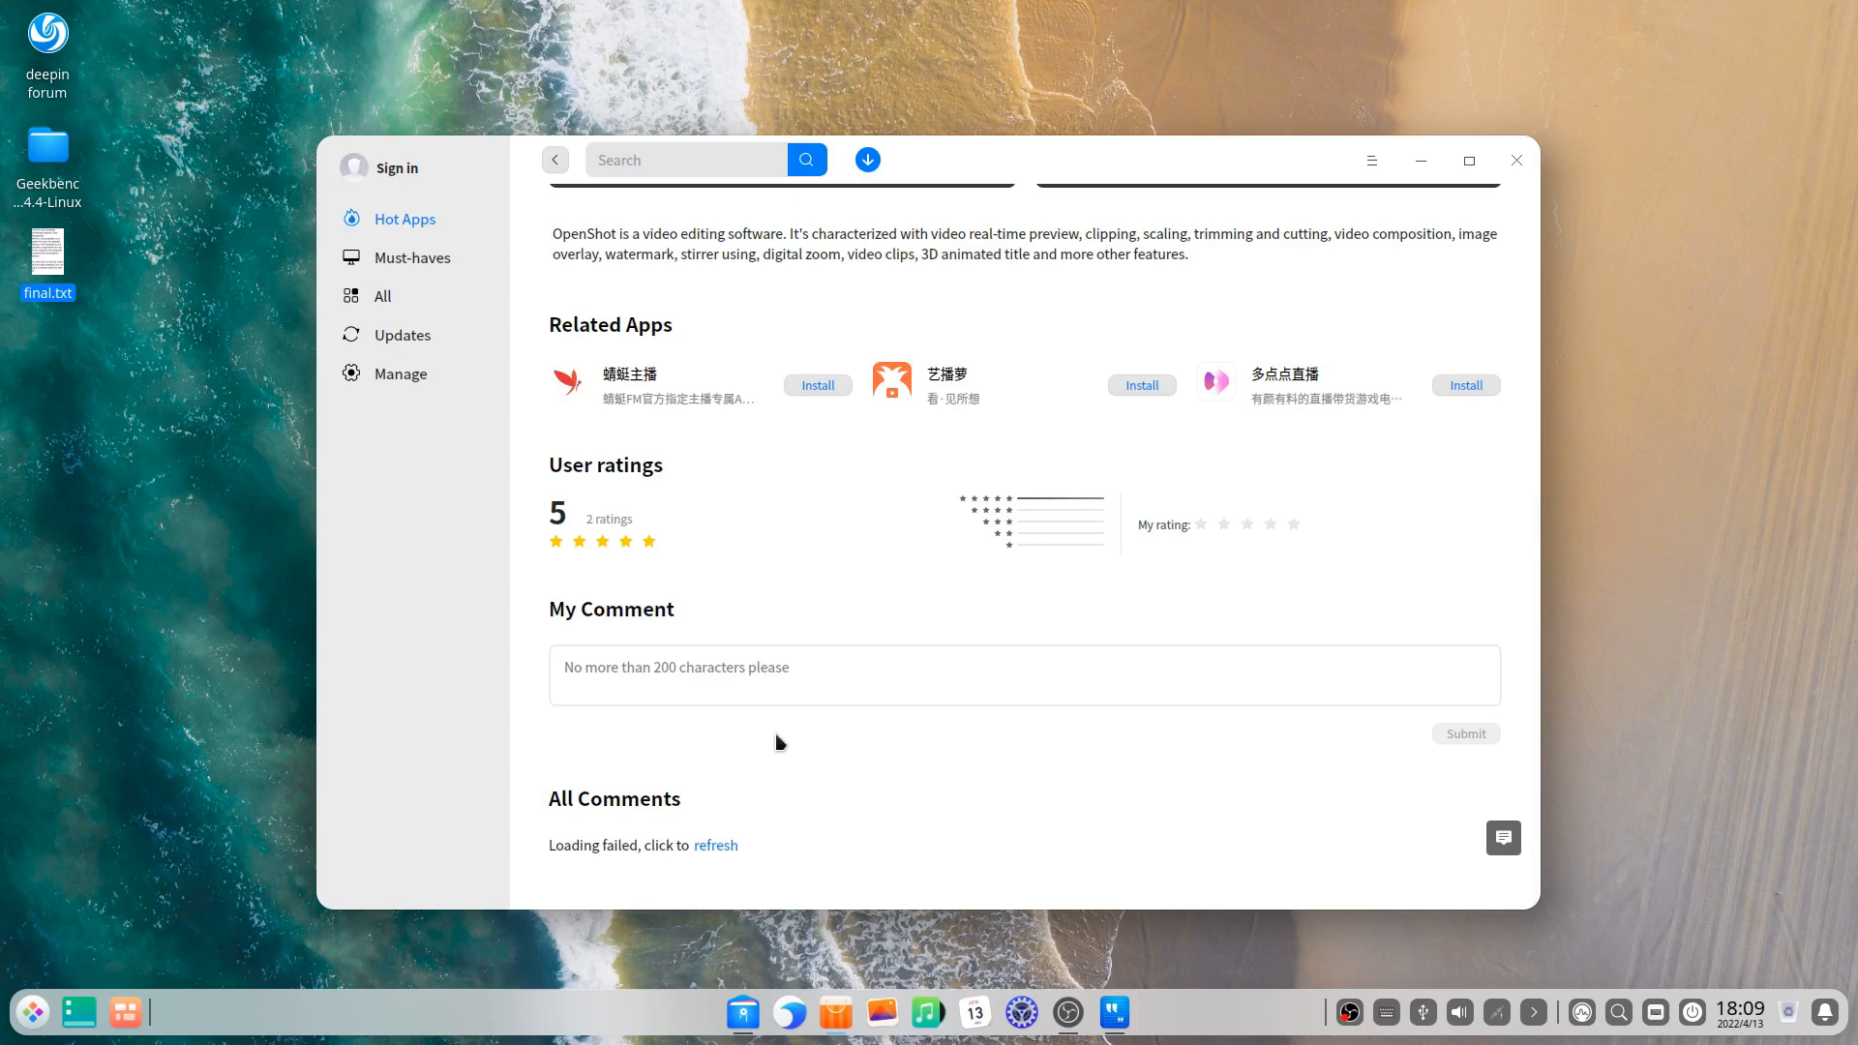
mouse_move(686, 817)
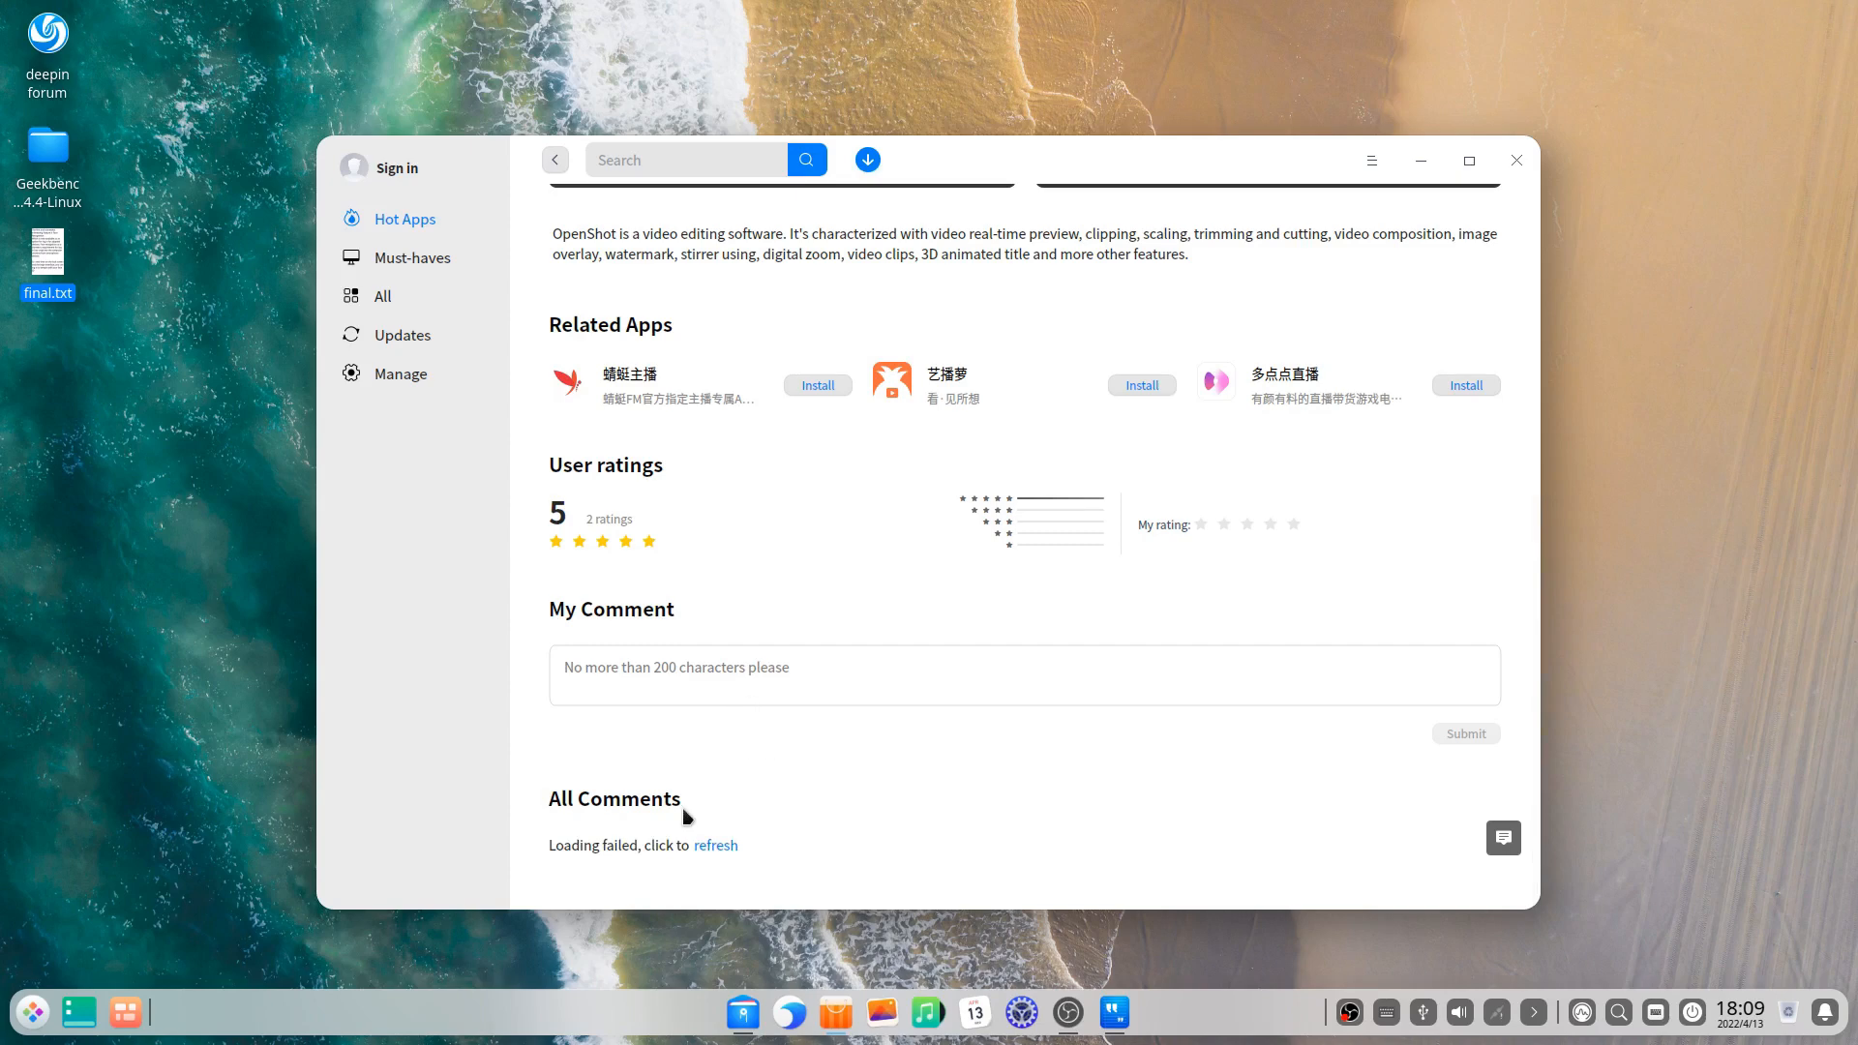
click(715, 844)
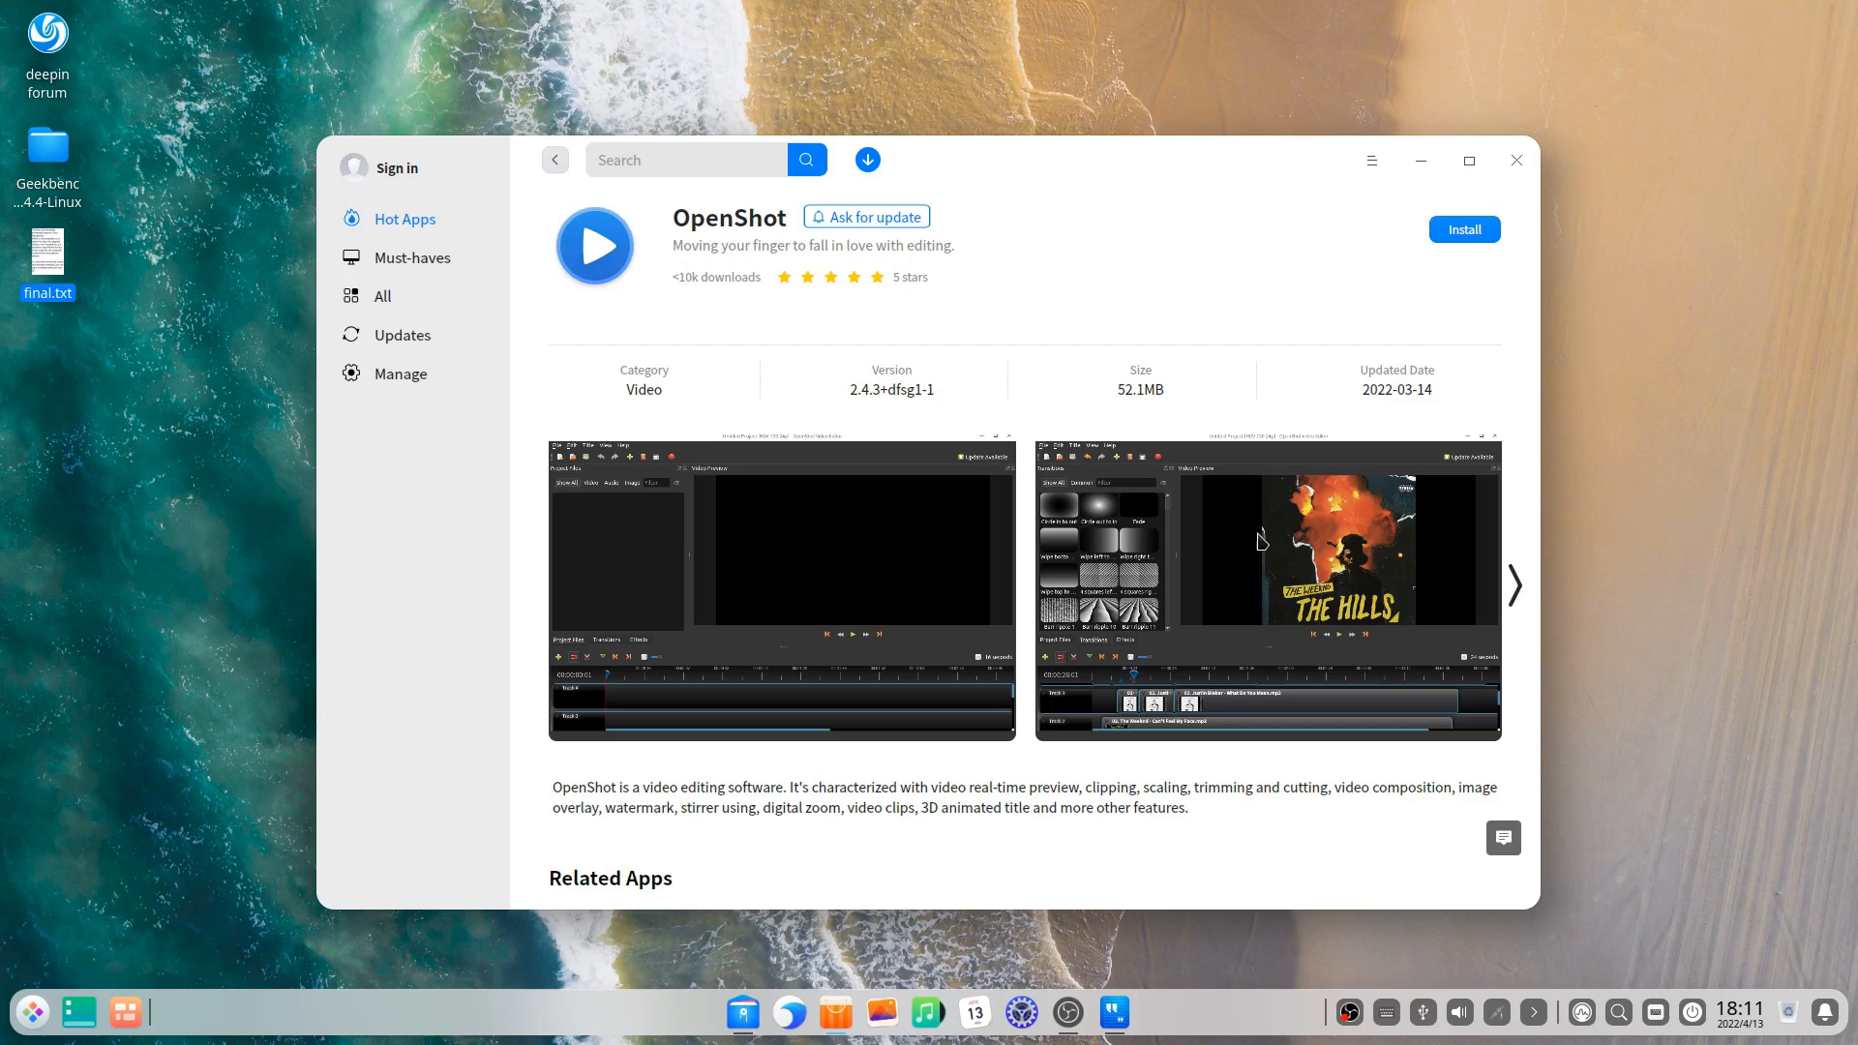
Step: Scroll further through OpenShot's page and close the App Store window
scroll(down, 3)
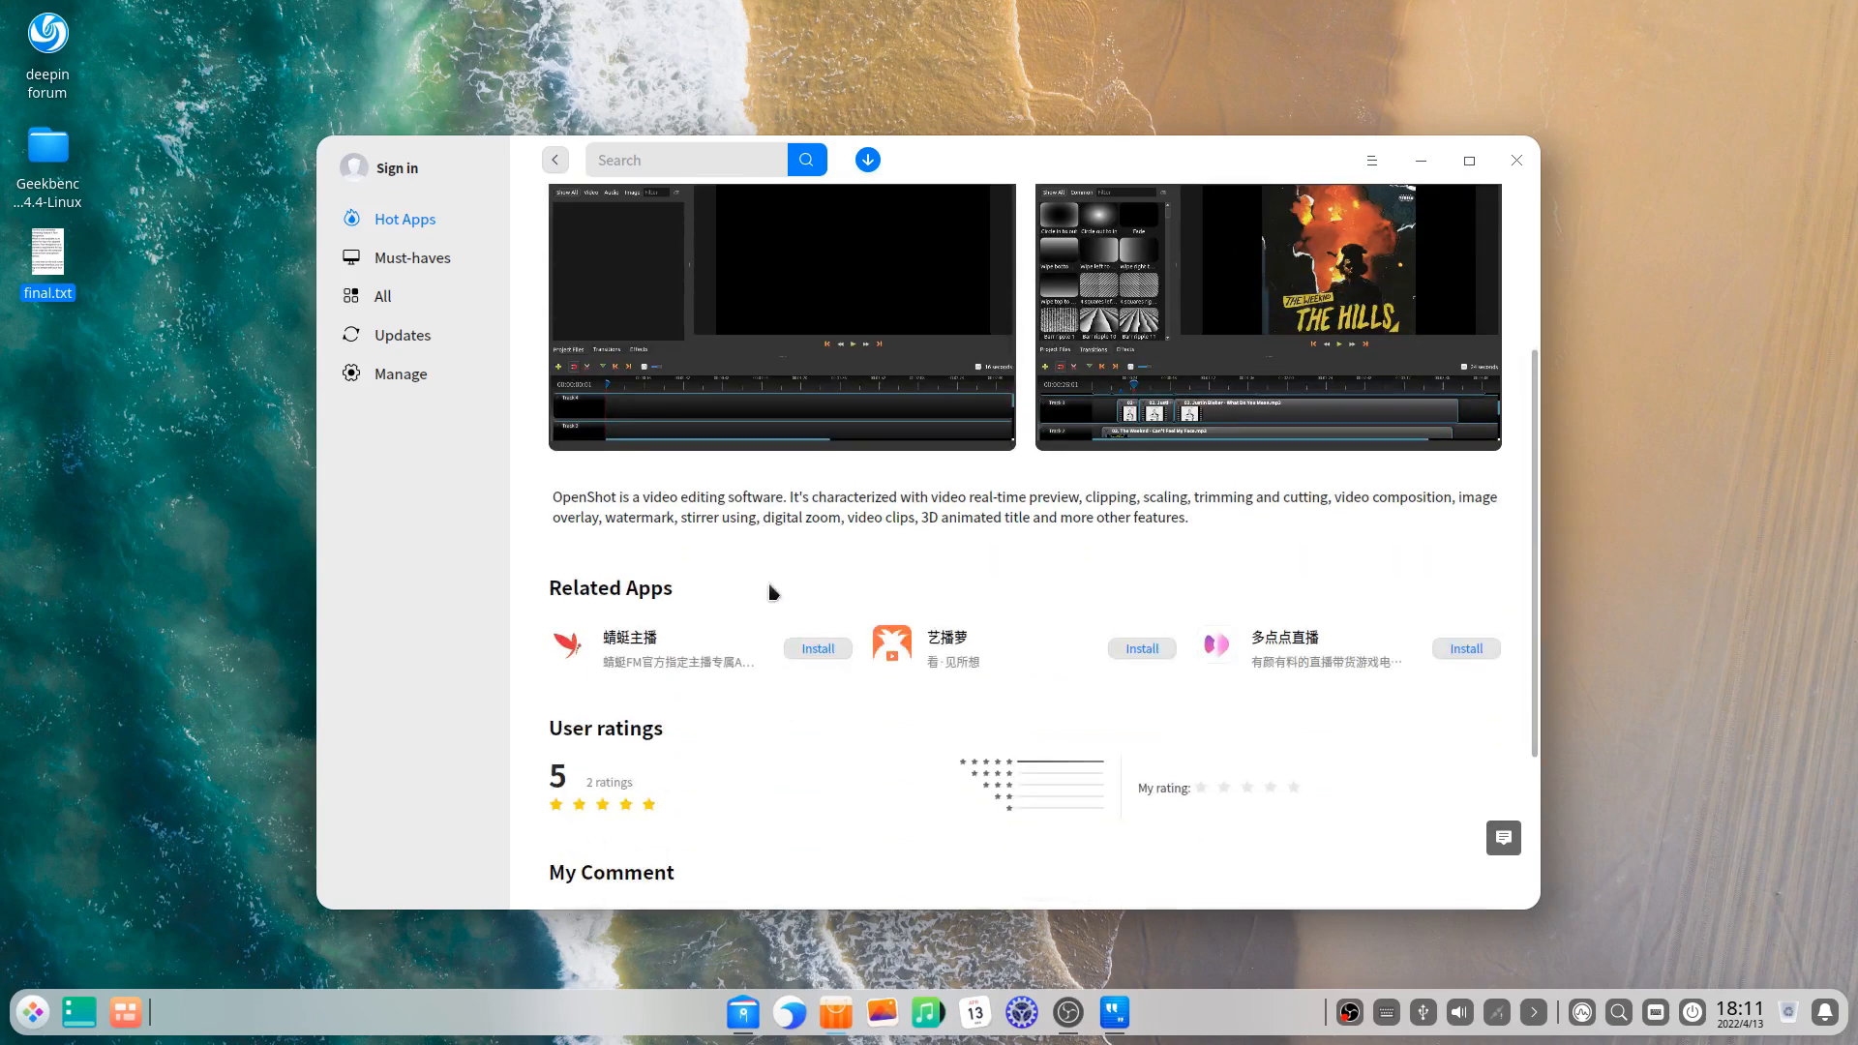
scroll(down, 3)
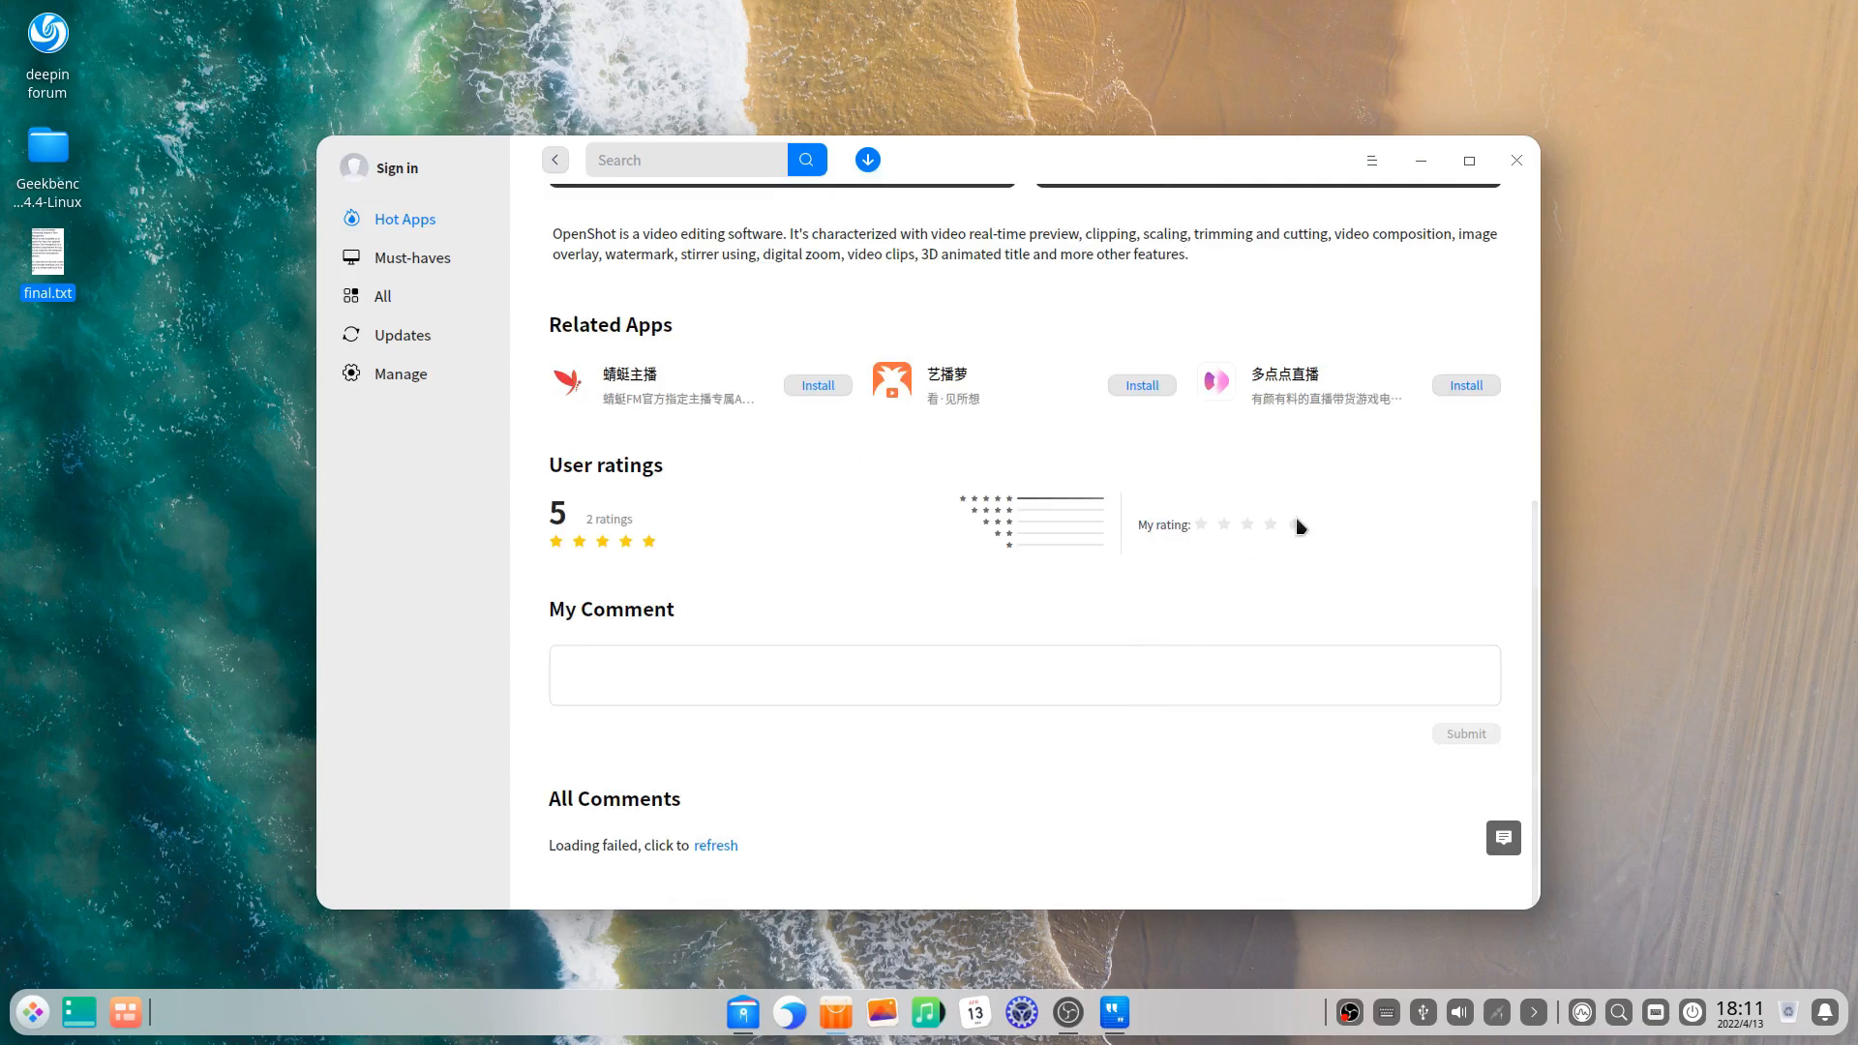
click(1294, 524)
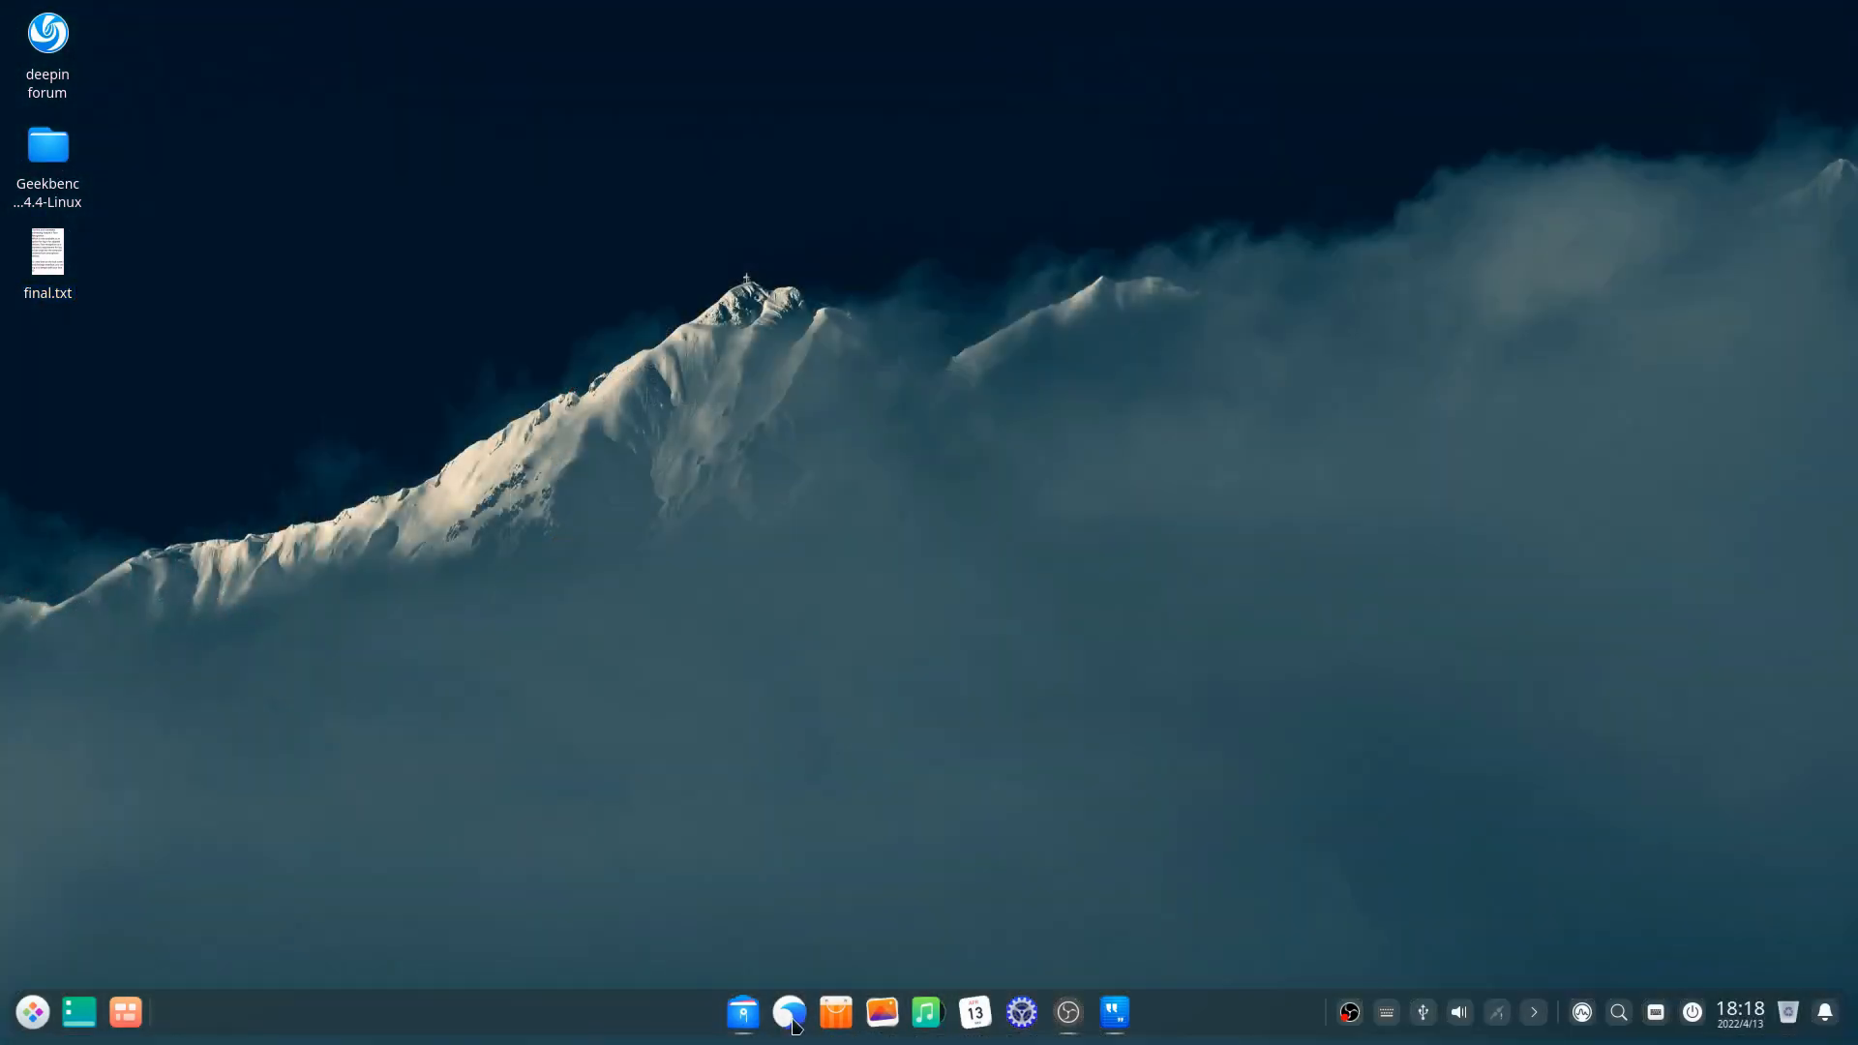
Step: Open File Manager, switch Home to icon view, and show its properties (387.2 MB, 1155 items)
click(743, 1012)
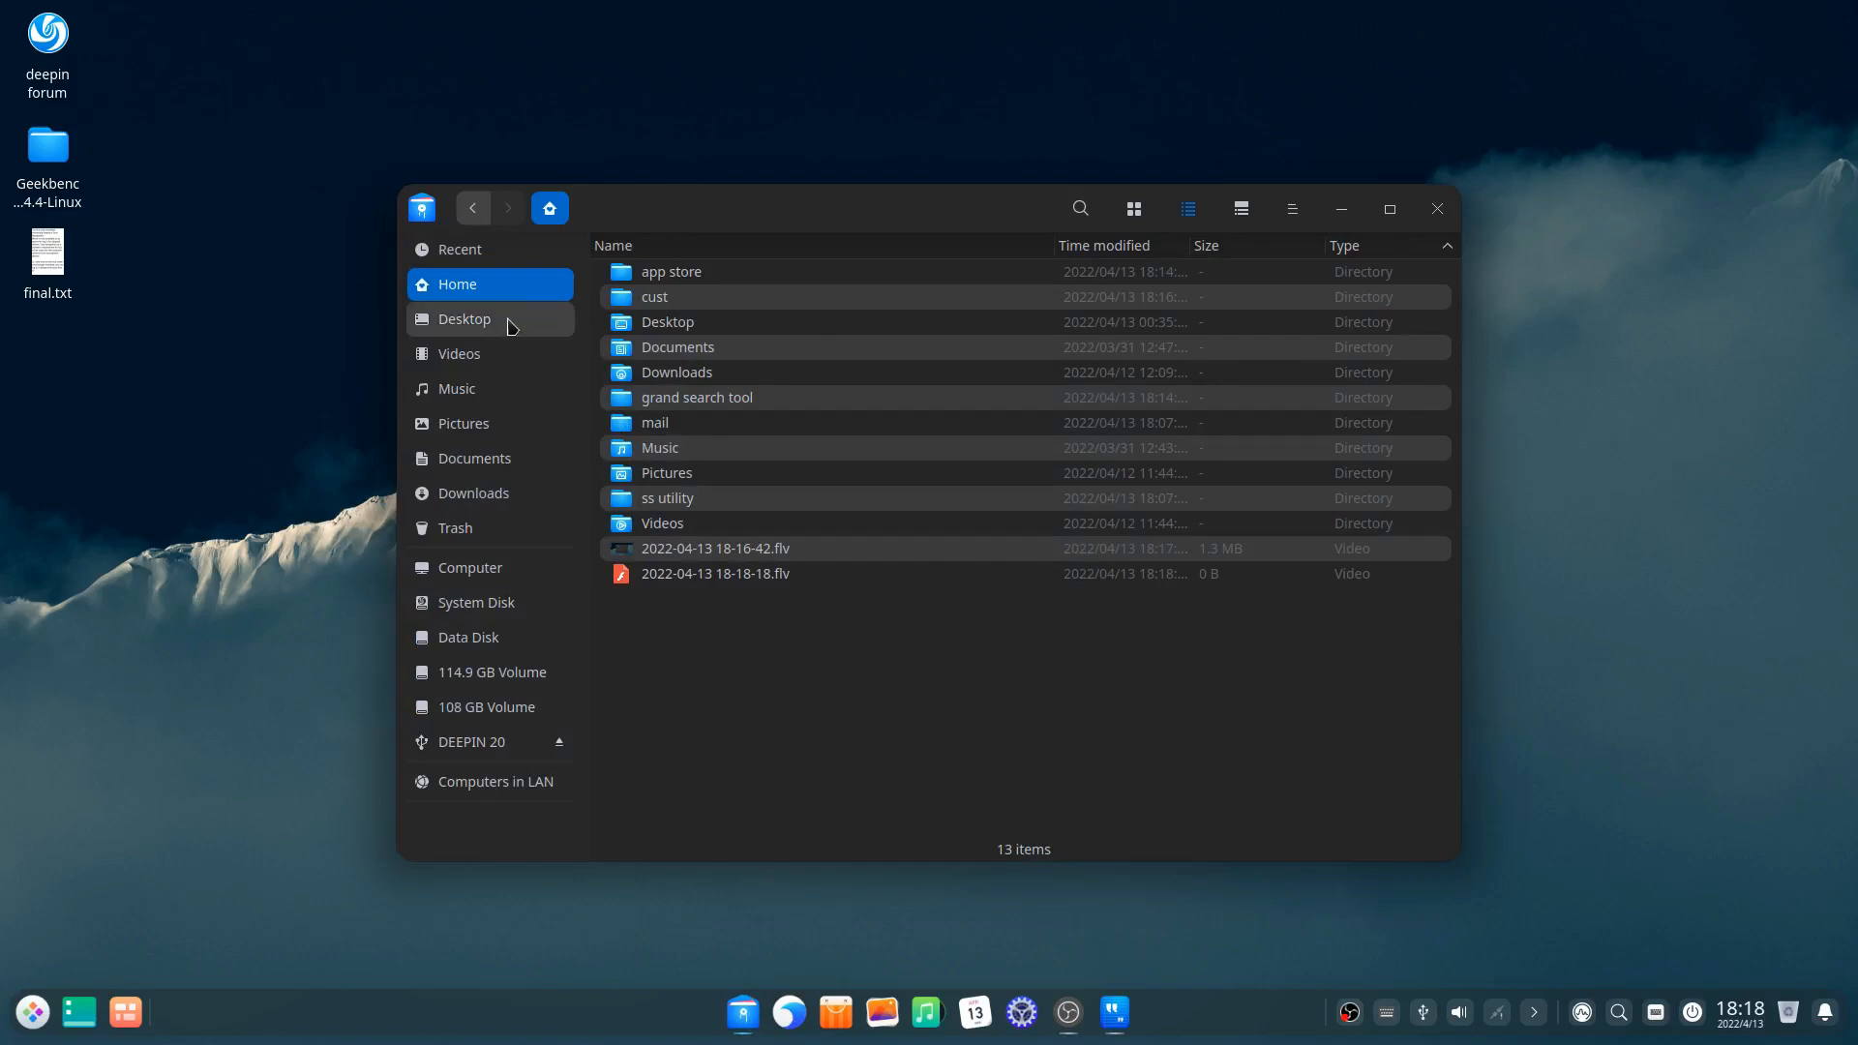
mouse_move(799, 745)
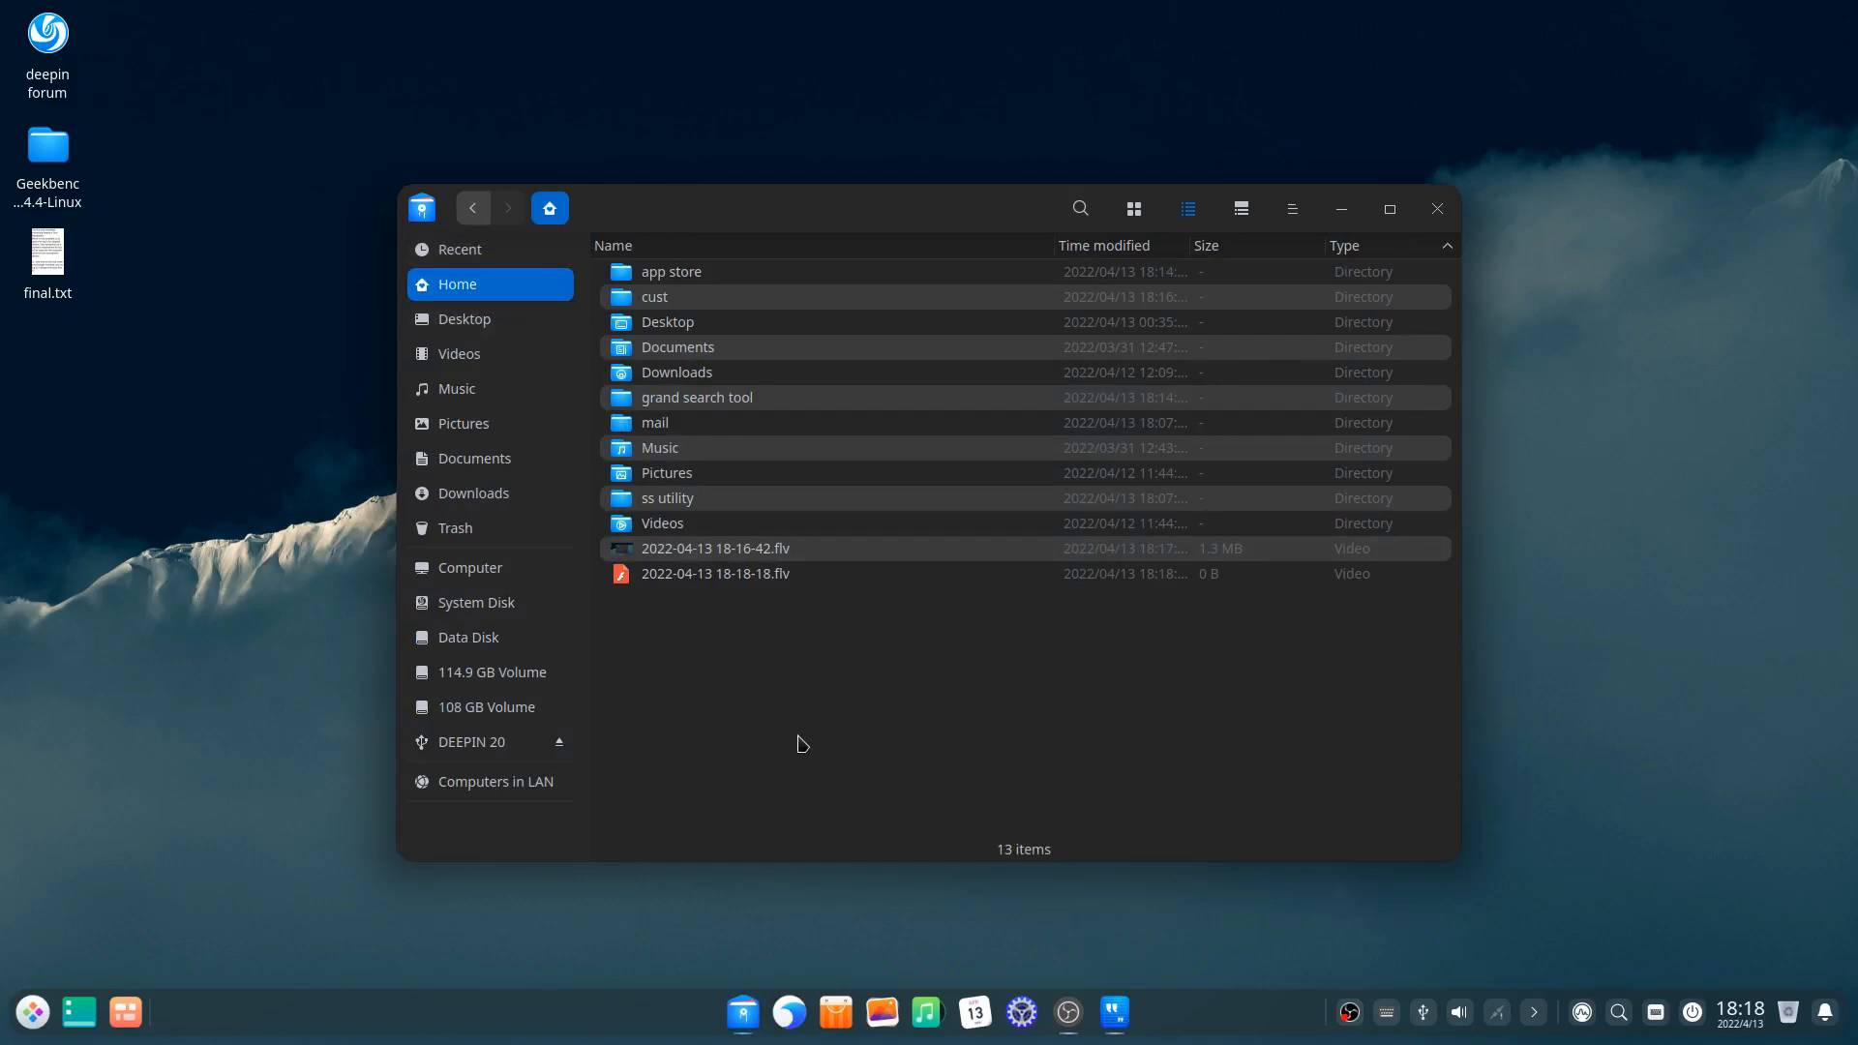
click(1133, 208)
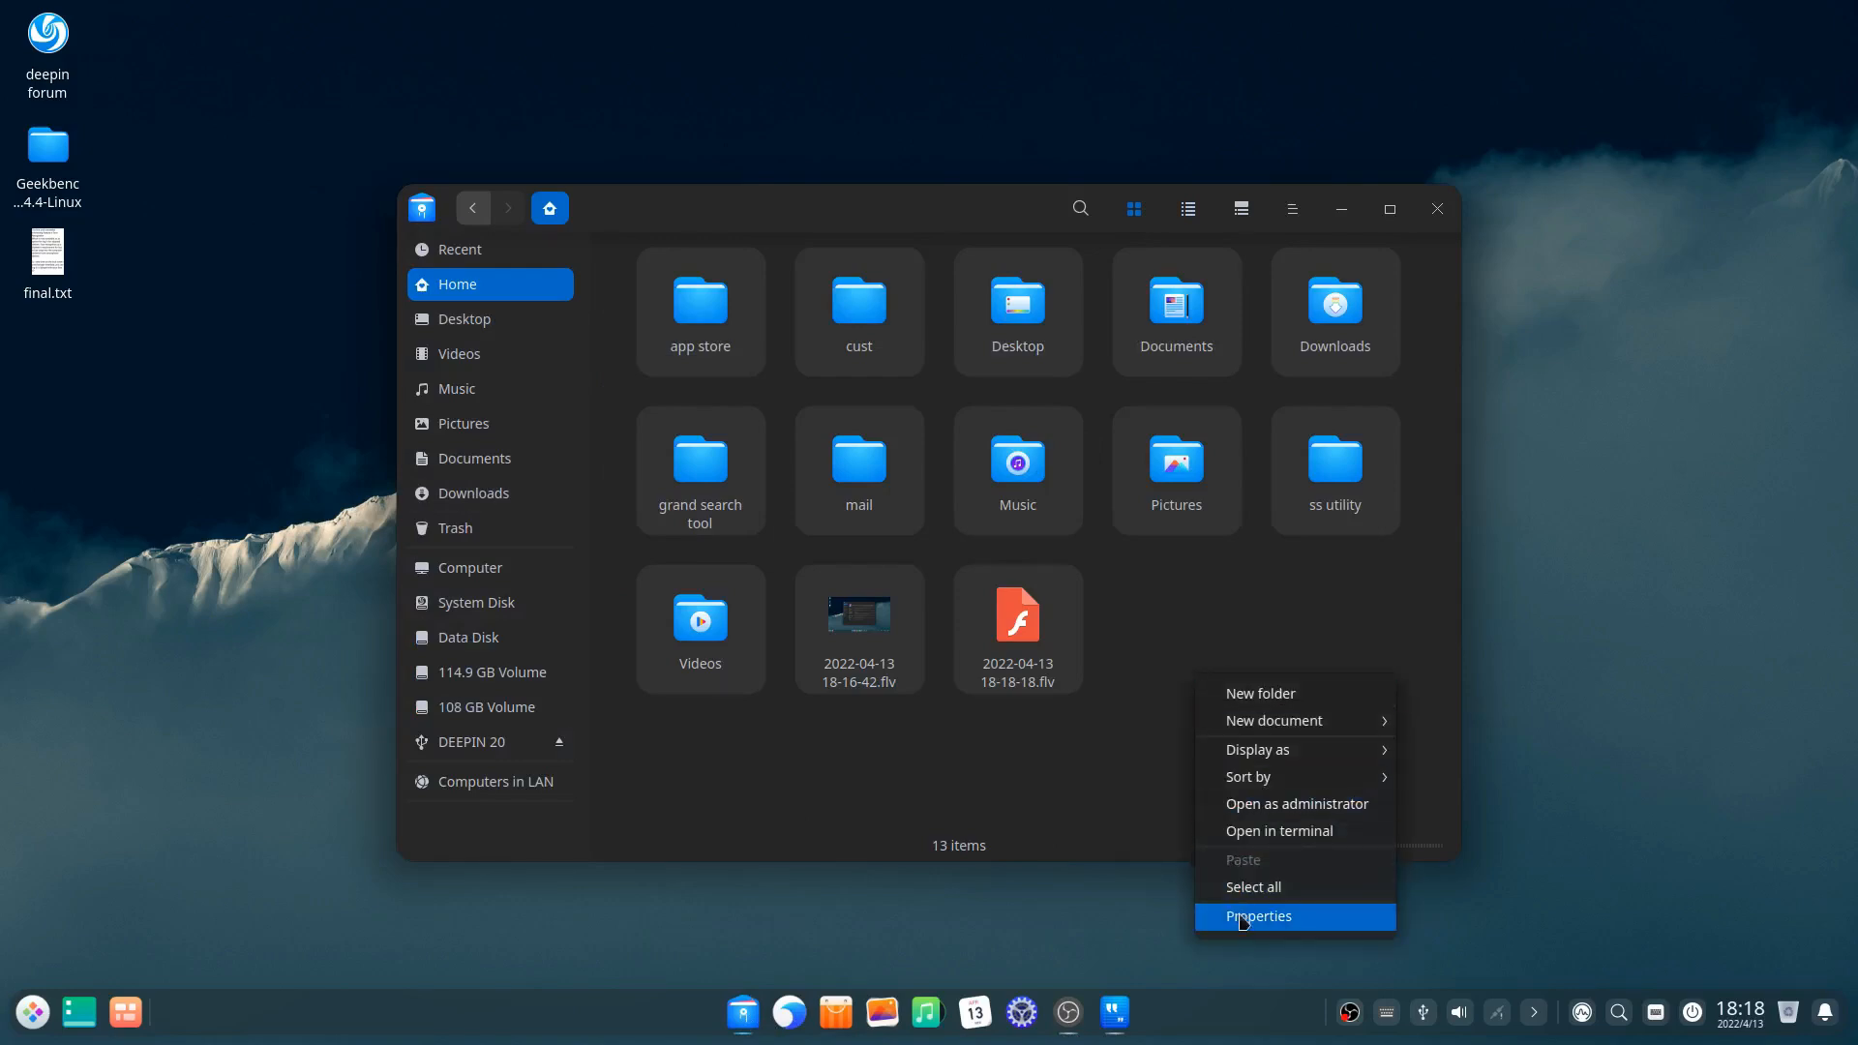
click(1259, 916)
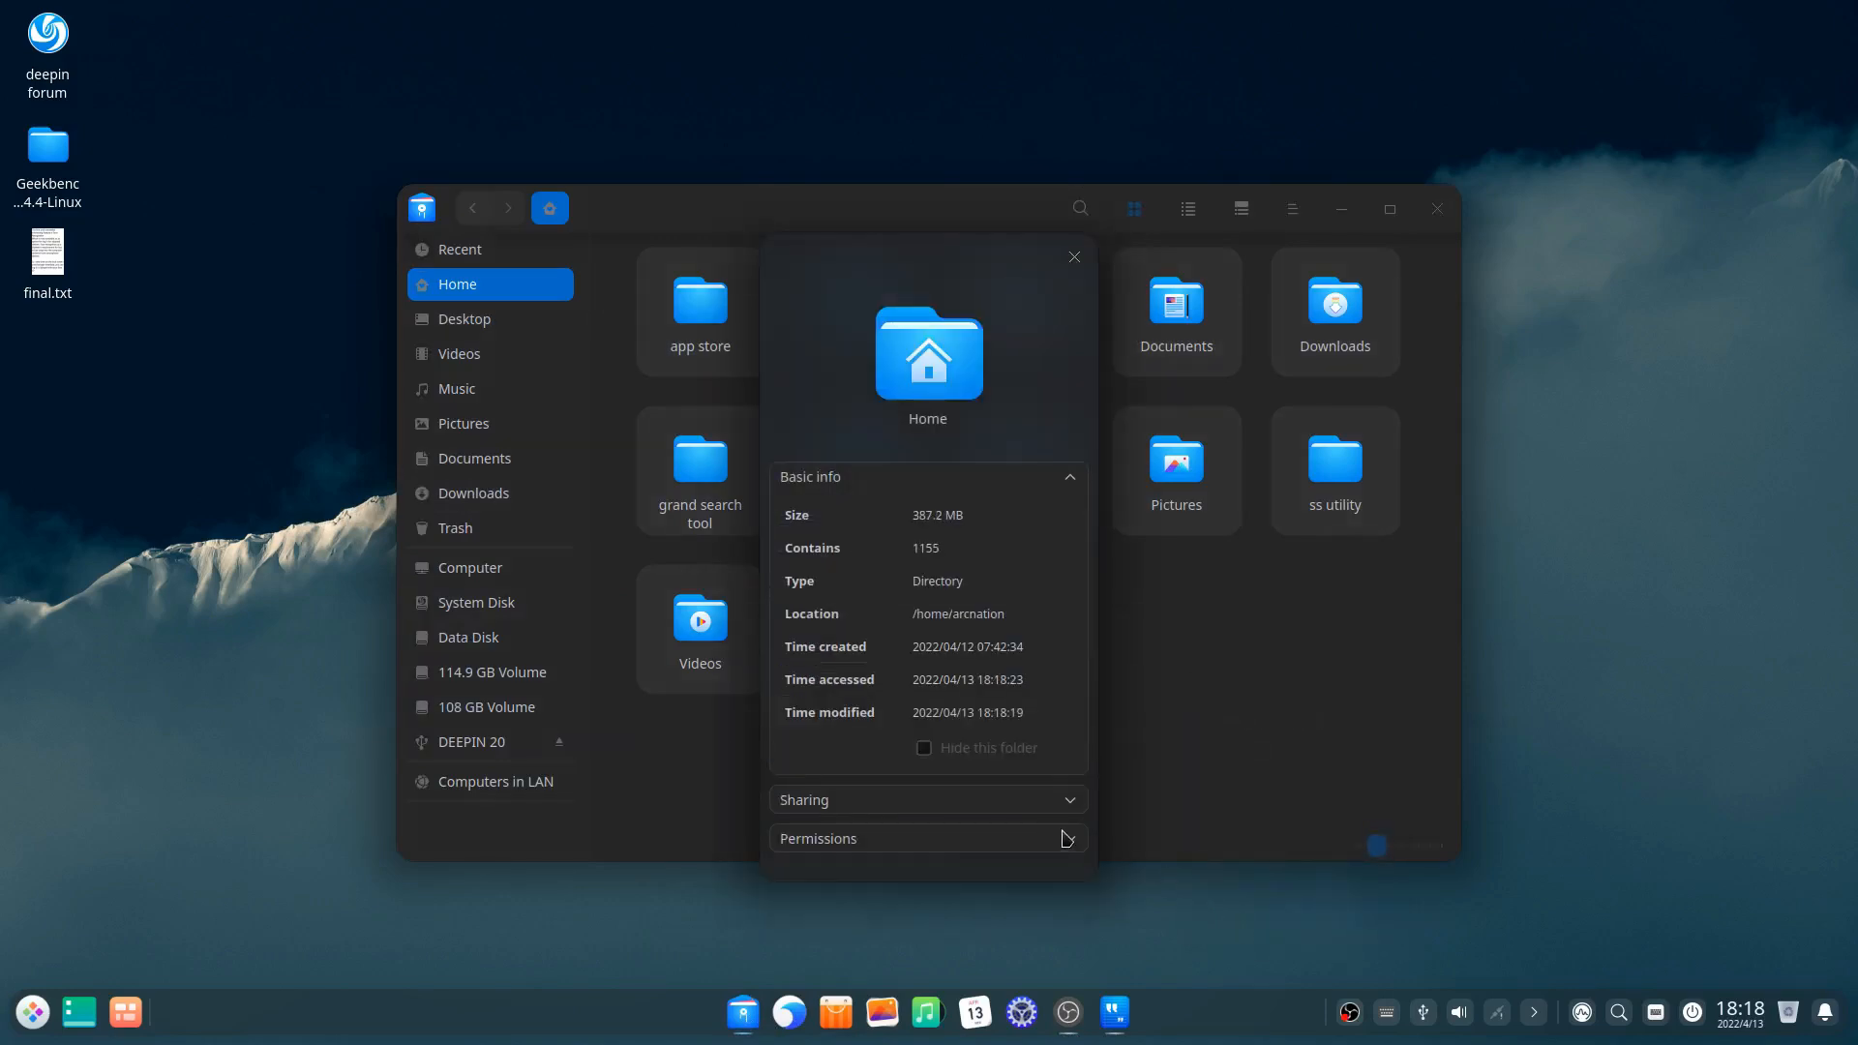
Step: Enable 'Show file extensions' in File Manager's View settings and close the settings dialog
click(550, 207)
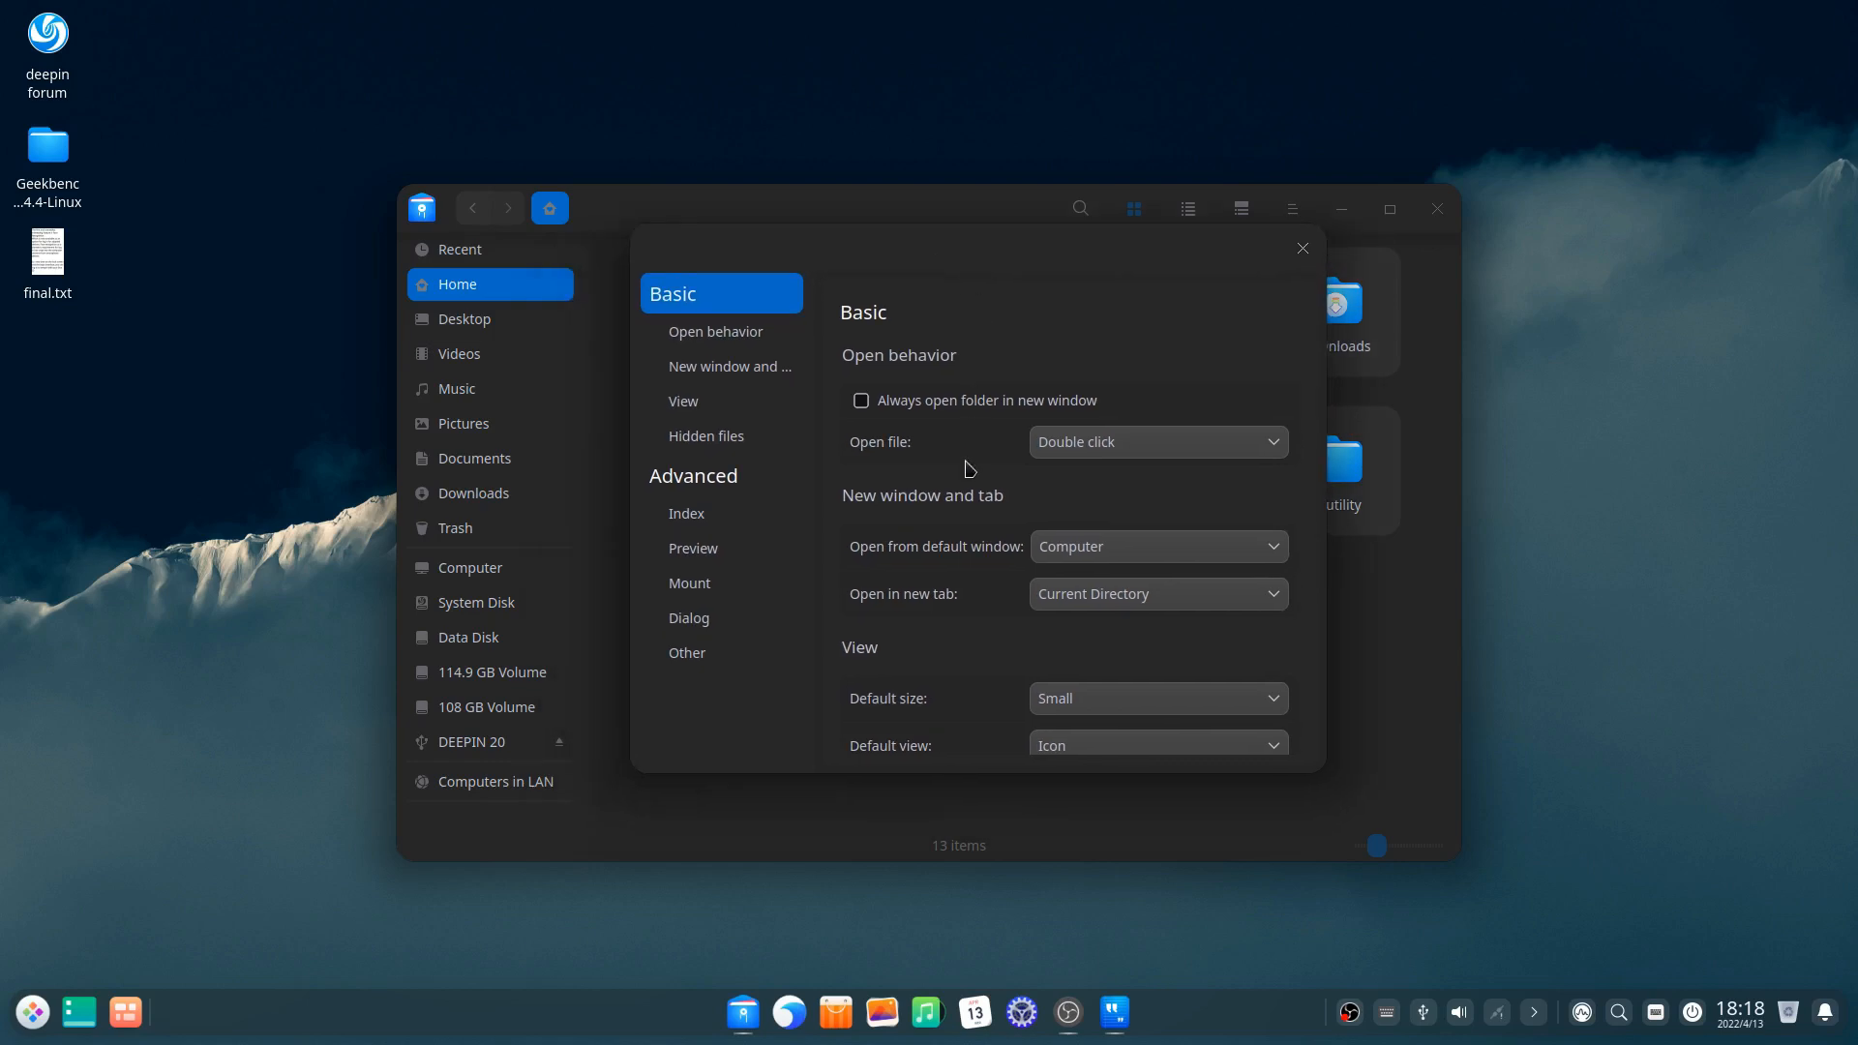
mouse_move(737, 351)
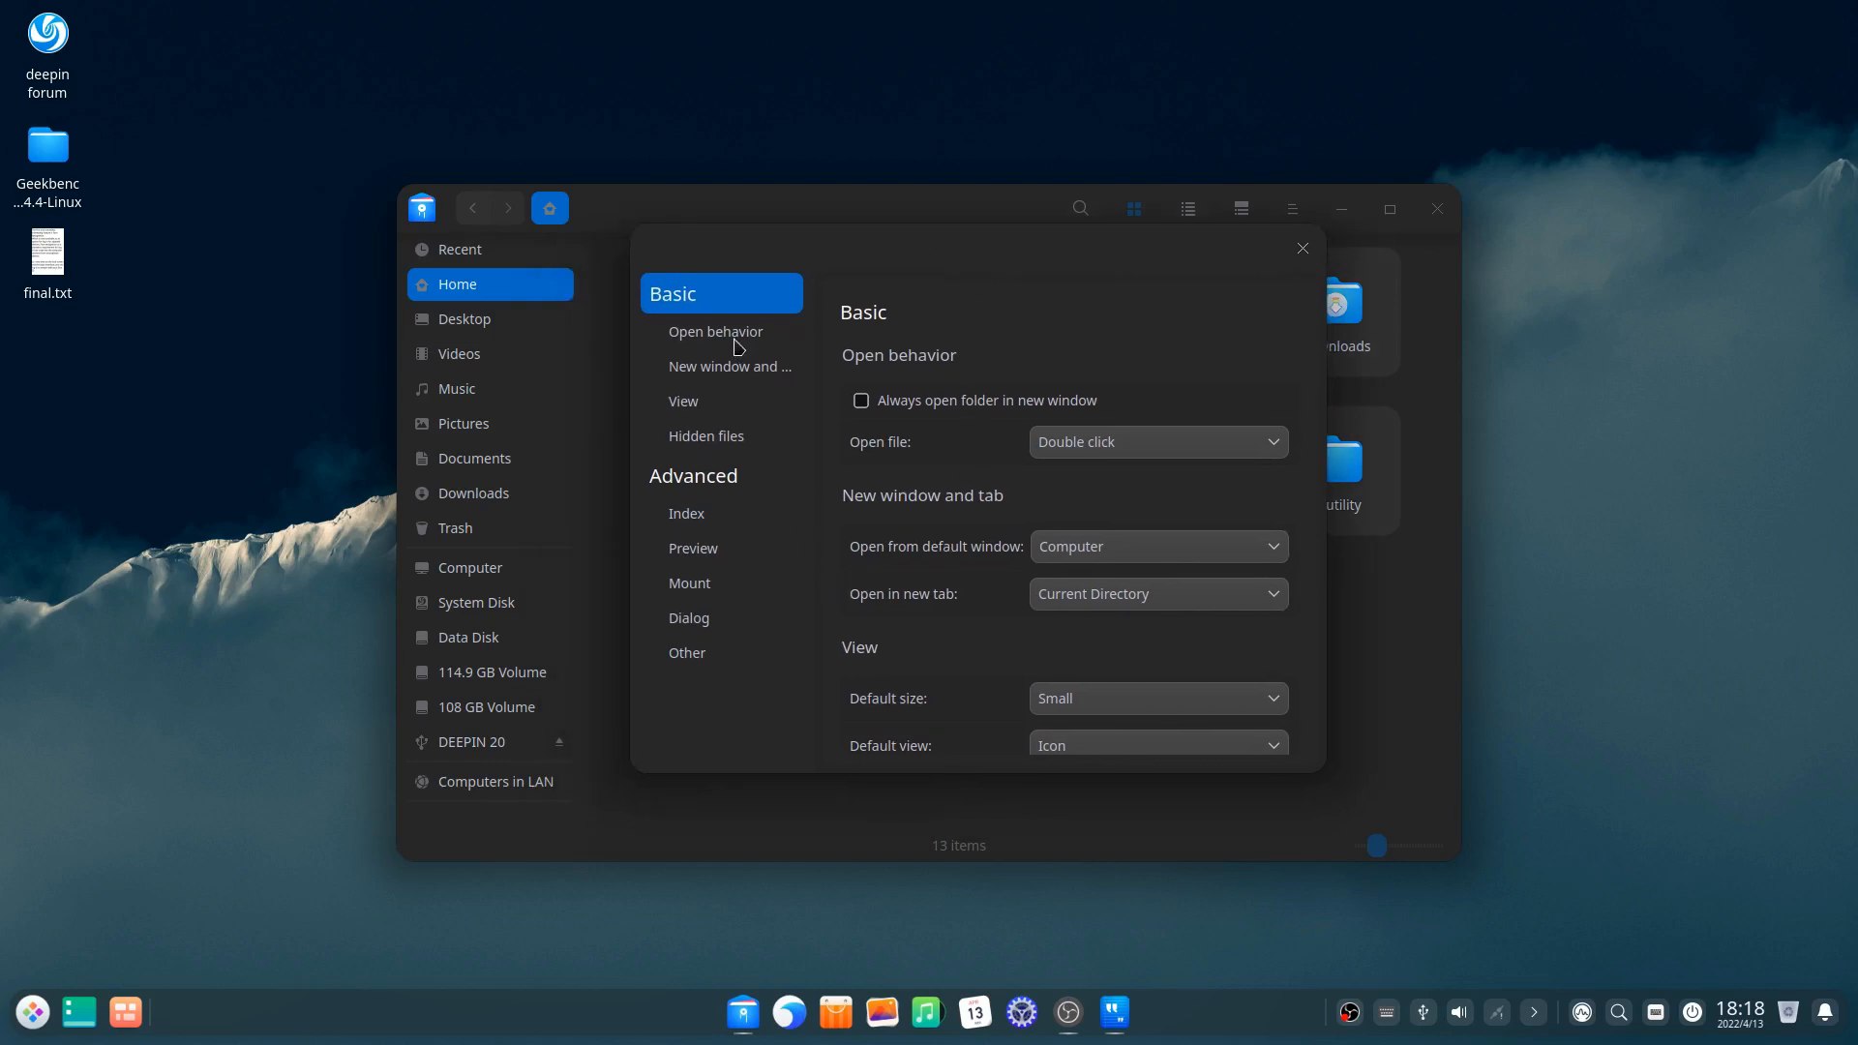
click(683, 400)
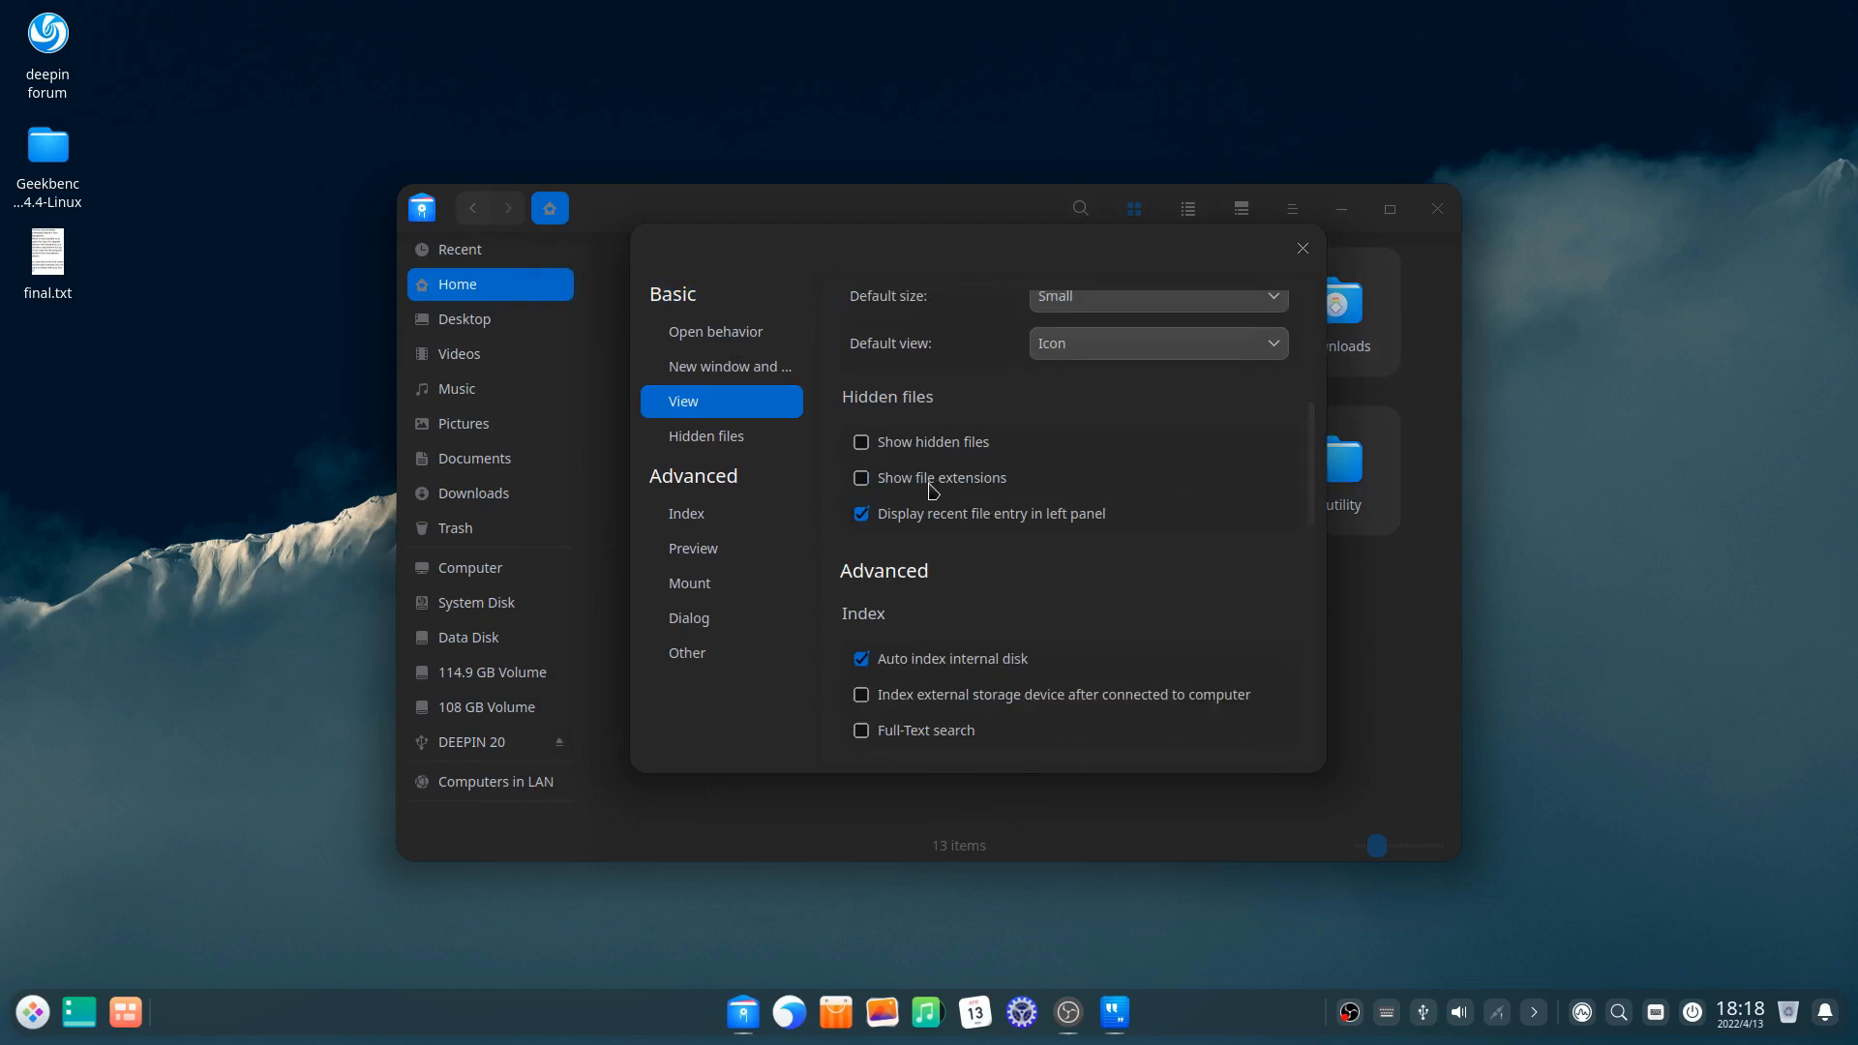
click(862, 478)
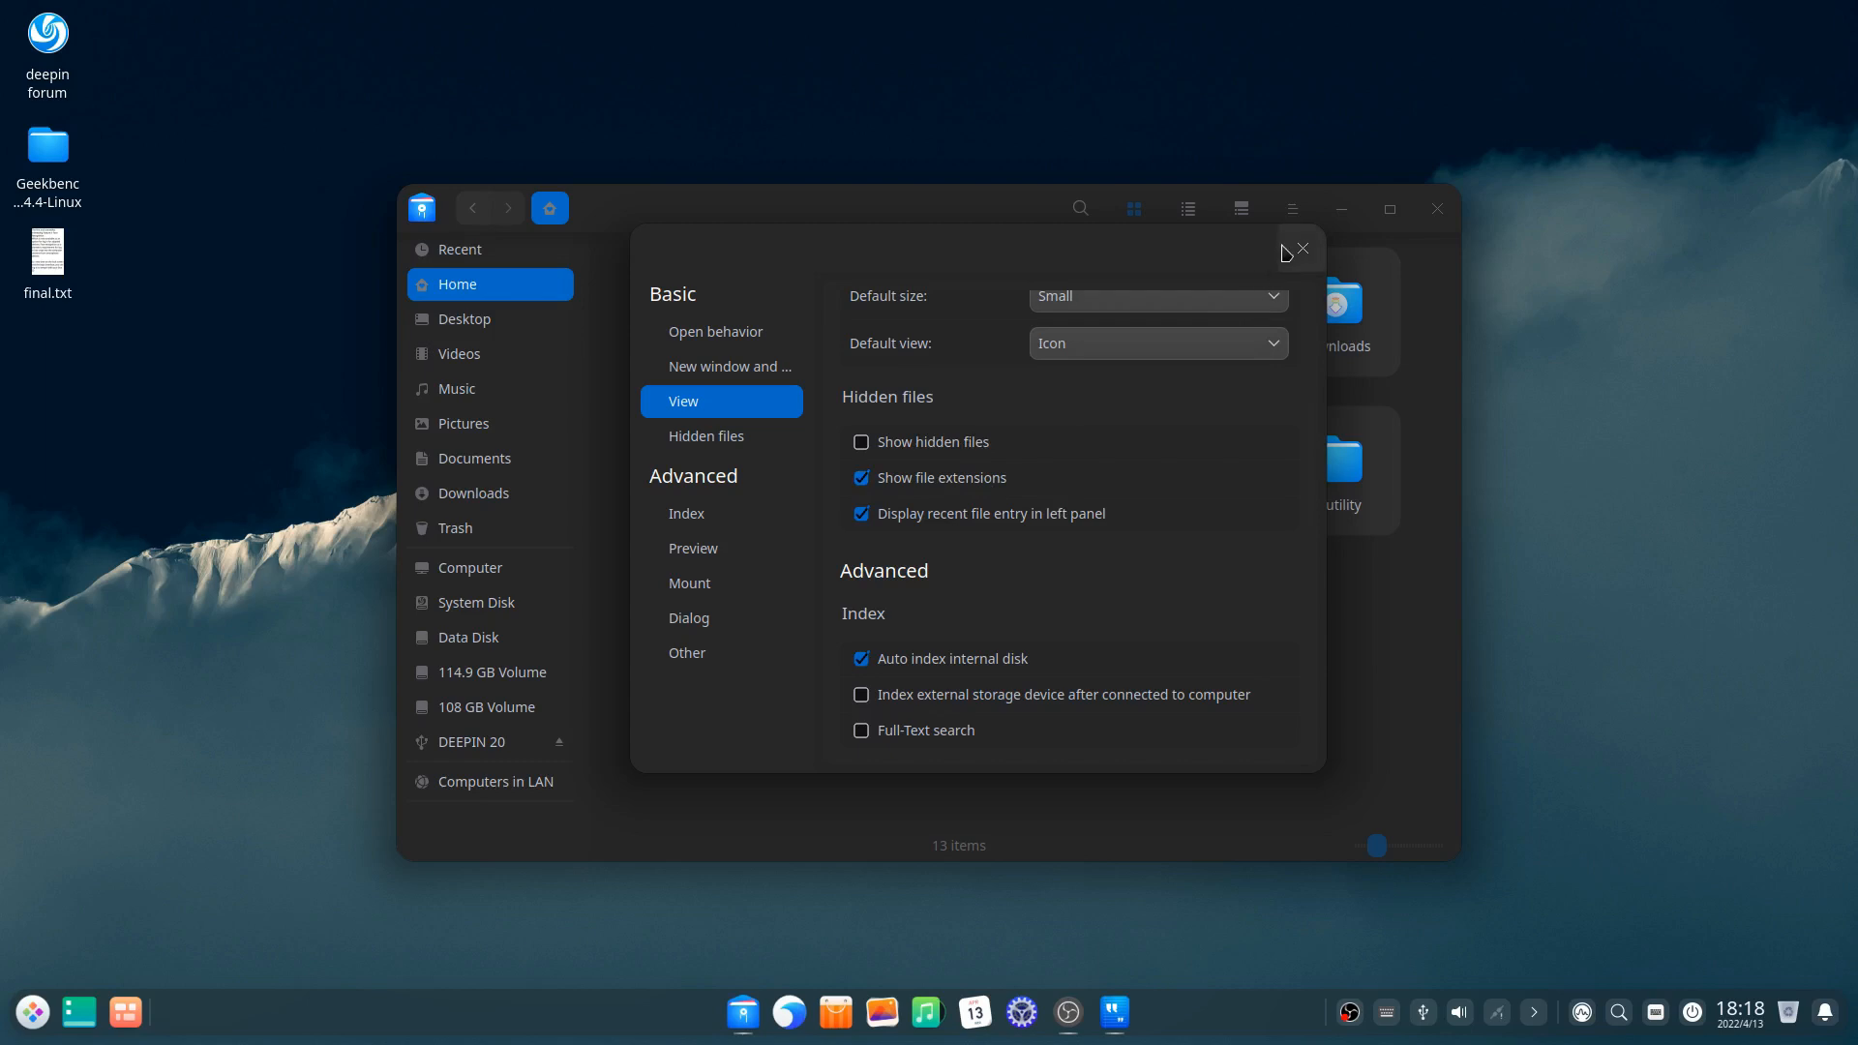
click(1302, 249)
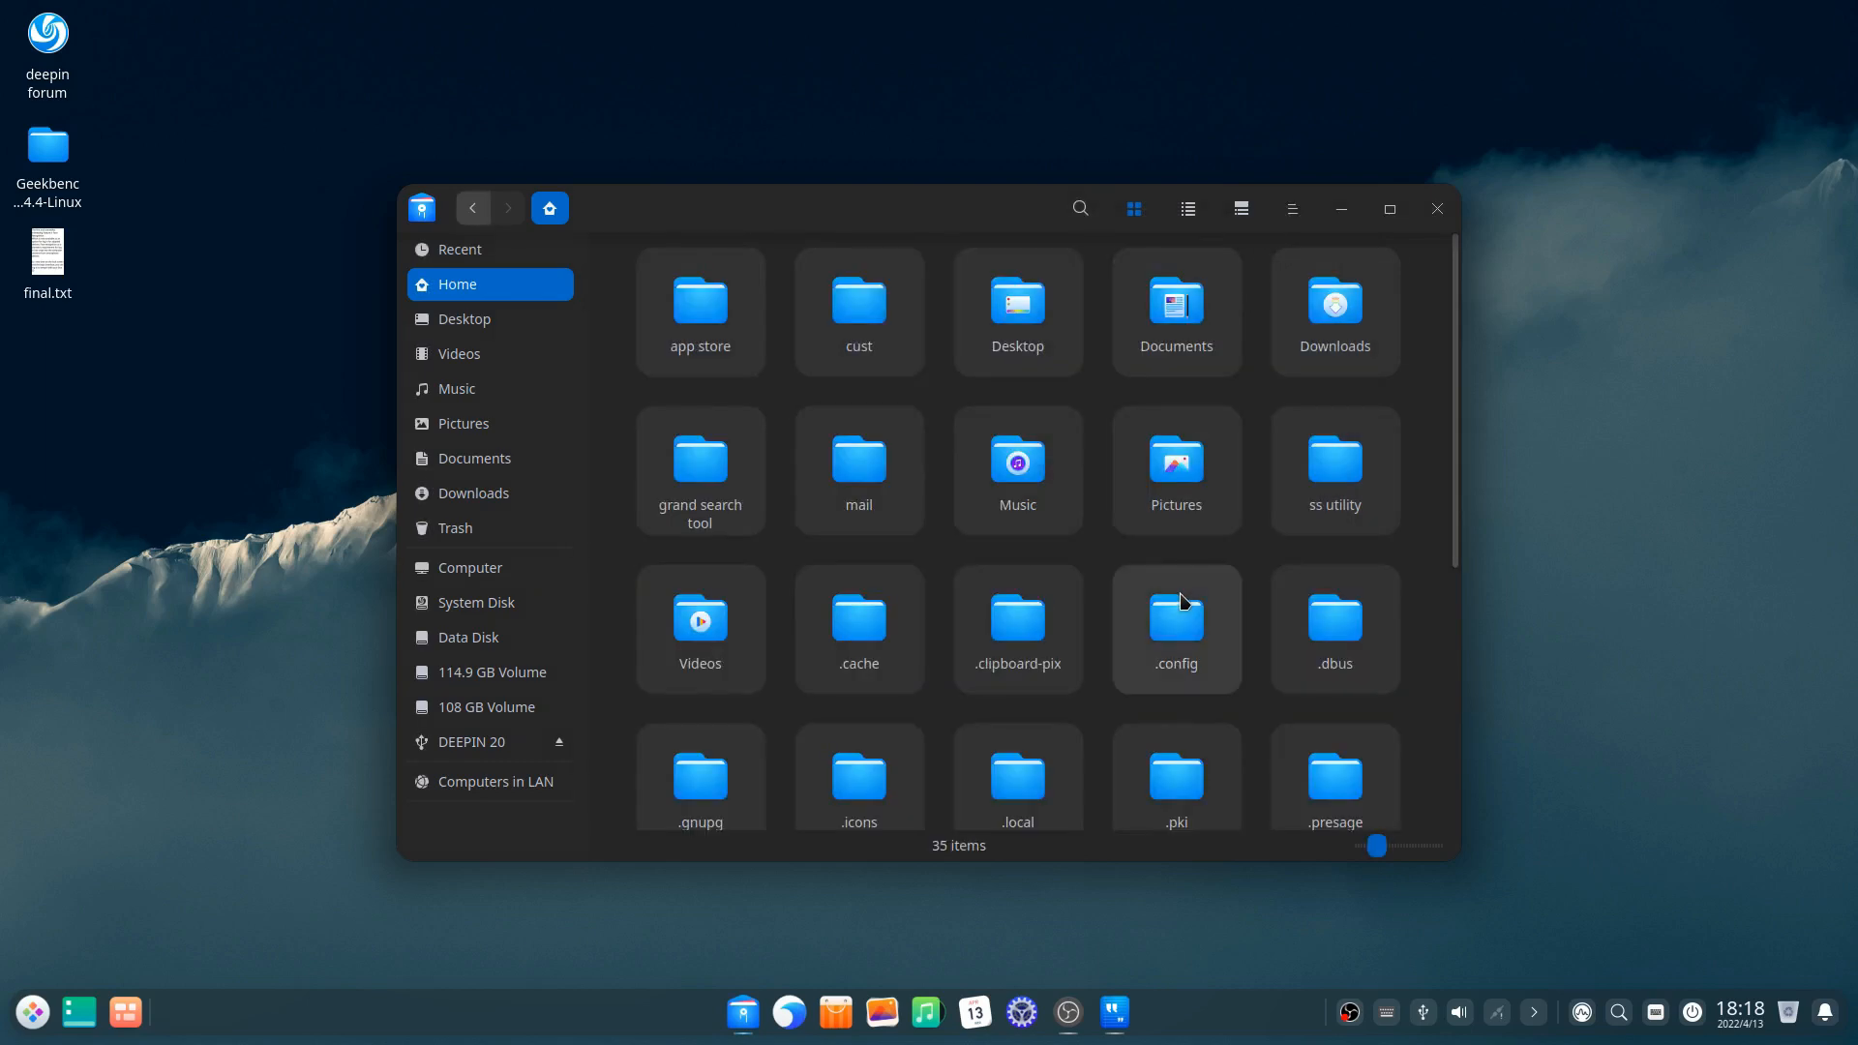
scroll(down, 3)
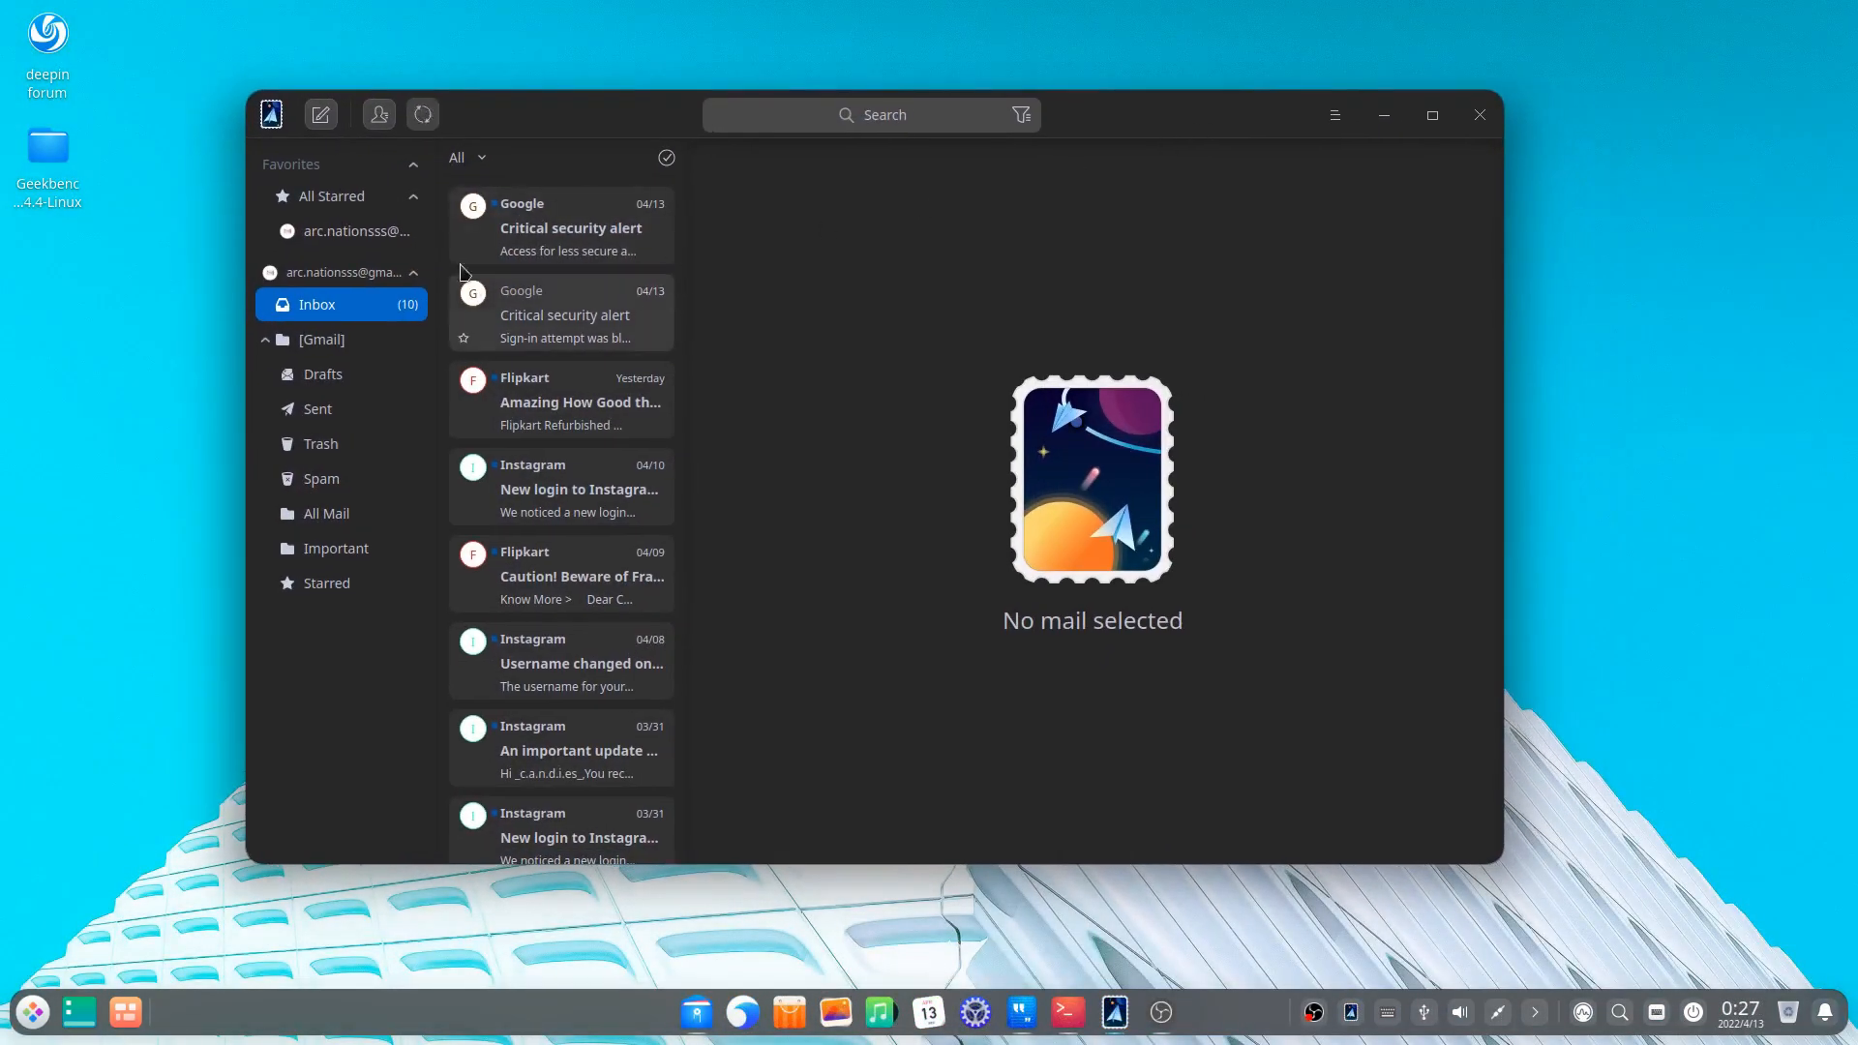
click(562, 227)
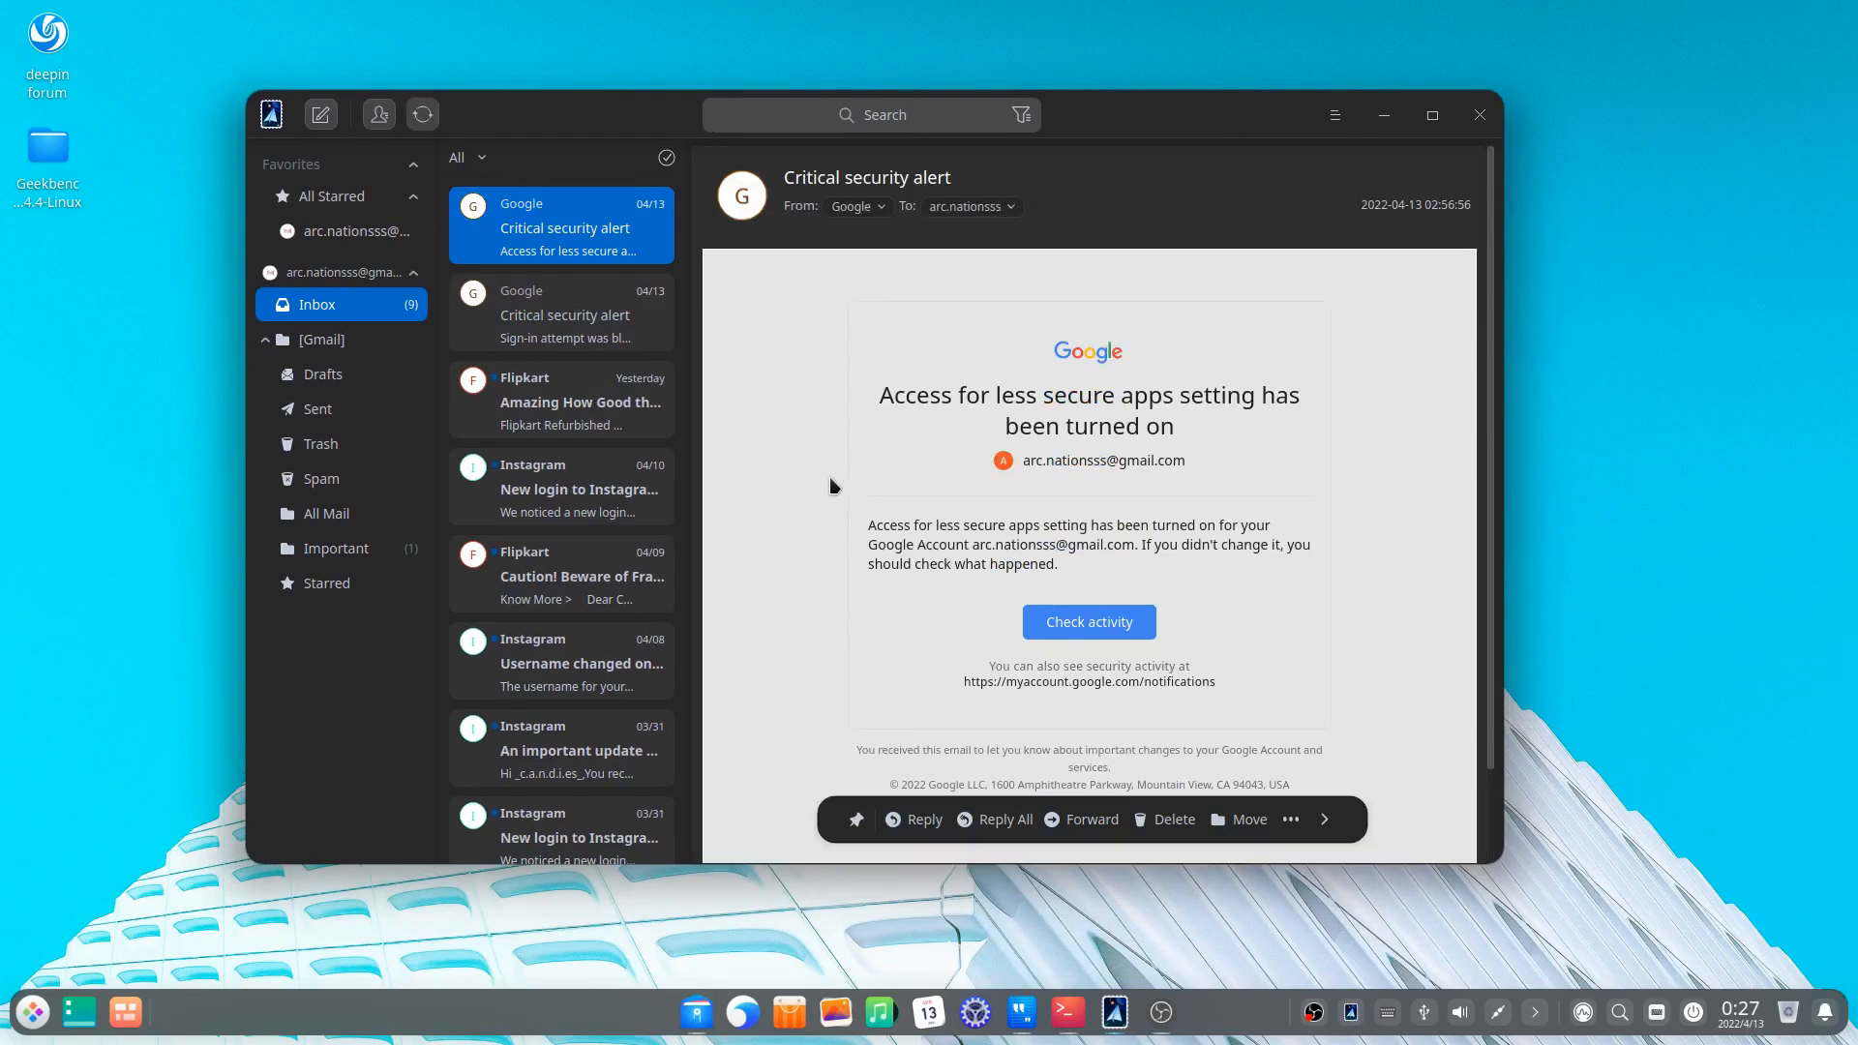
scroll(down, 3)
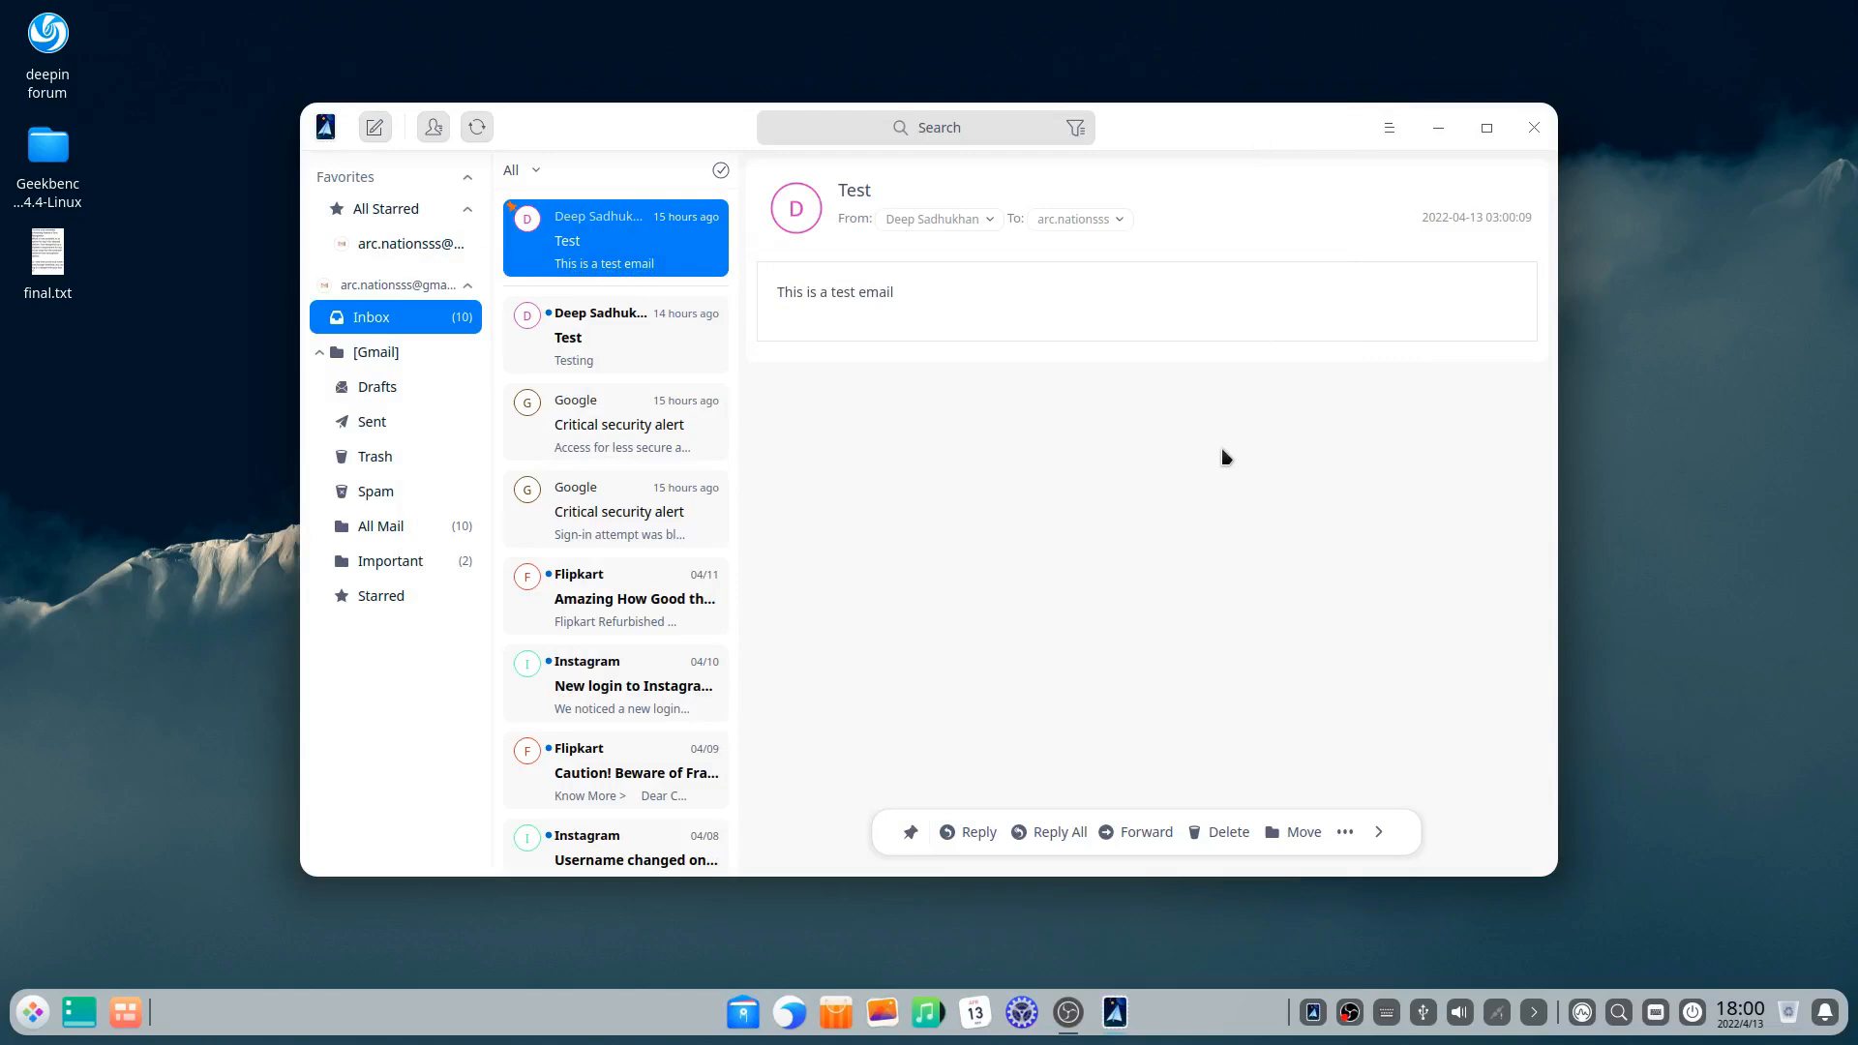
mouse_move(1146, 395)
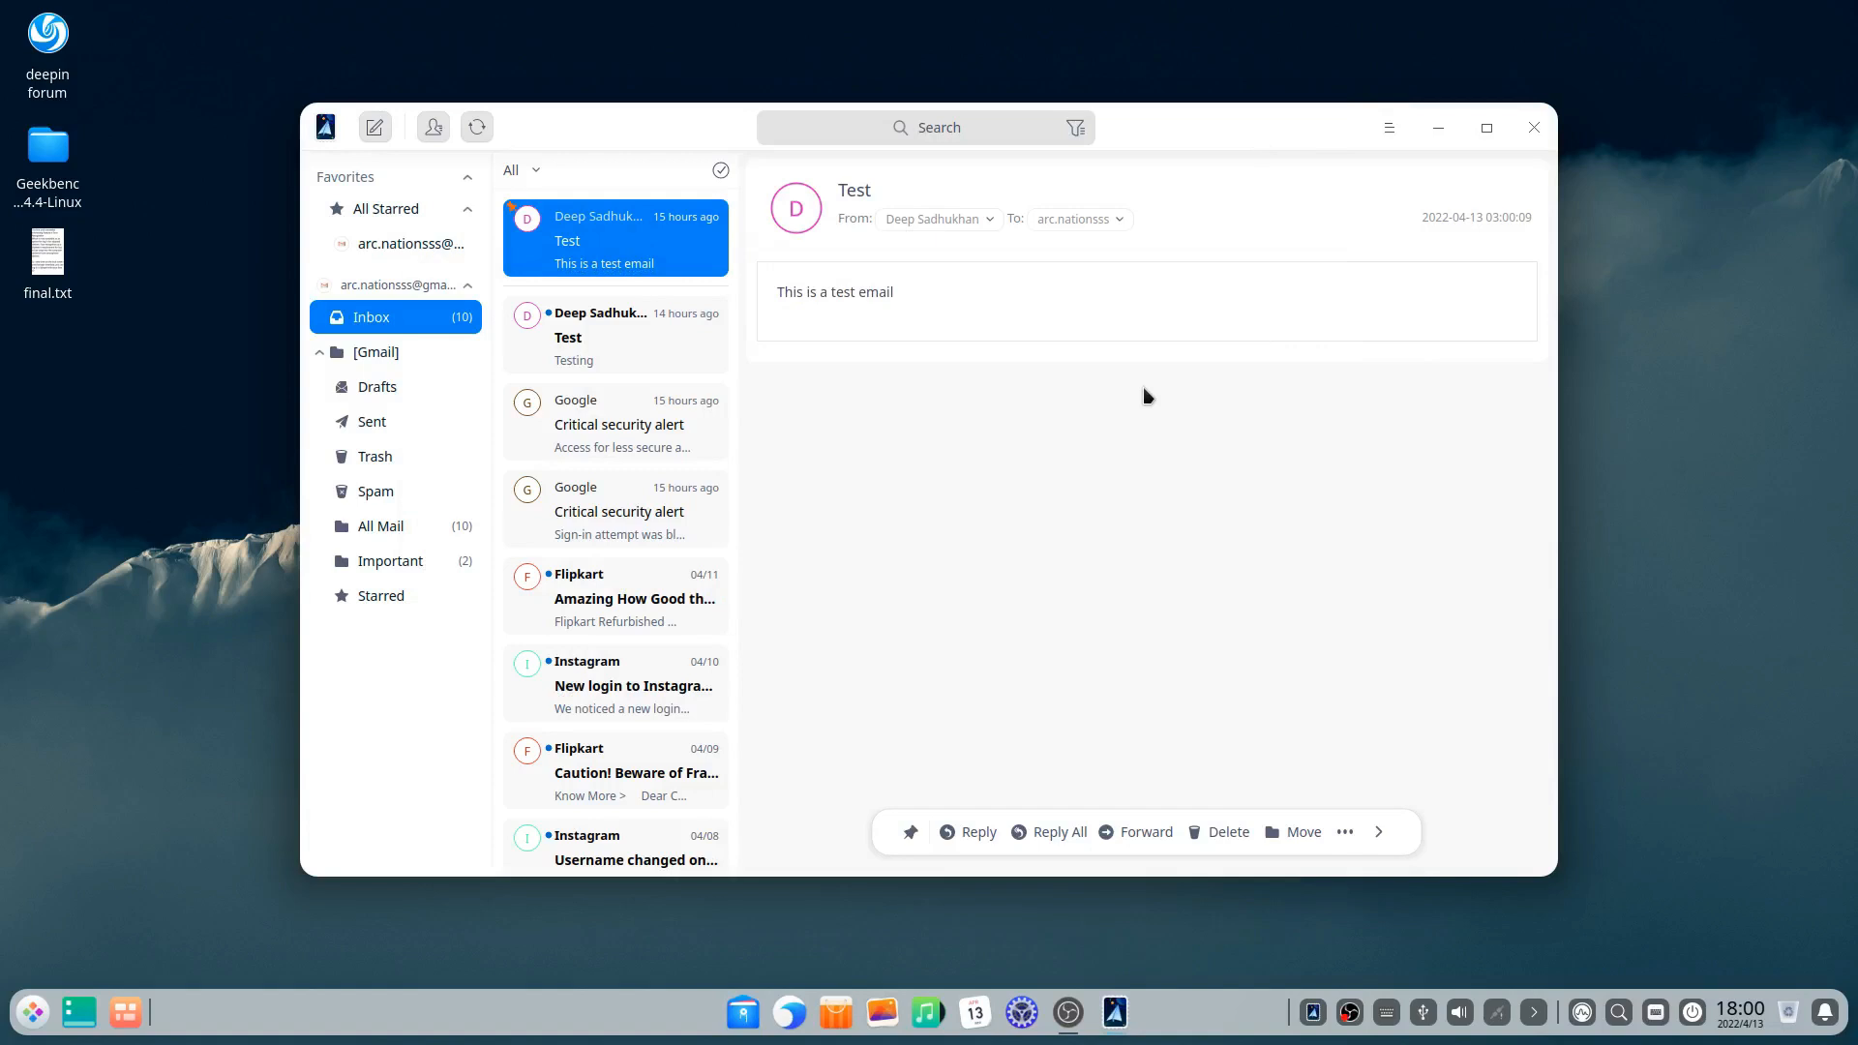
mouse_move(1112, 387)
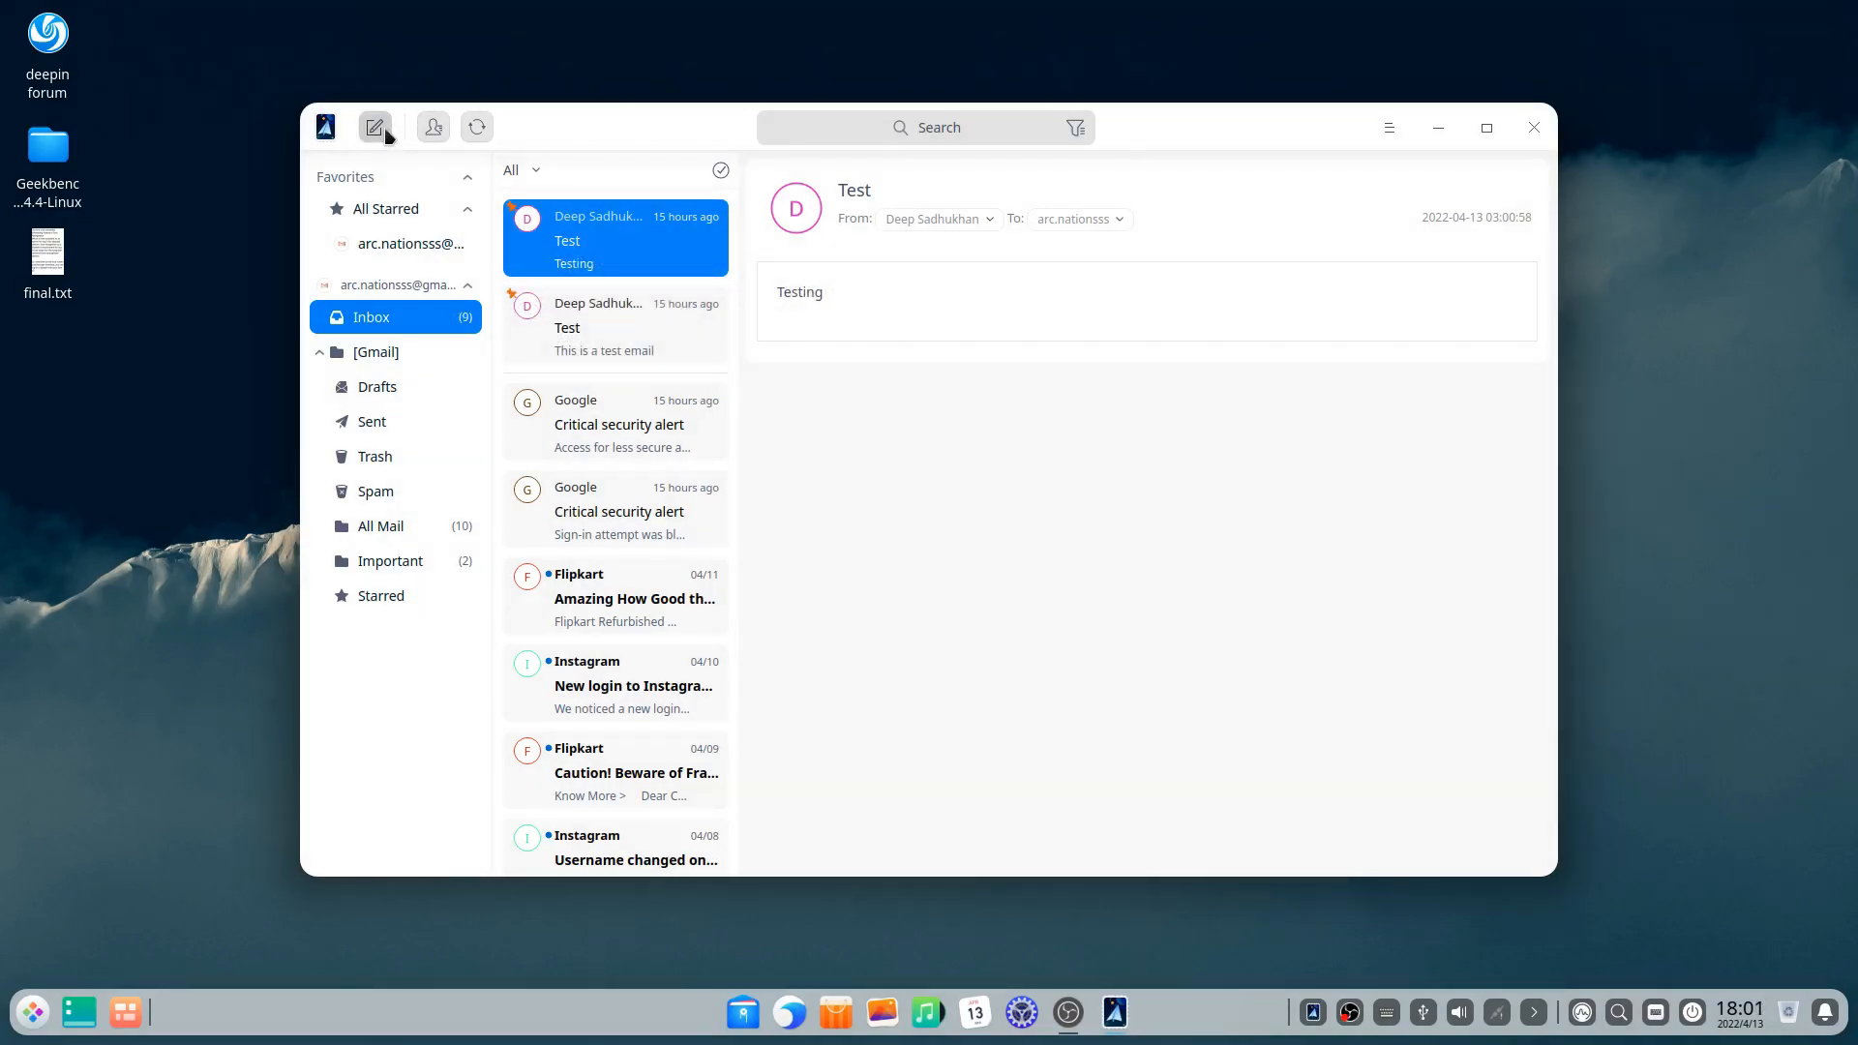
click(433, 126)
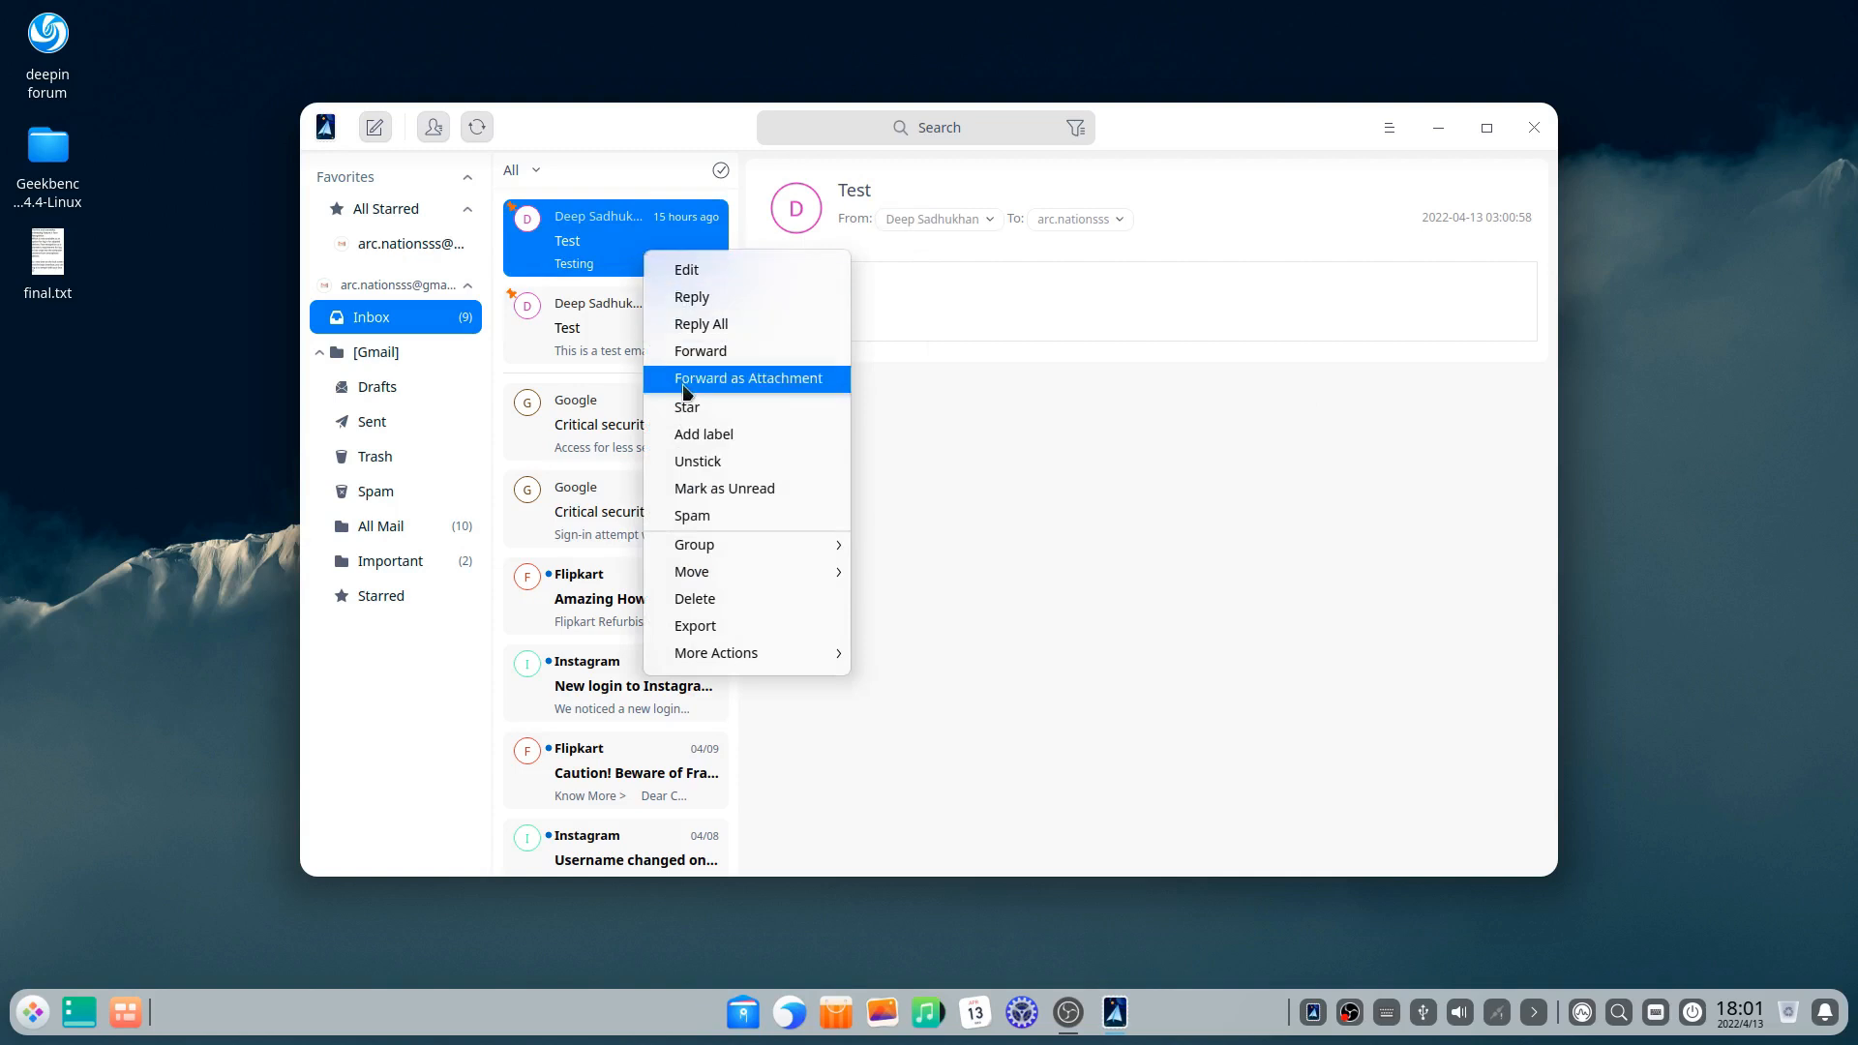
mouse_move(716, 653)
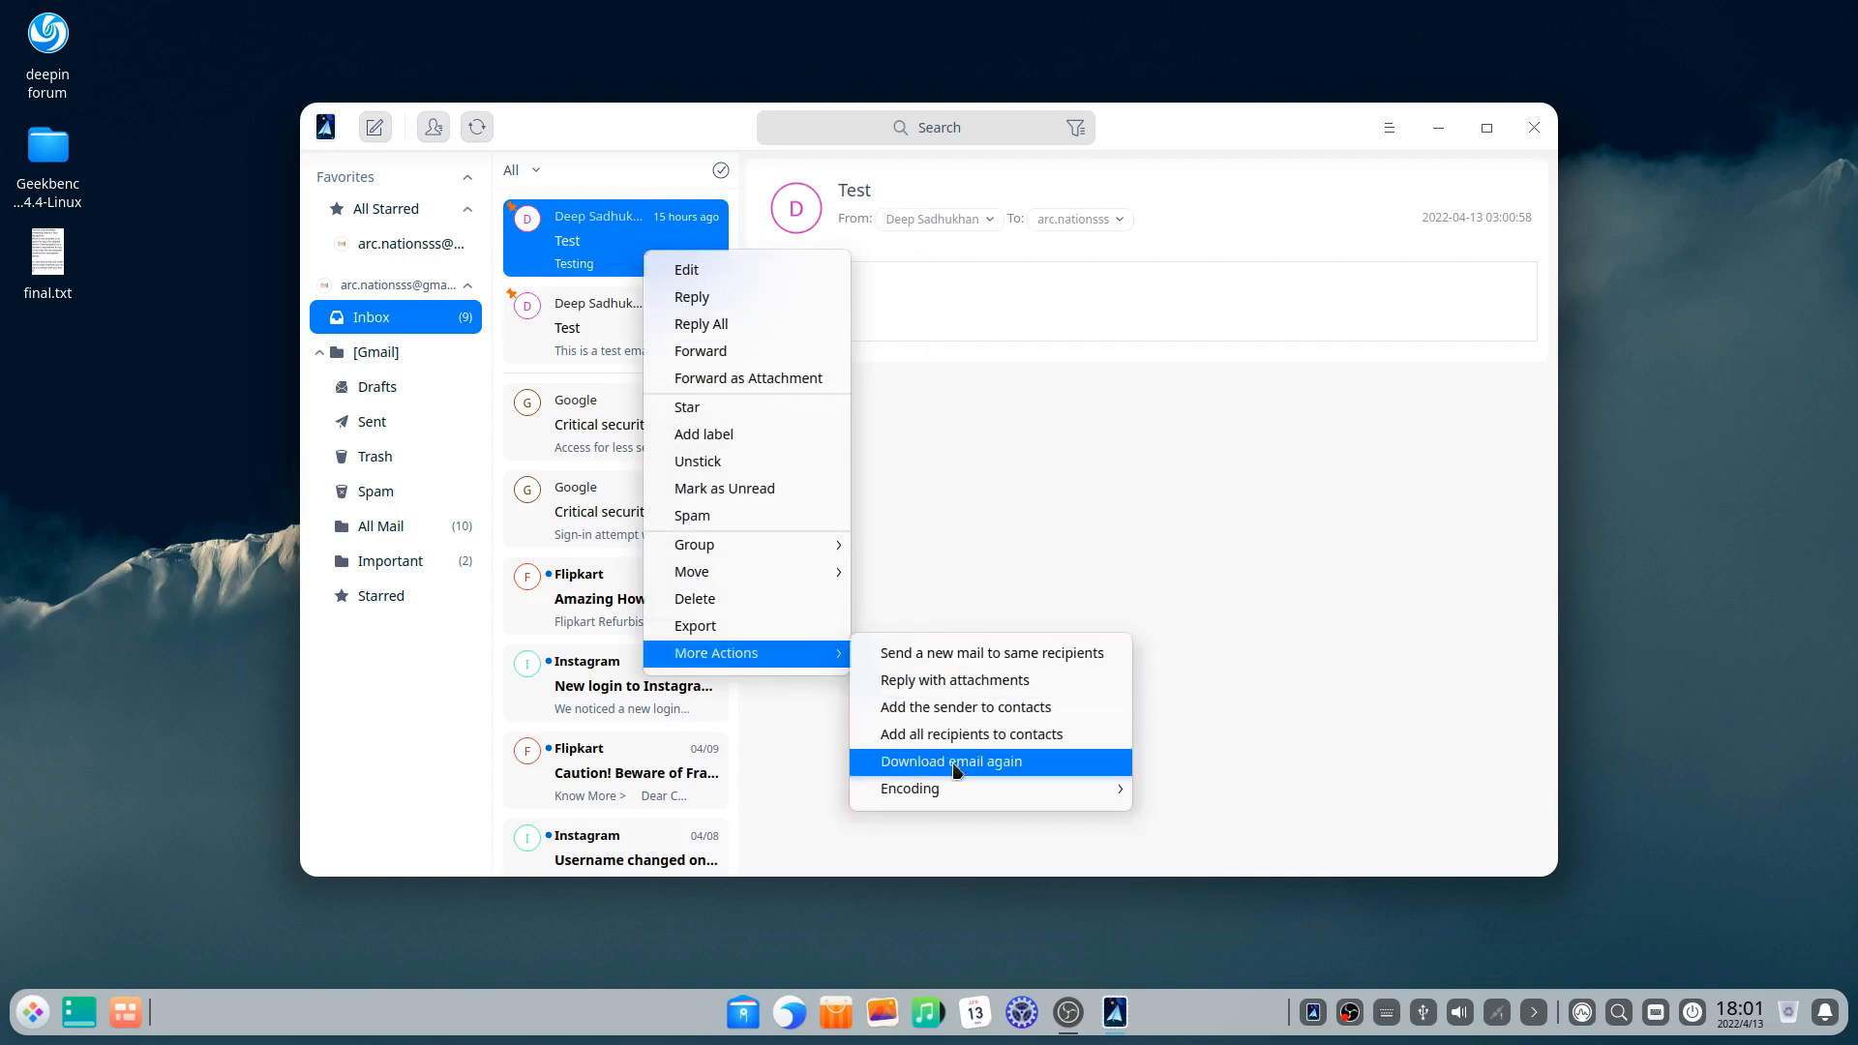
mouse_move(947, 789)
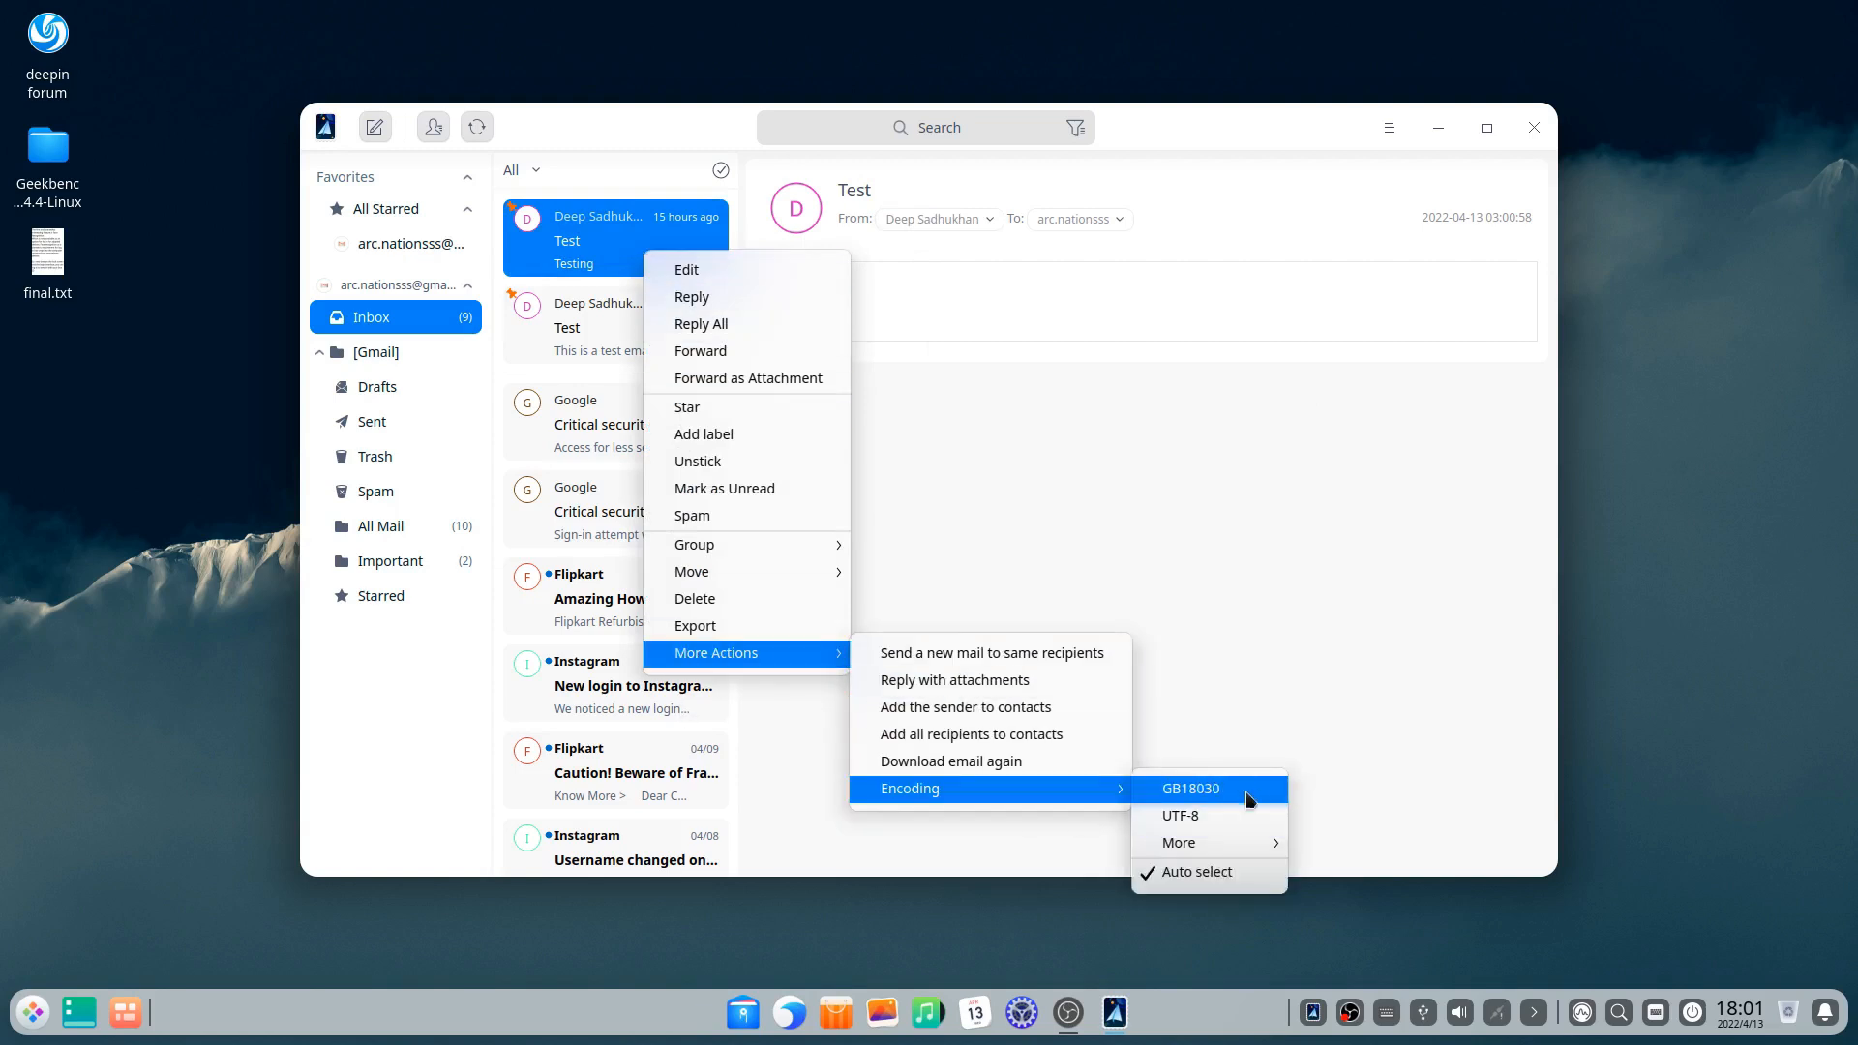
click(1179, 842)
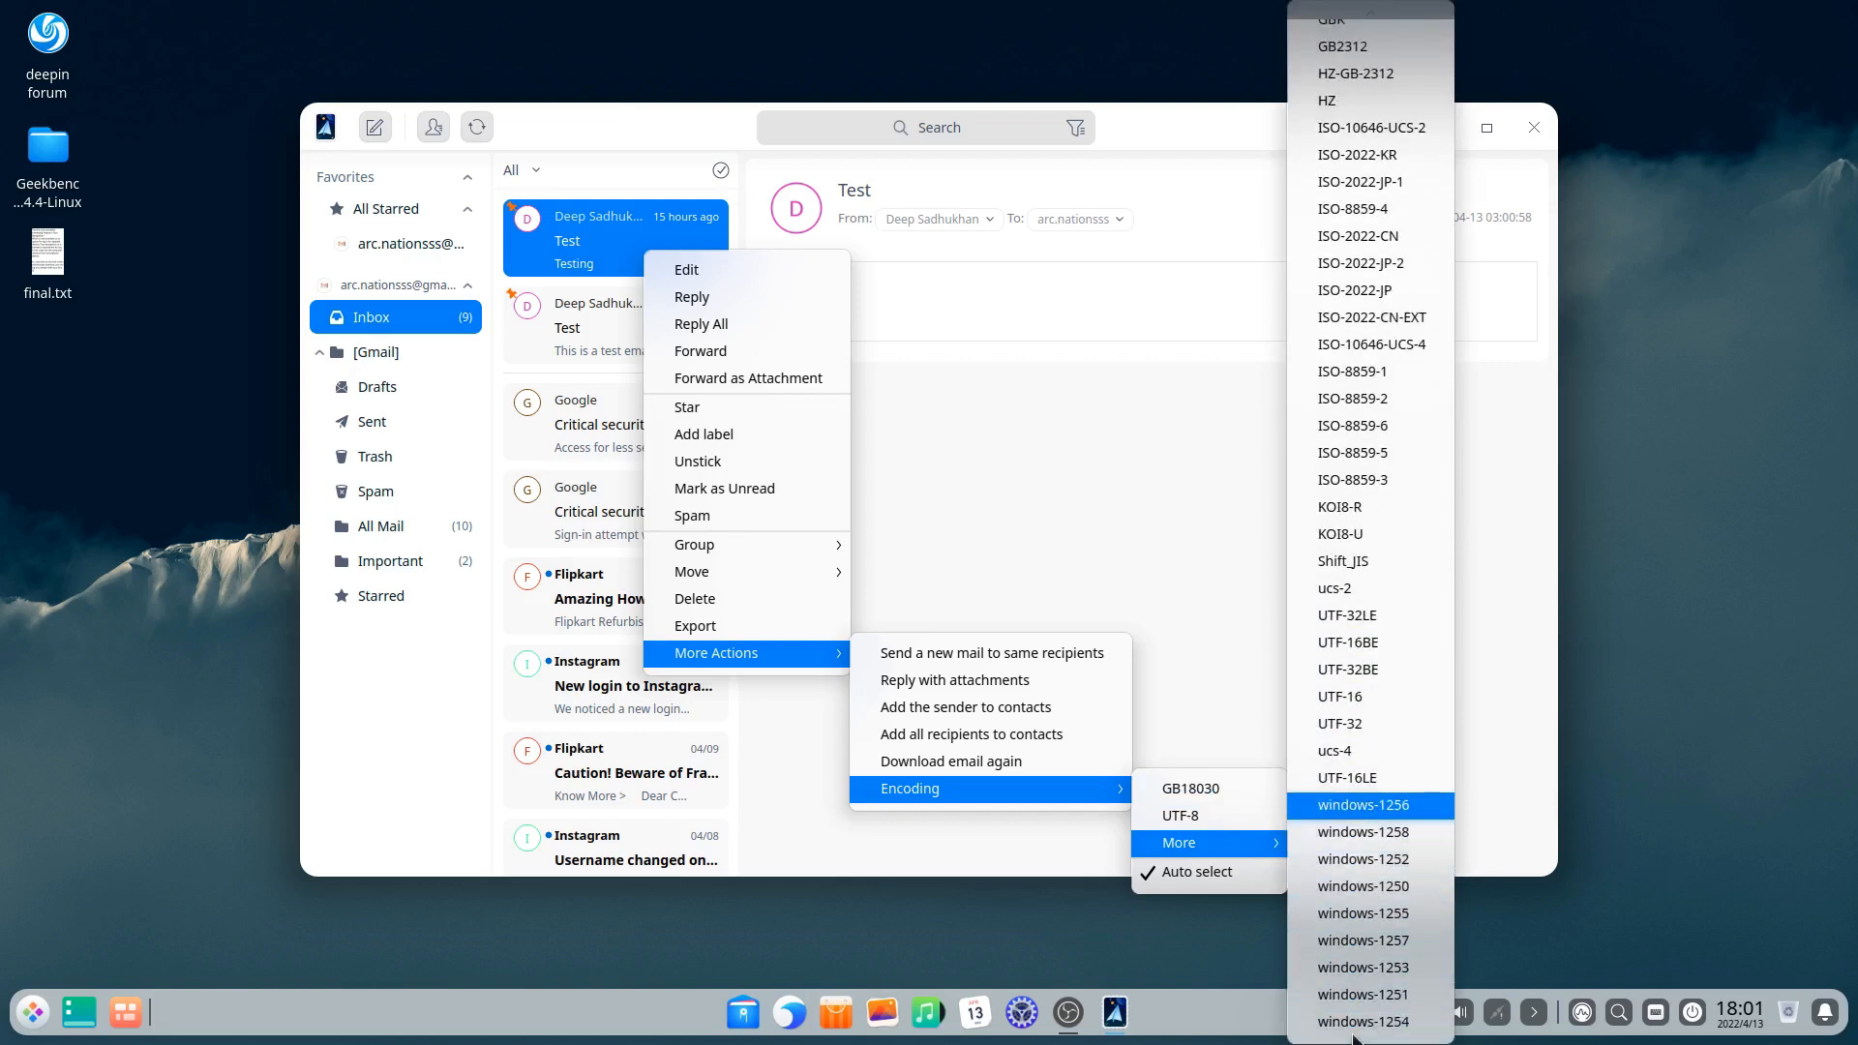
mouse_move(1361, 182)
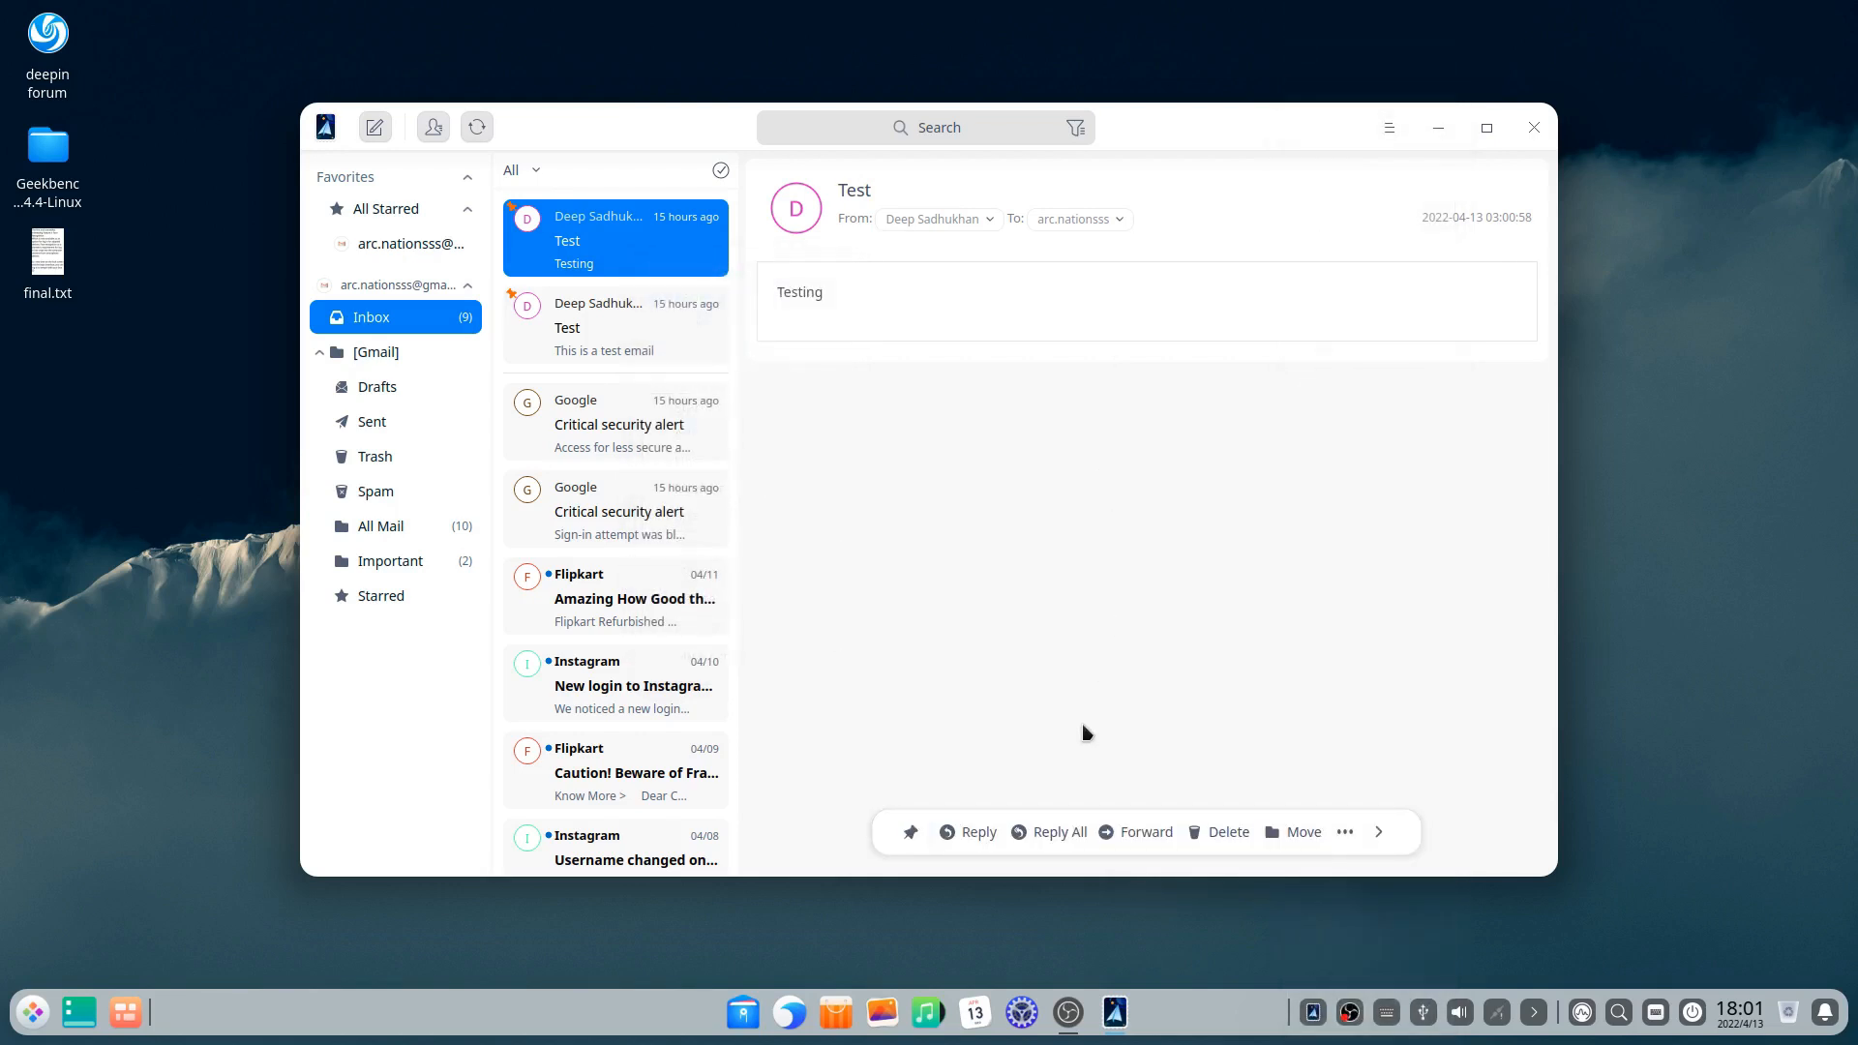
mouse_move(1100, 733)
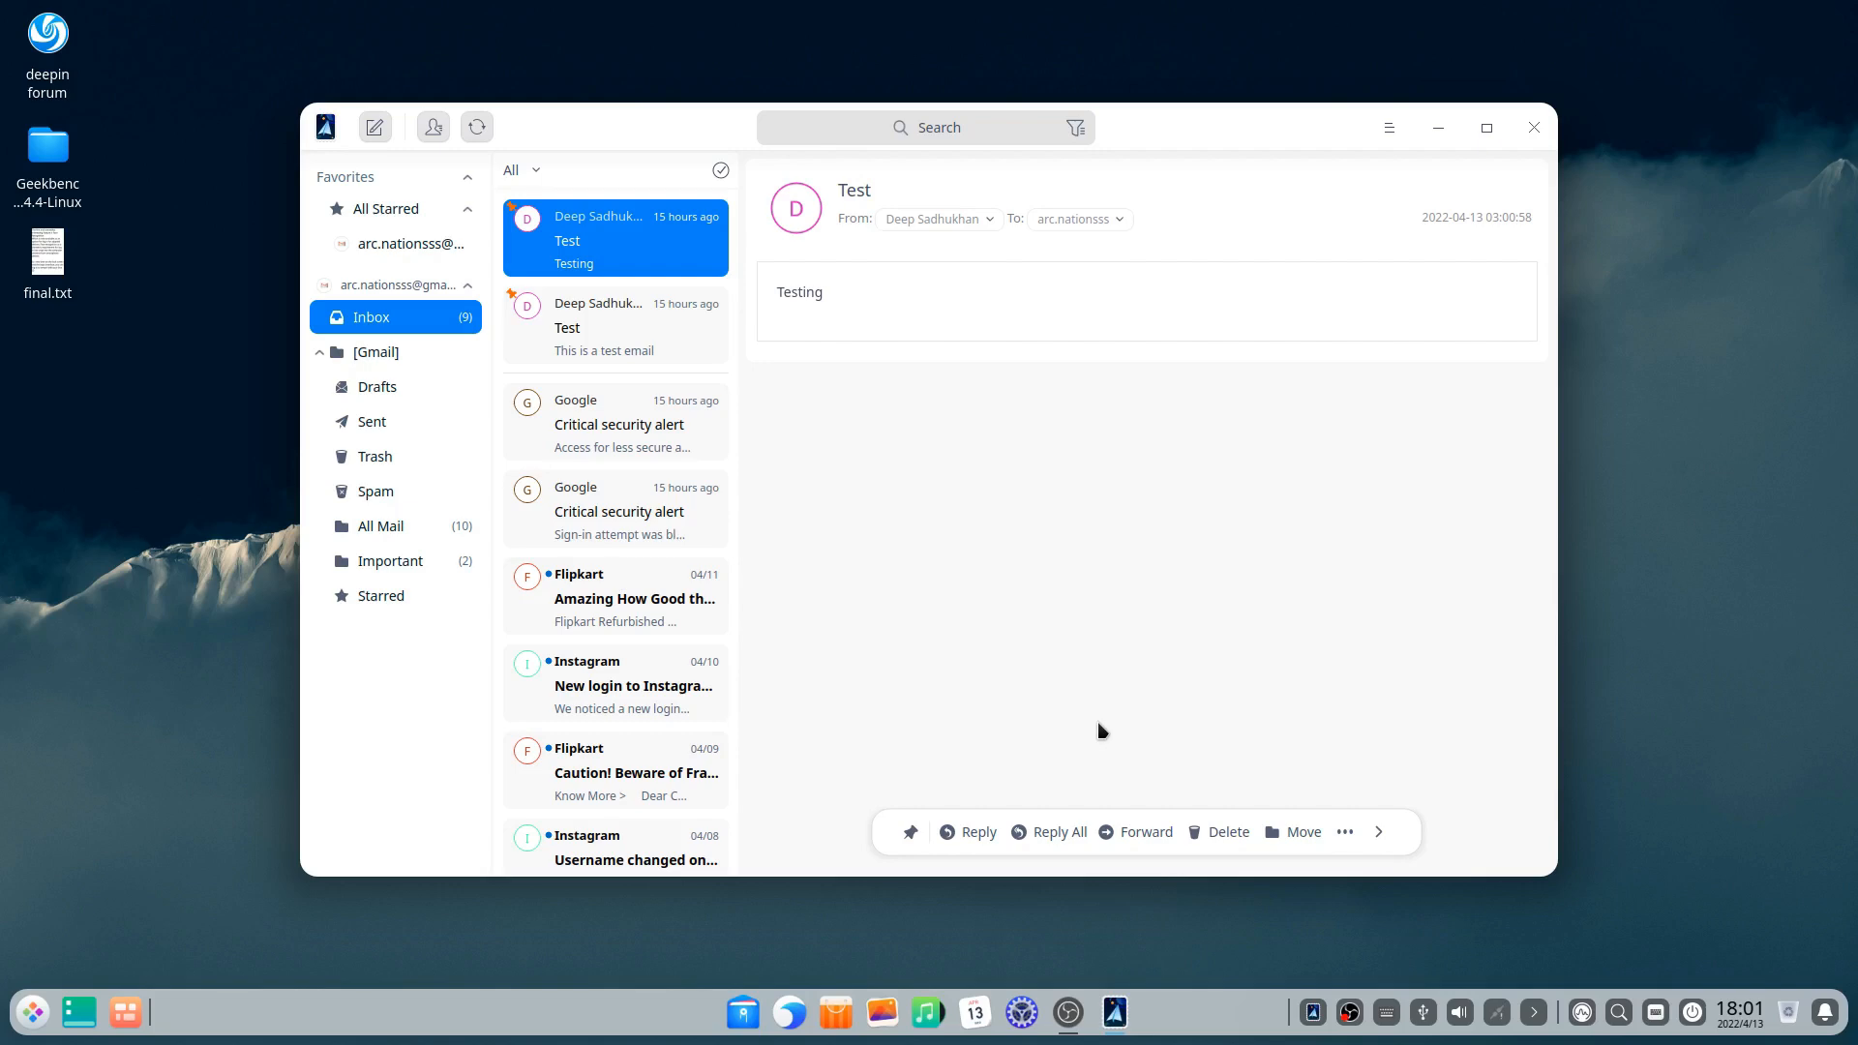
mouse_move(793, 409)
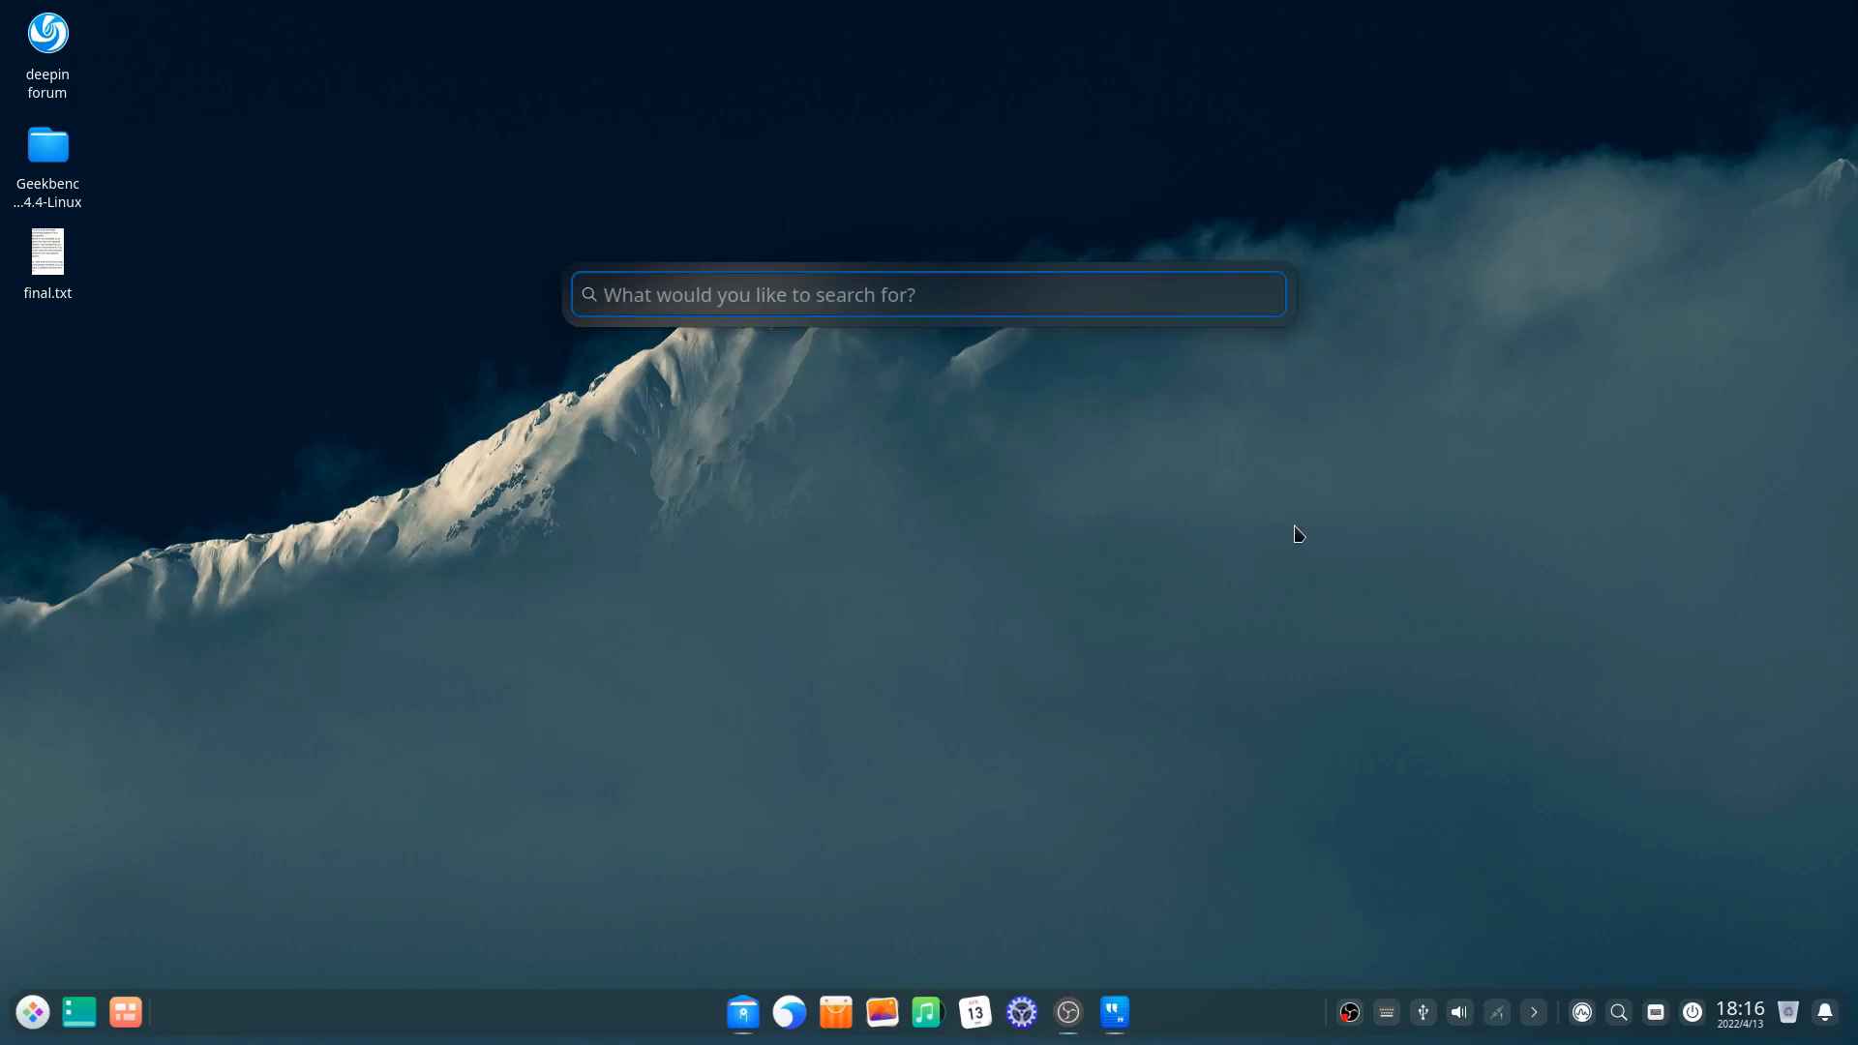
Step: Launch Device Manager via 'dev' search and view CPU, display, sound and network adapter details
text(dev)
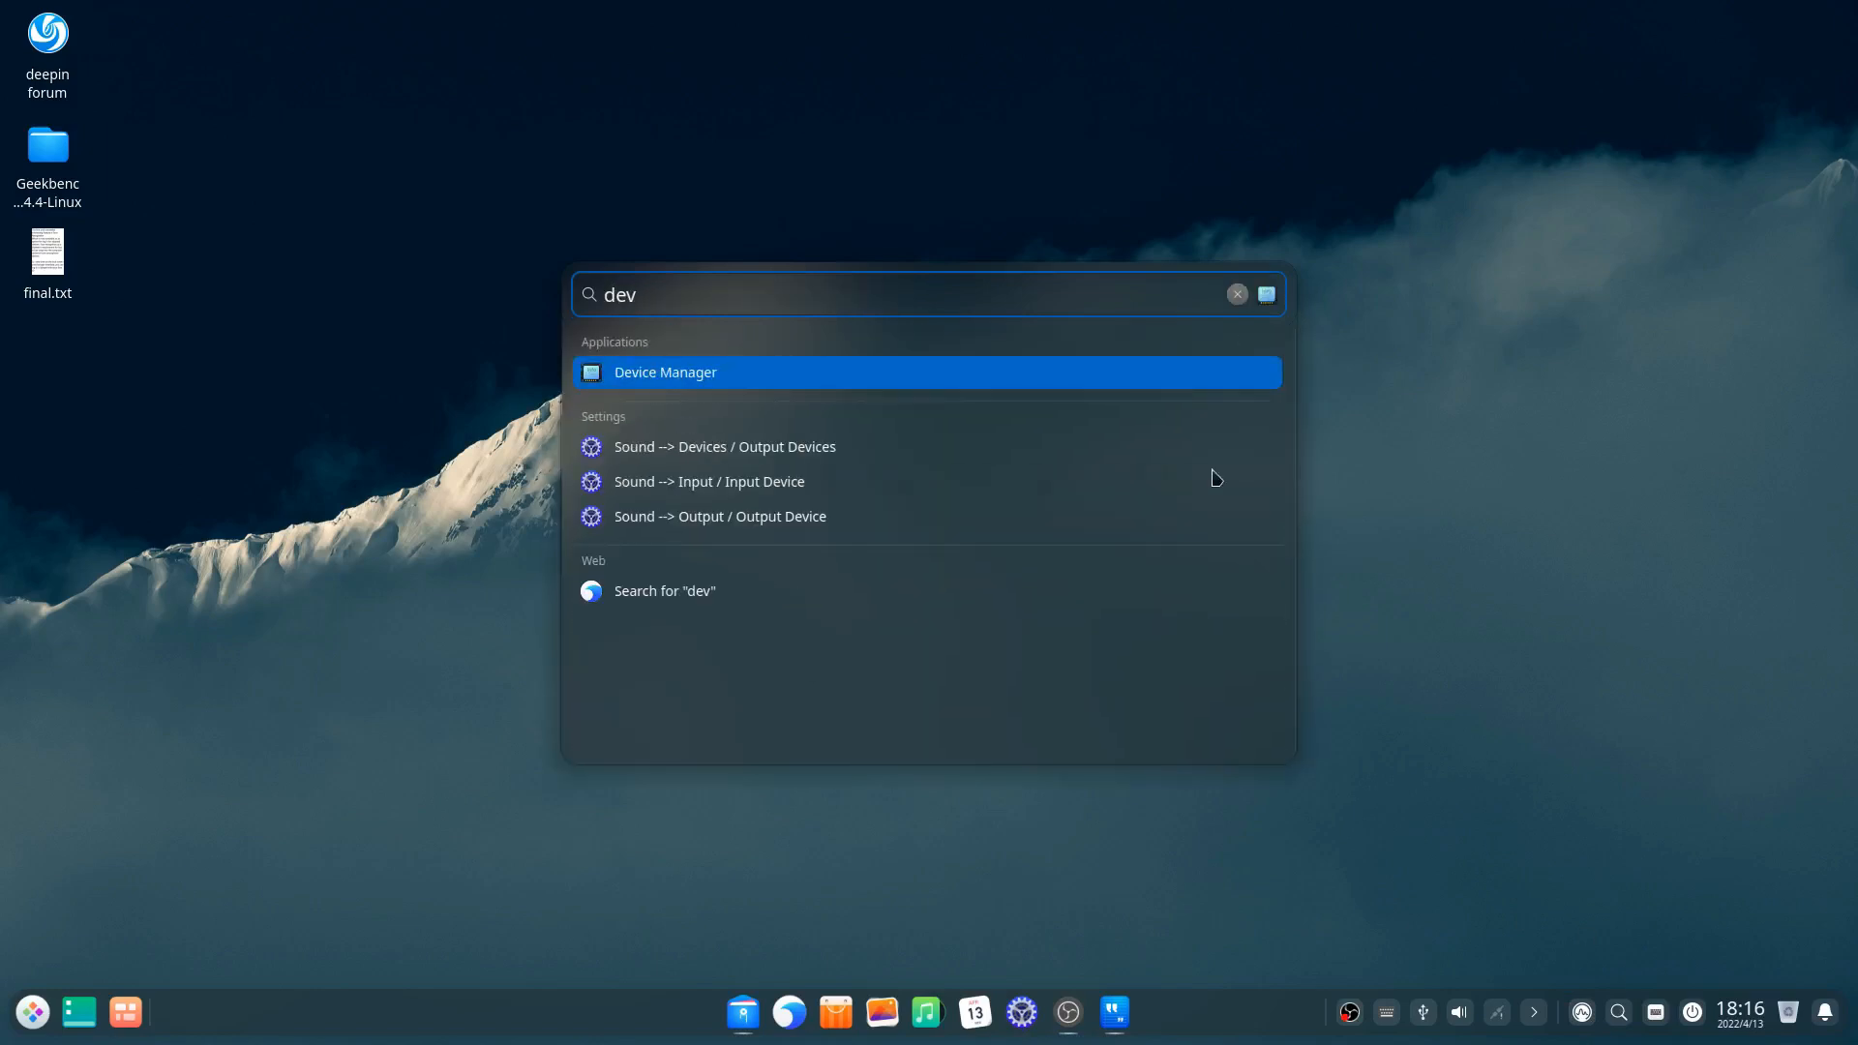
click(664, 372)
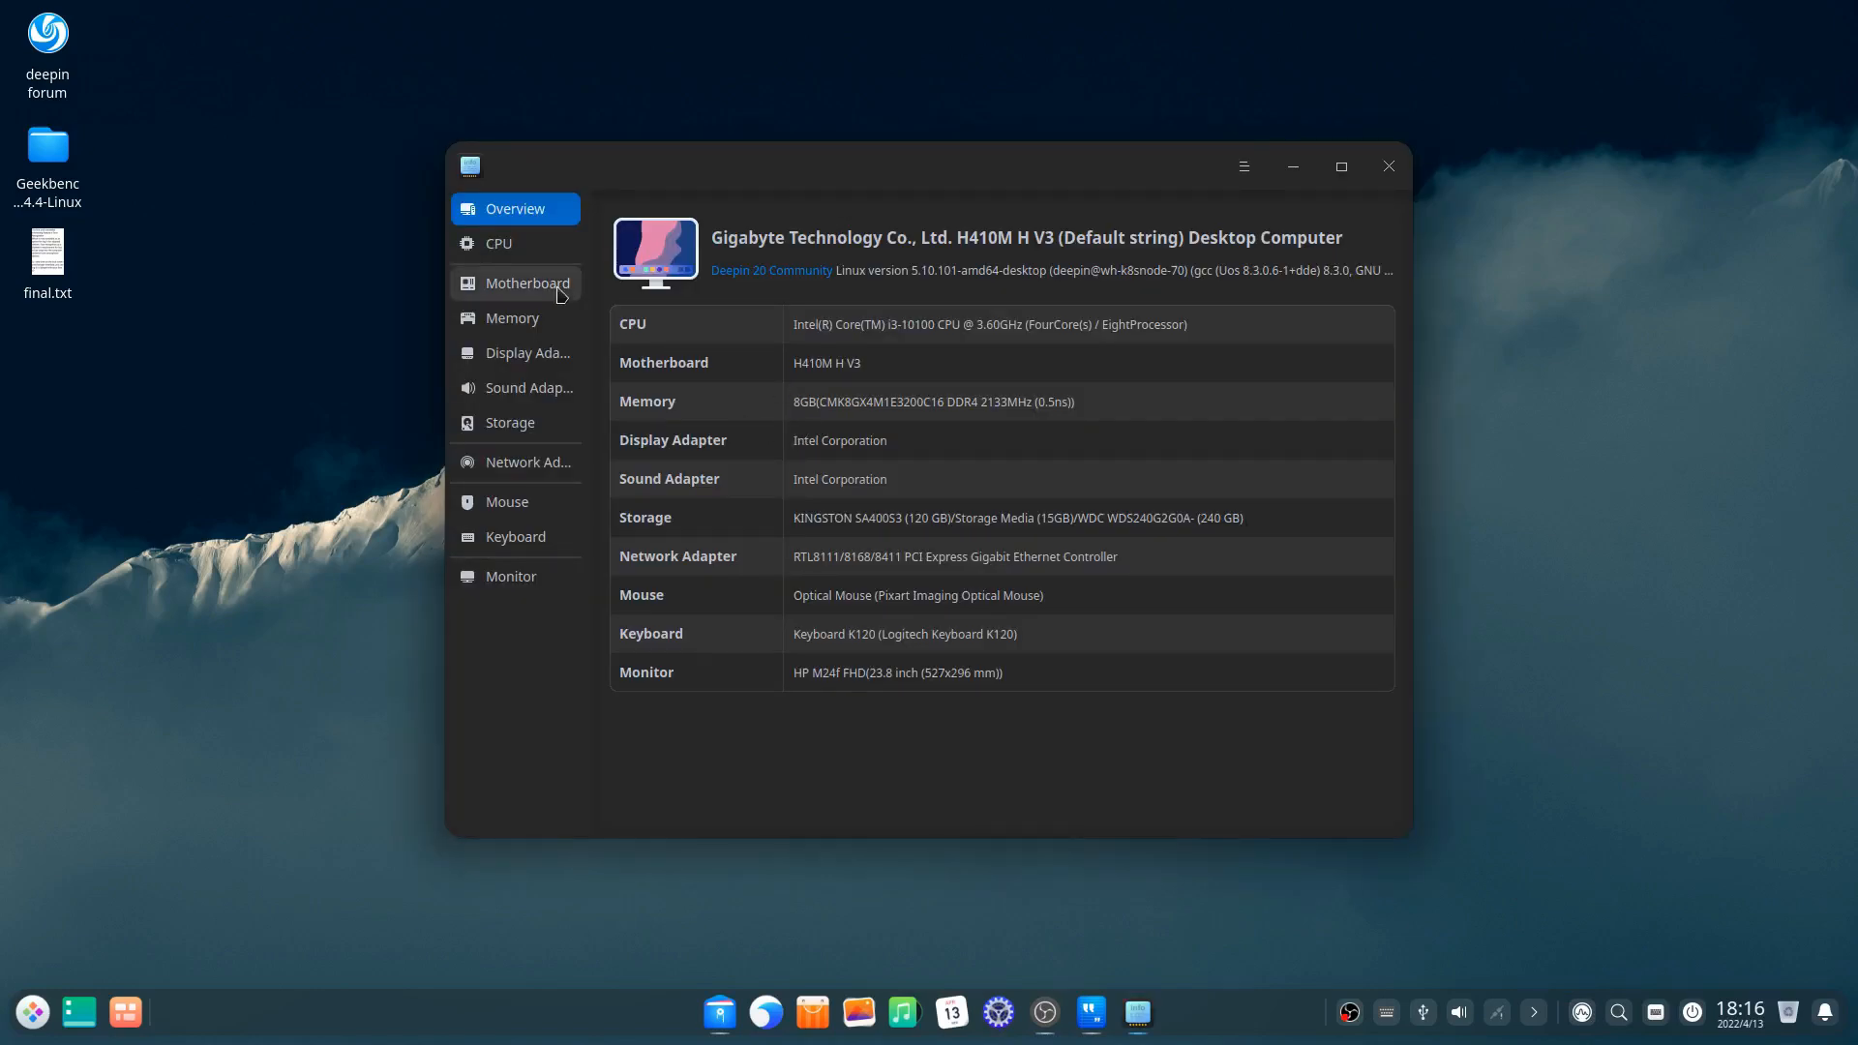
click(499, 243)
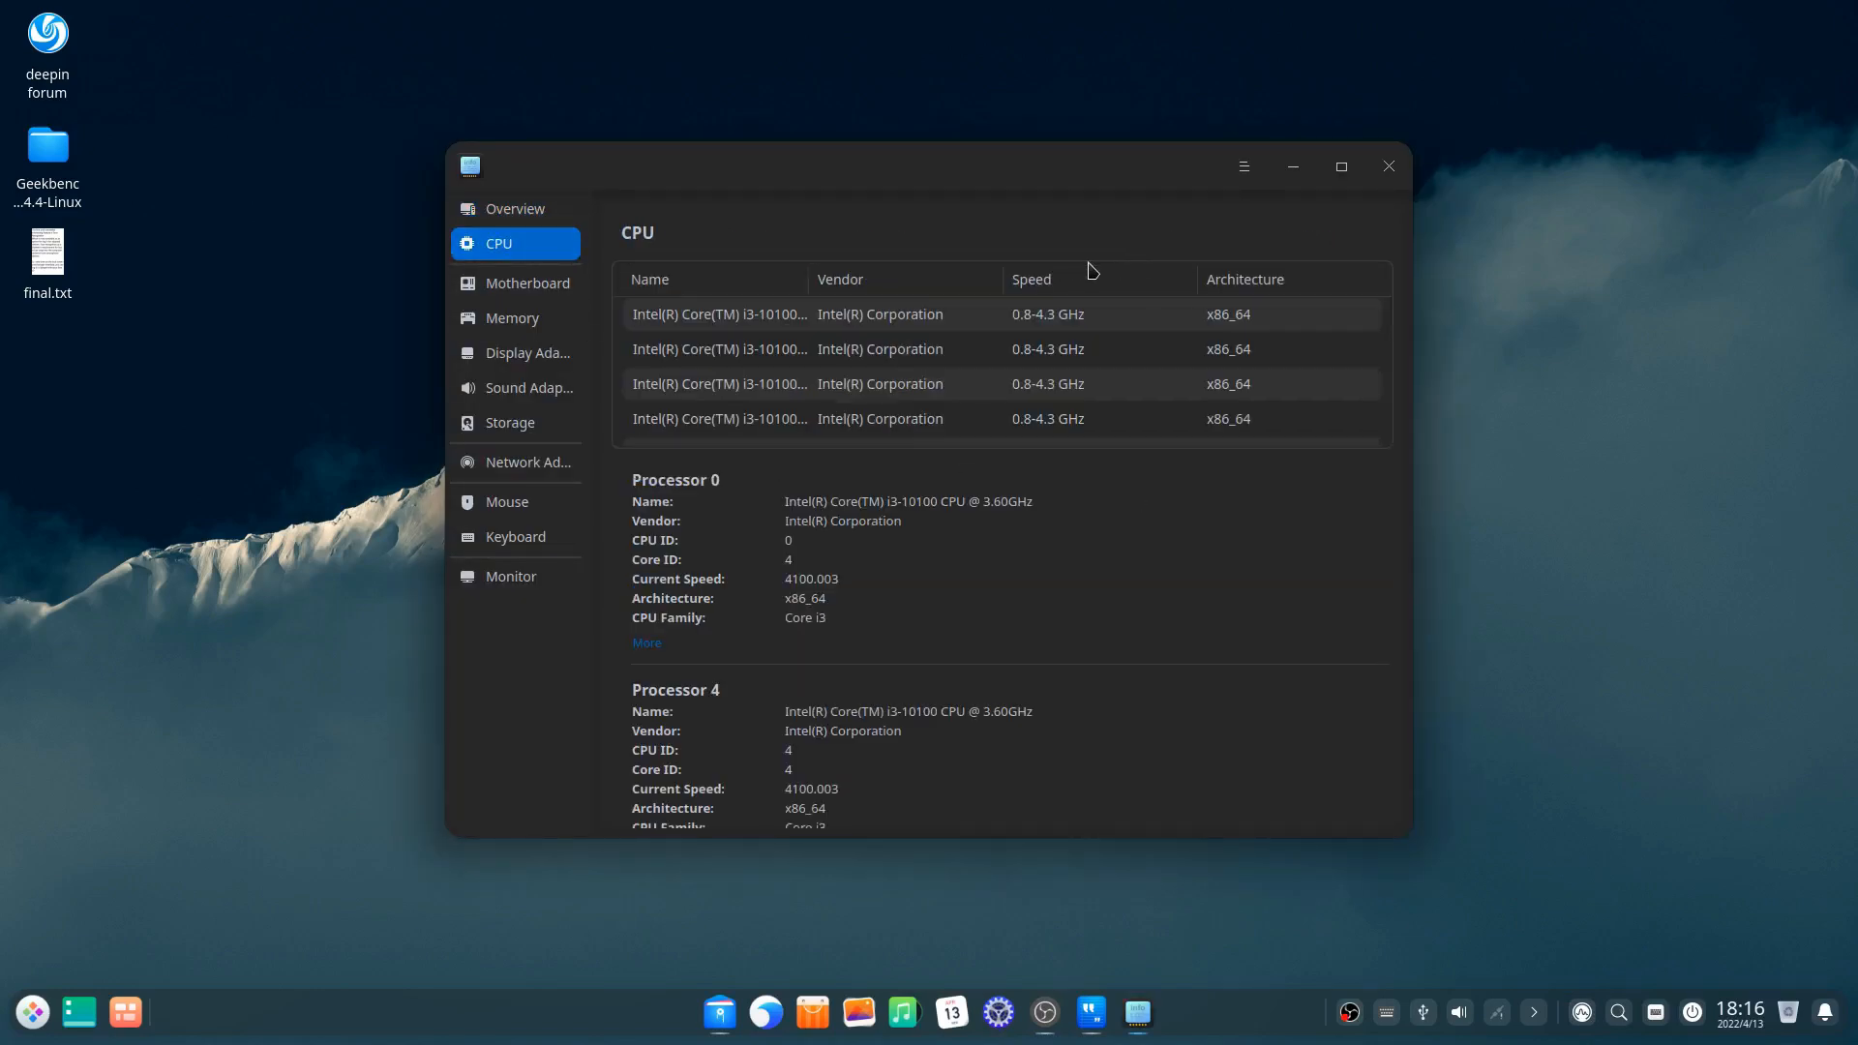
mouse_move(1085, 244)
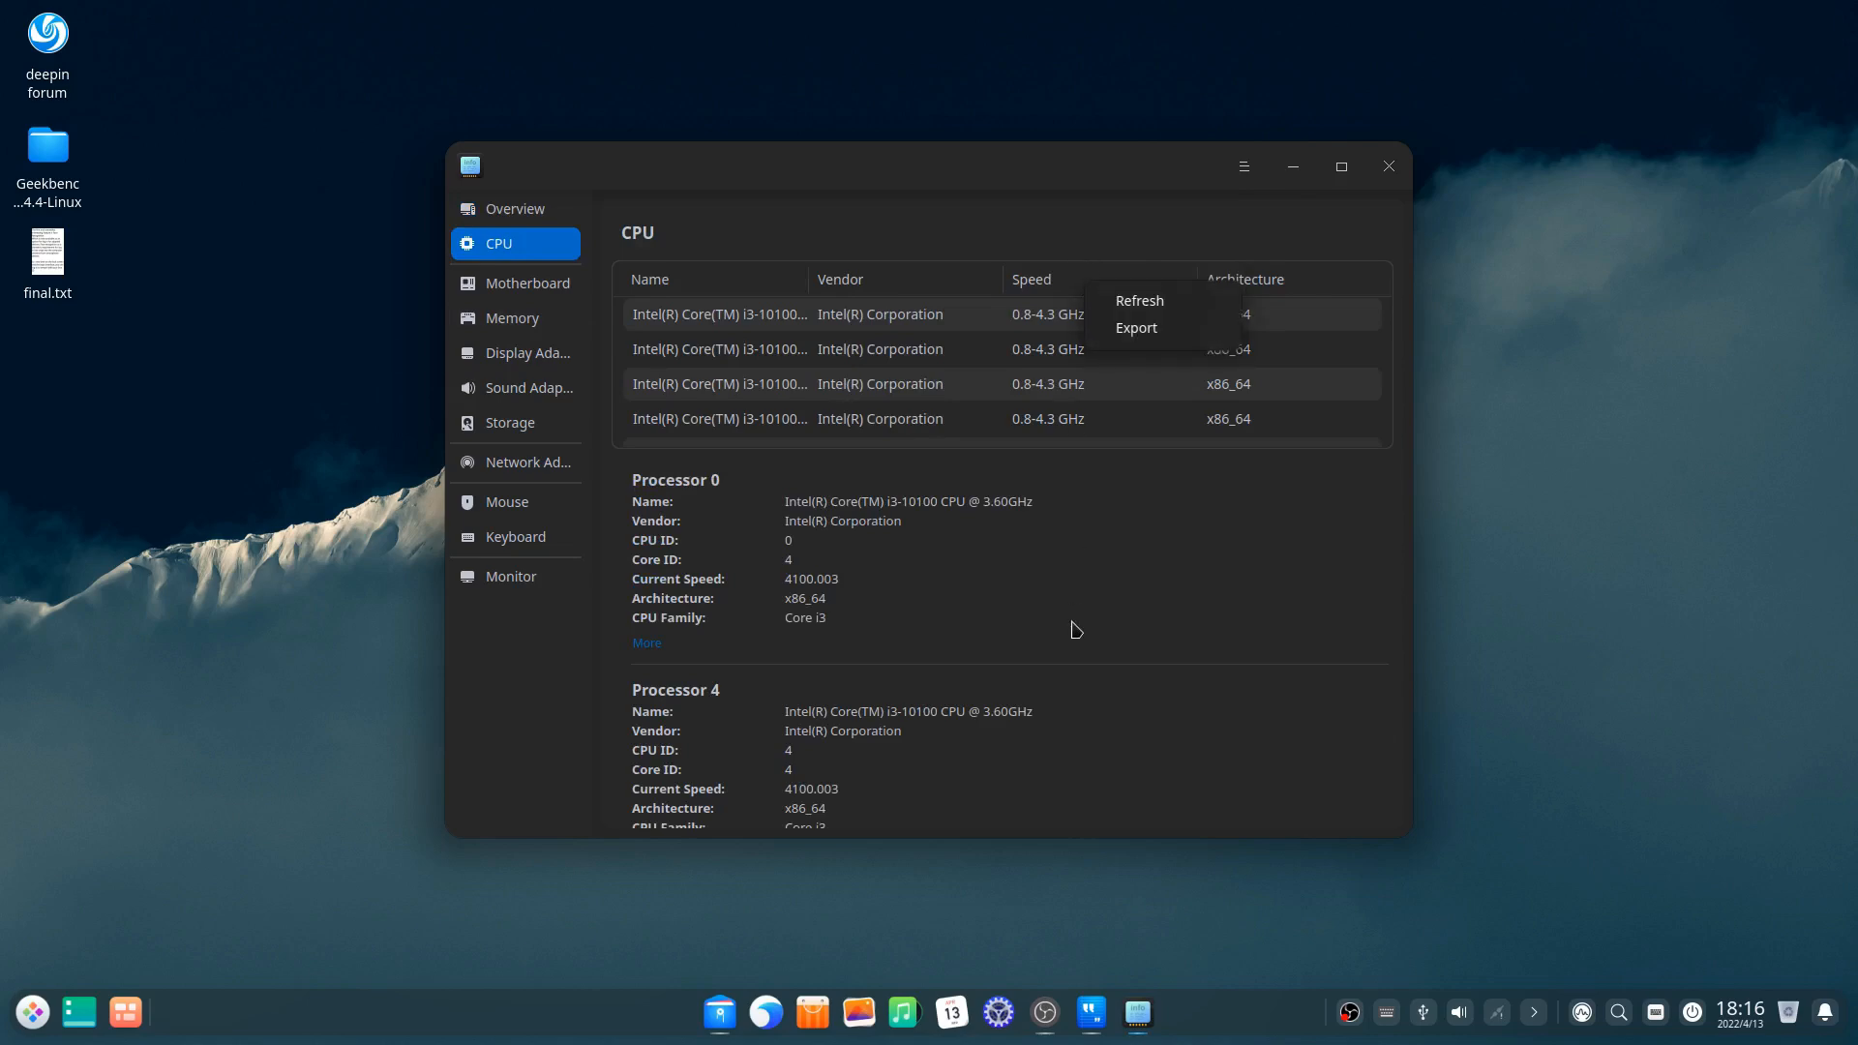
click(527, 282)
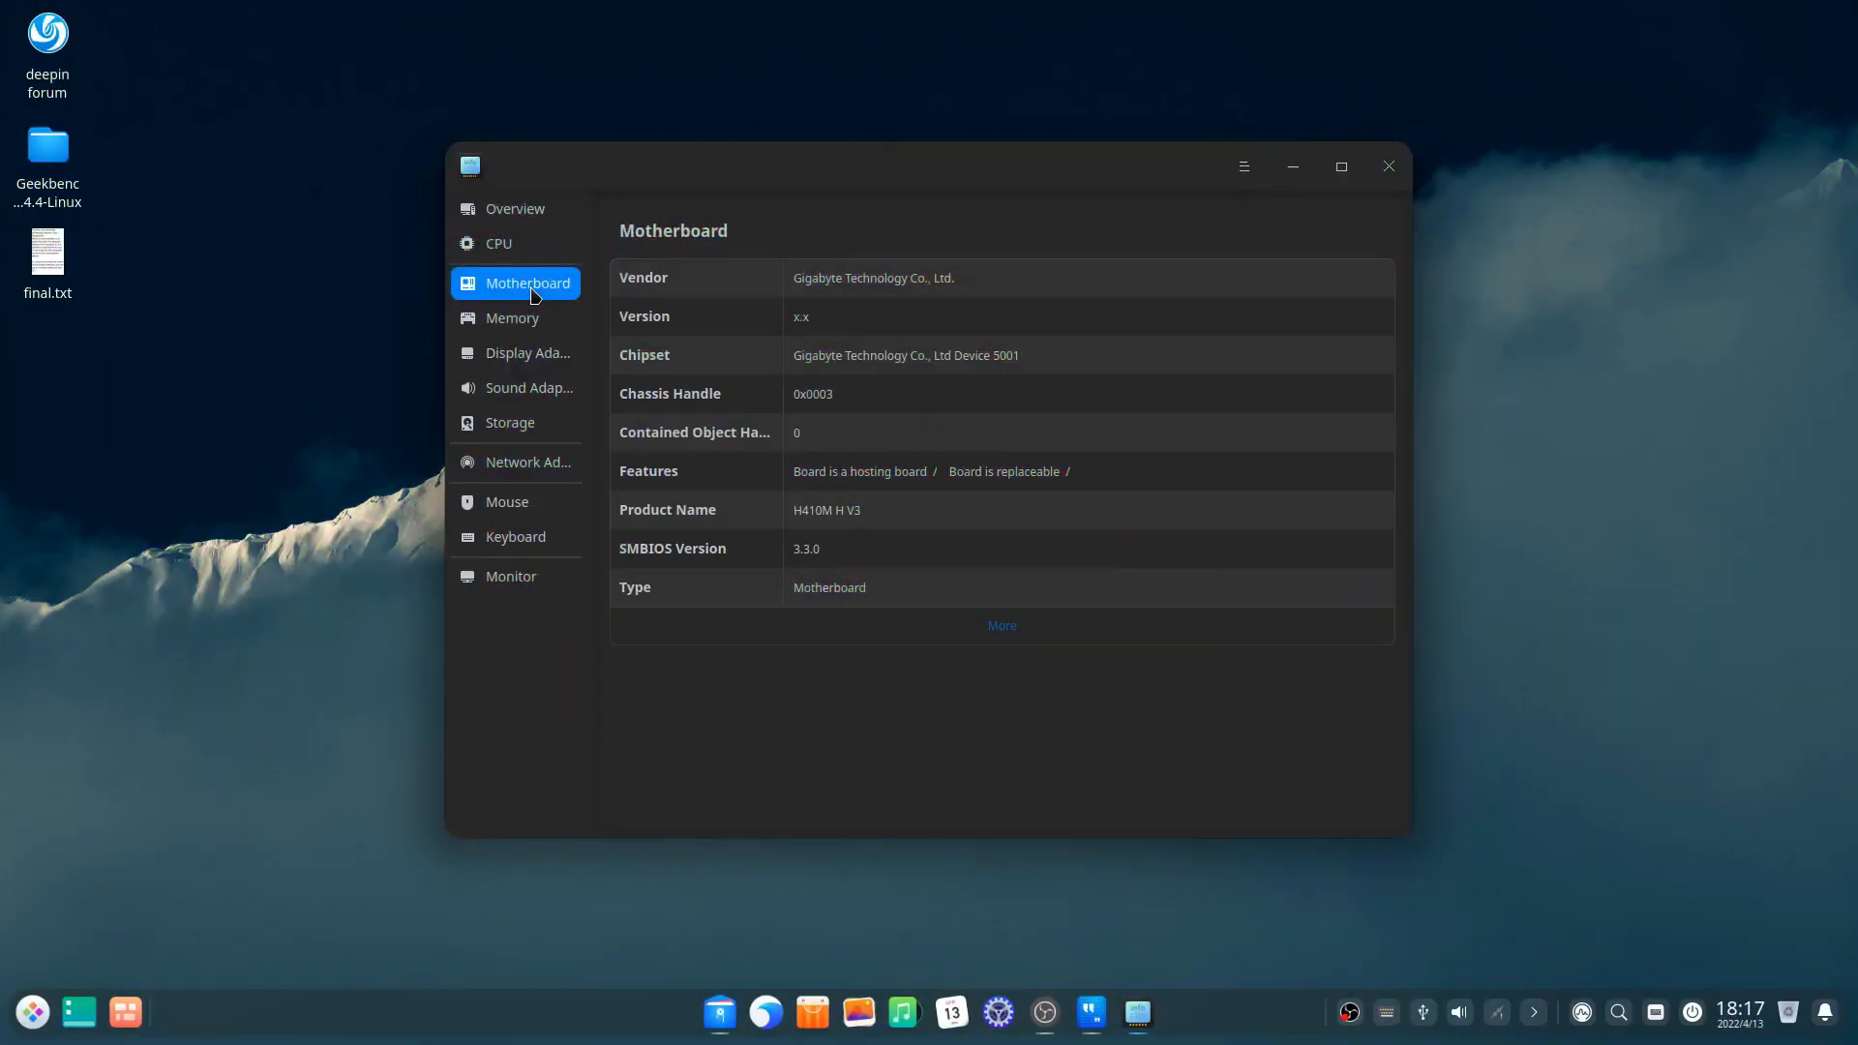
click(528, 352)
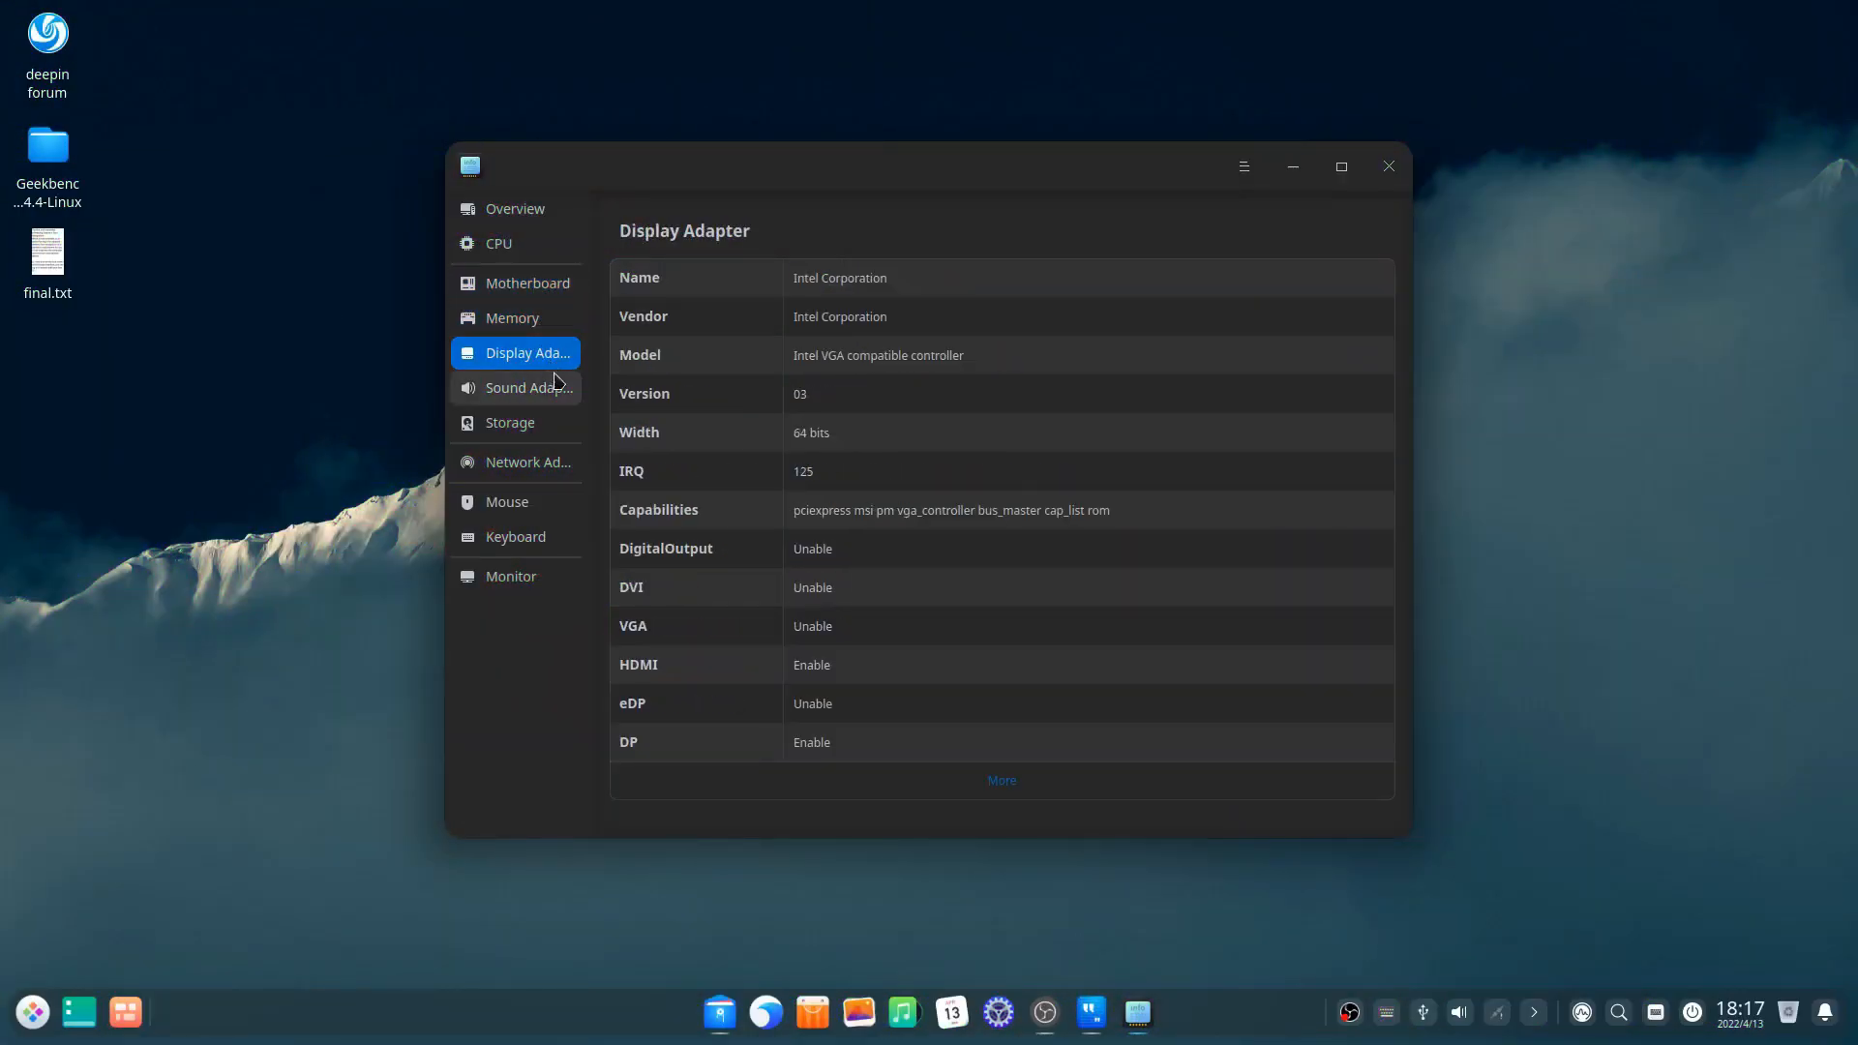
click(525, 387)
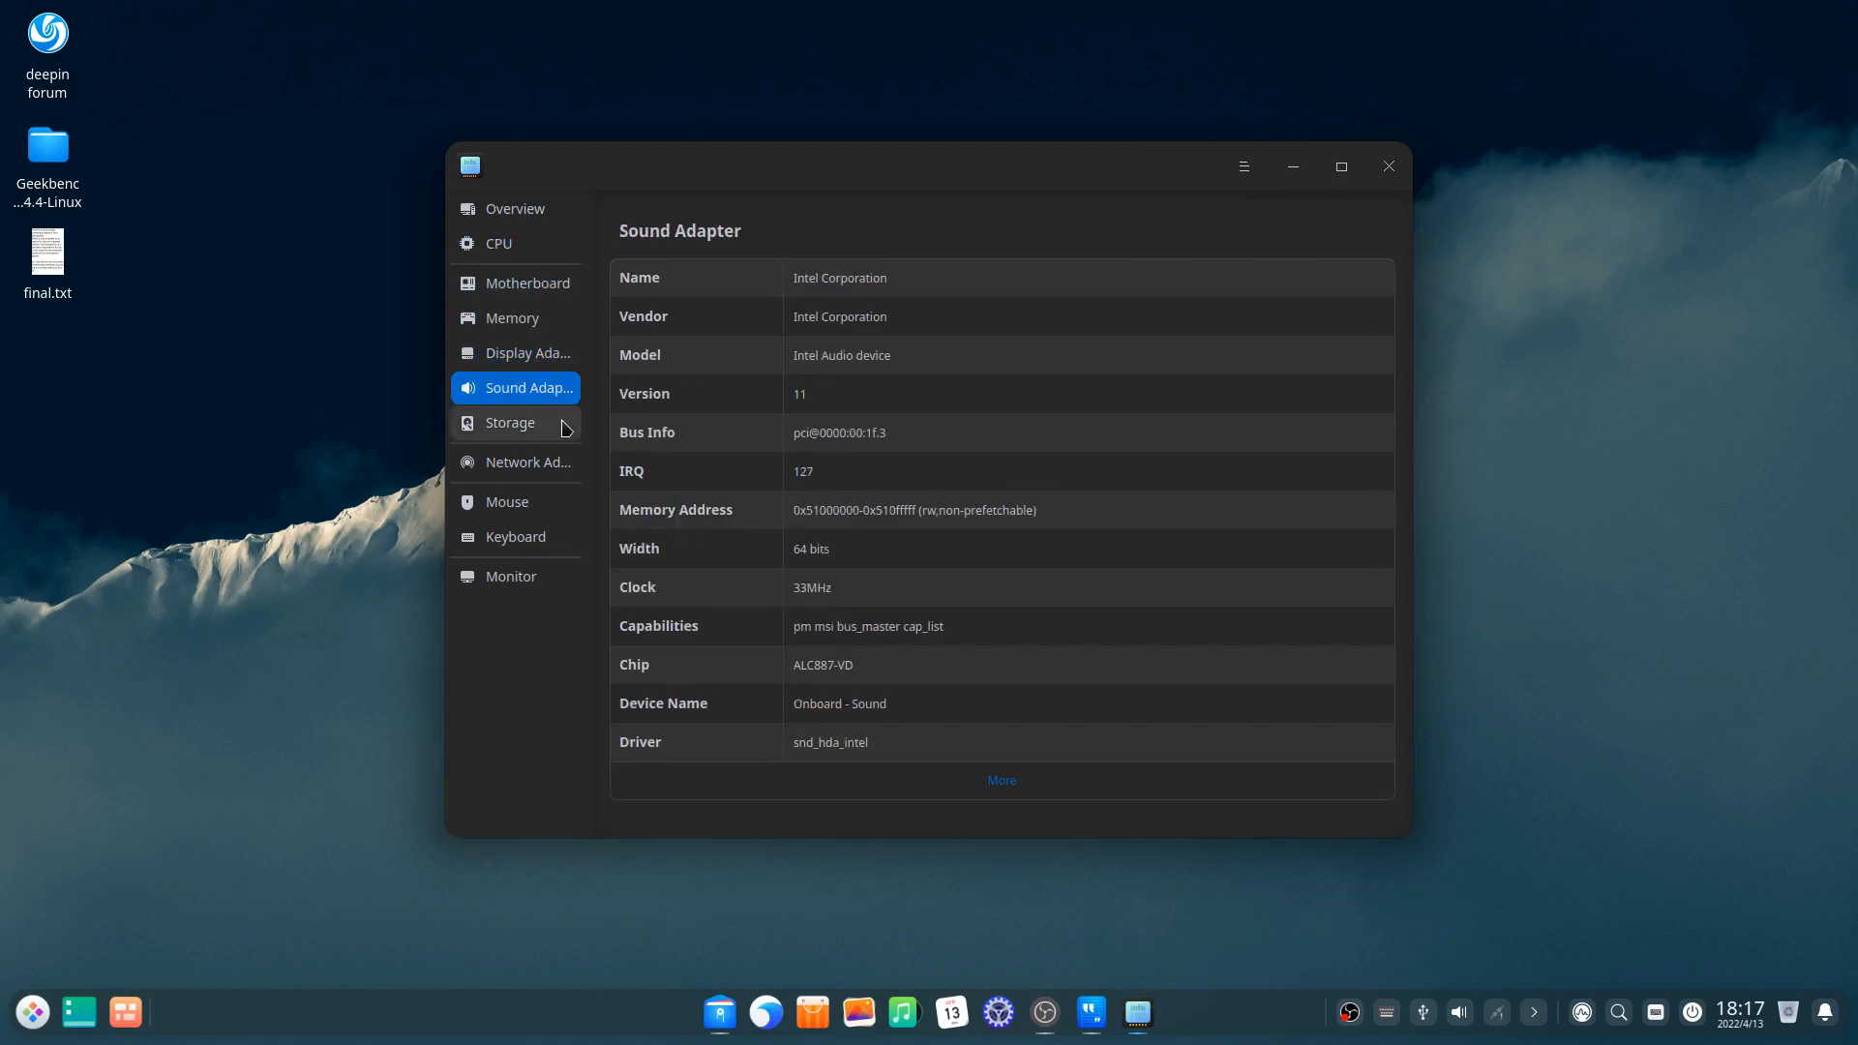
click(529, 463)
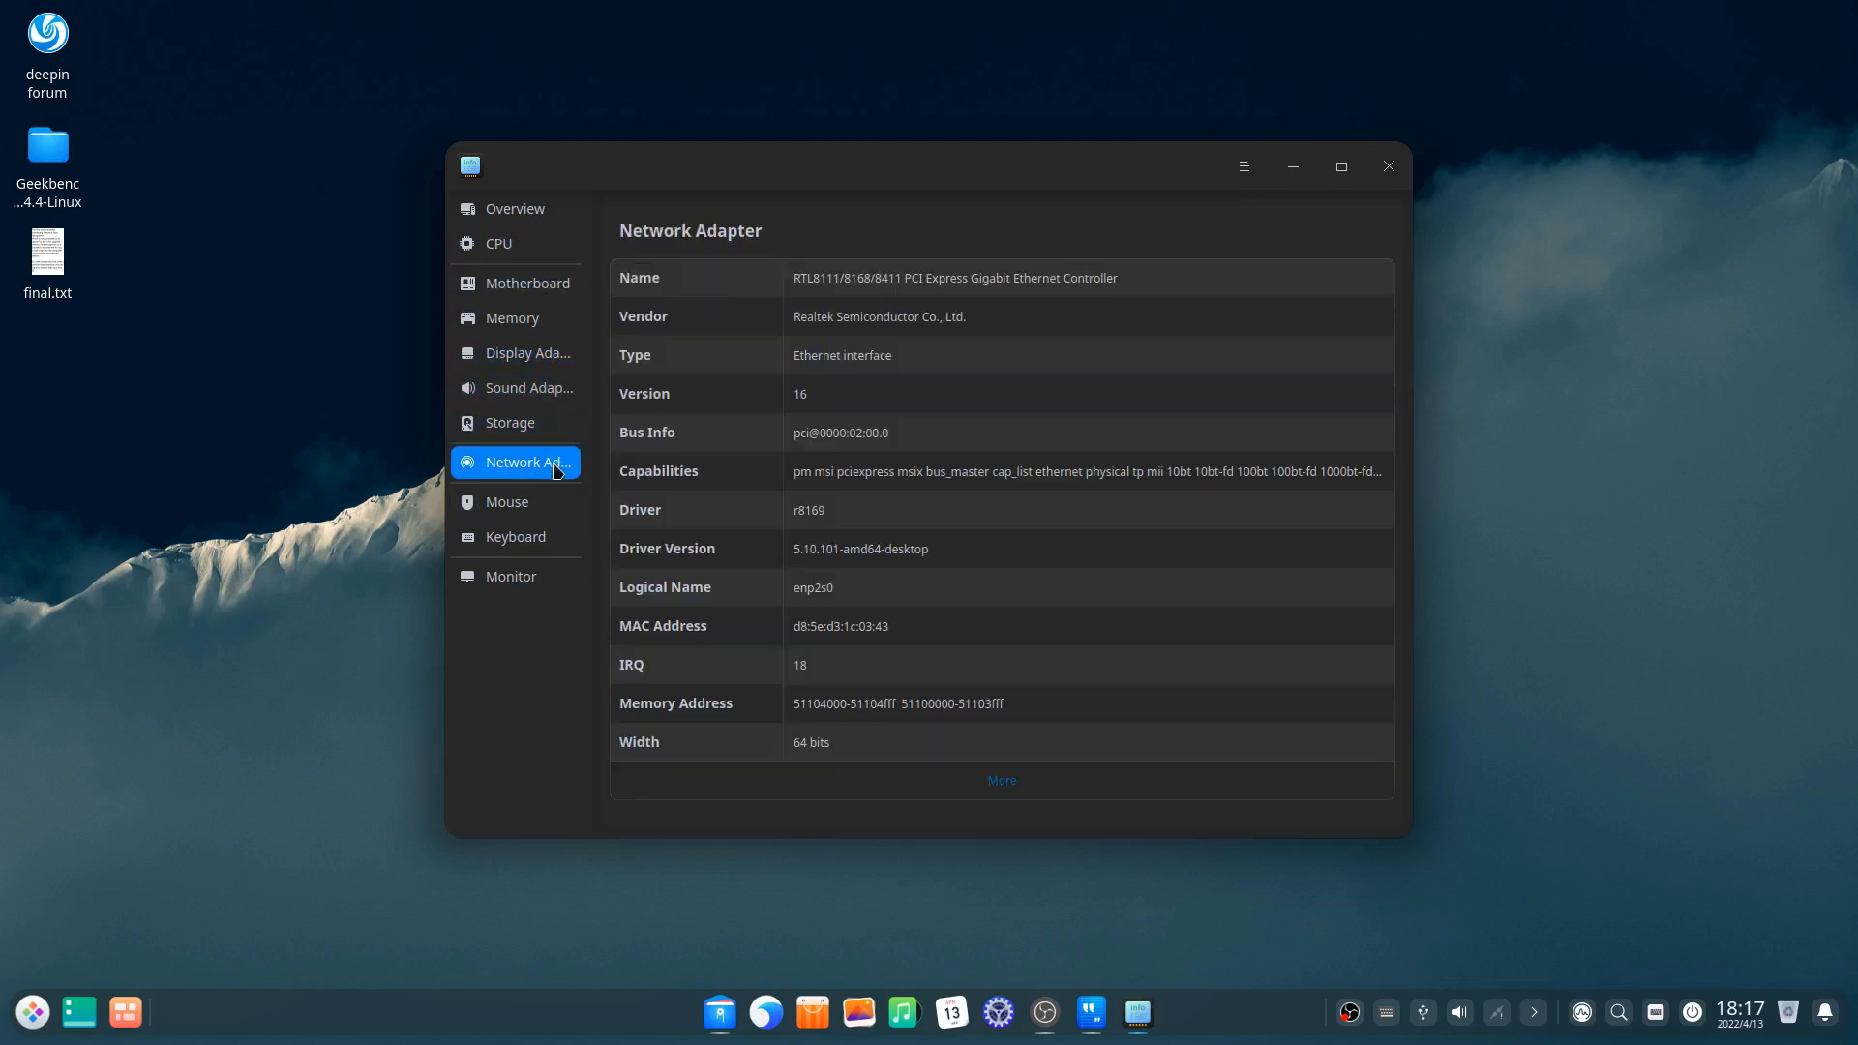
click(1388, 166)
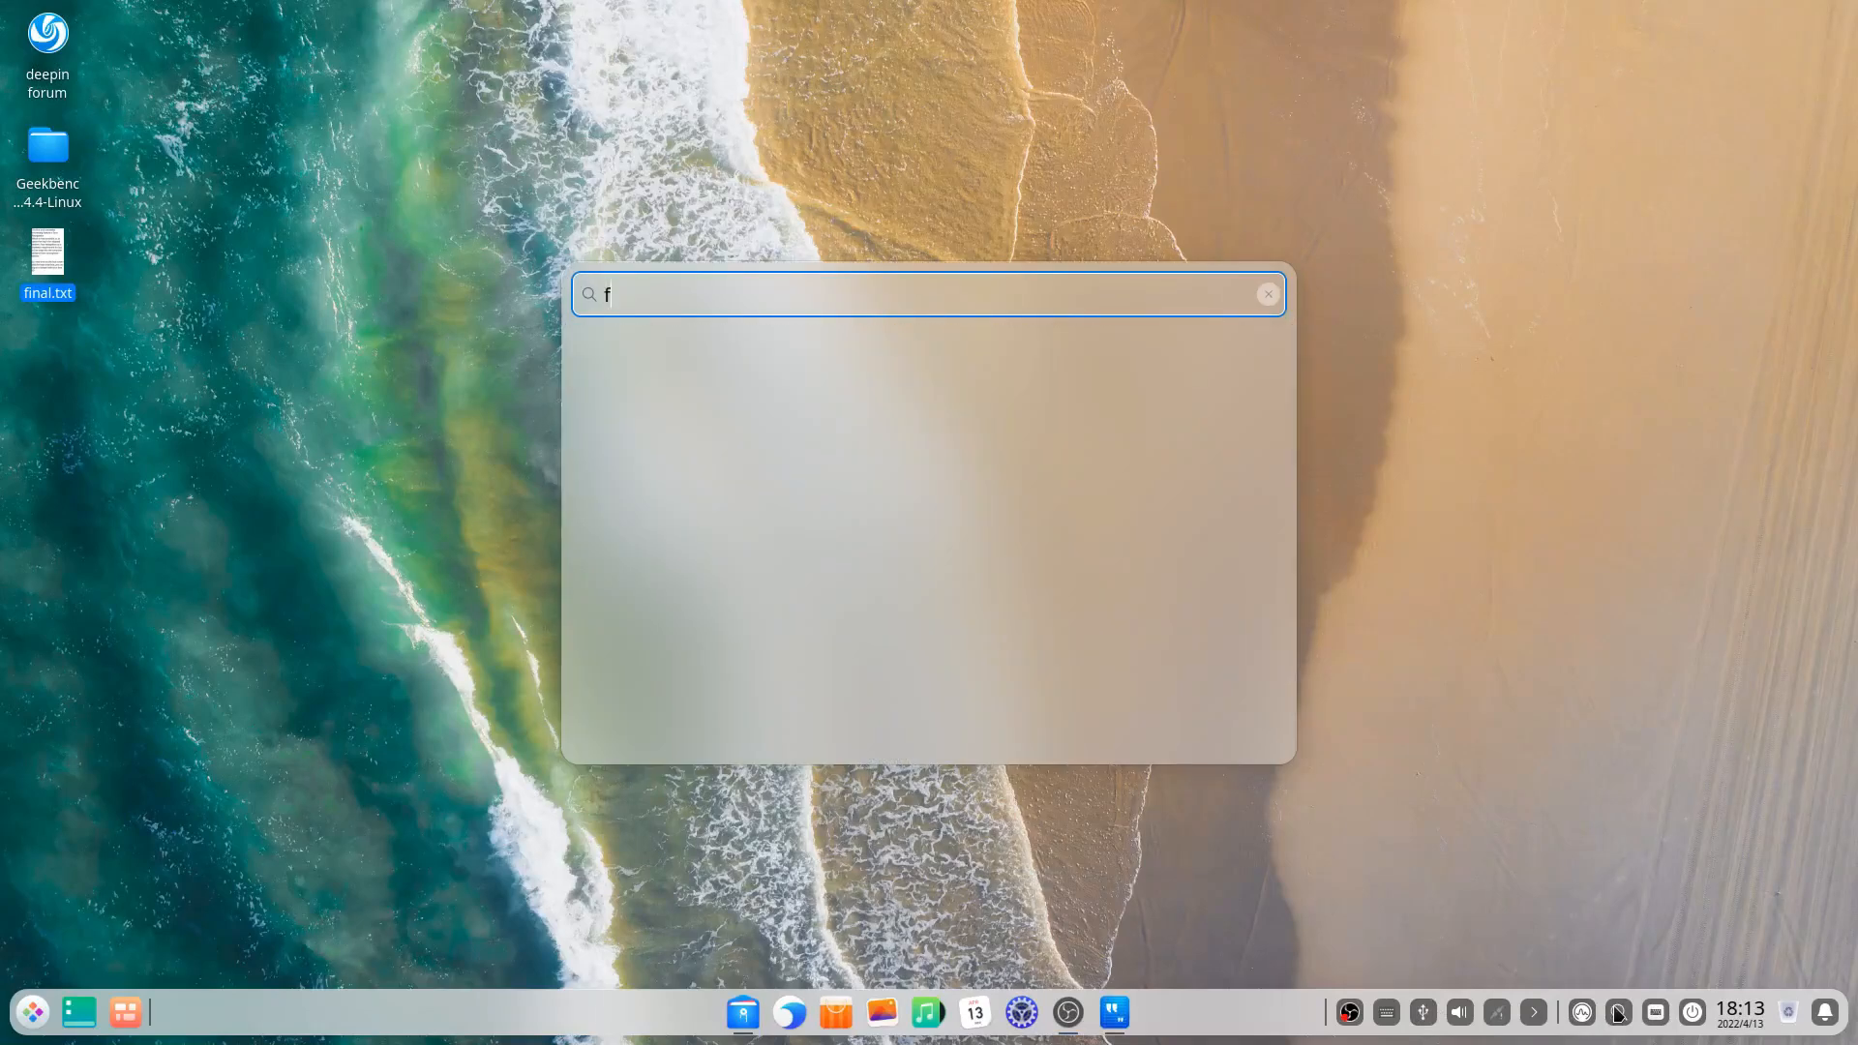
Step: Search 'final' to surface final.txt, clear the query, and type 'br'
text(inal)
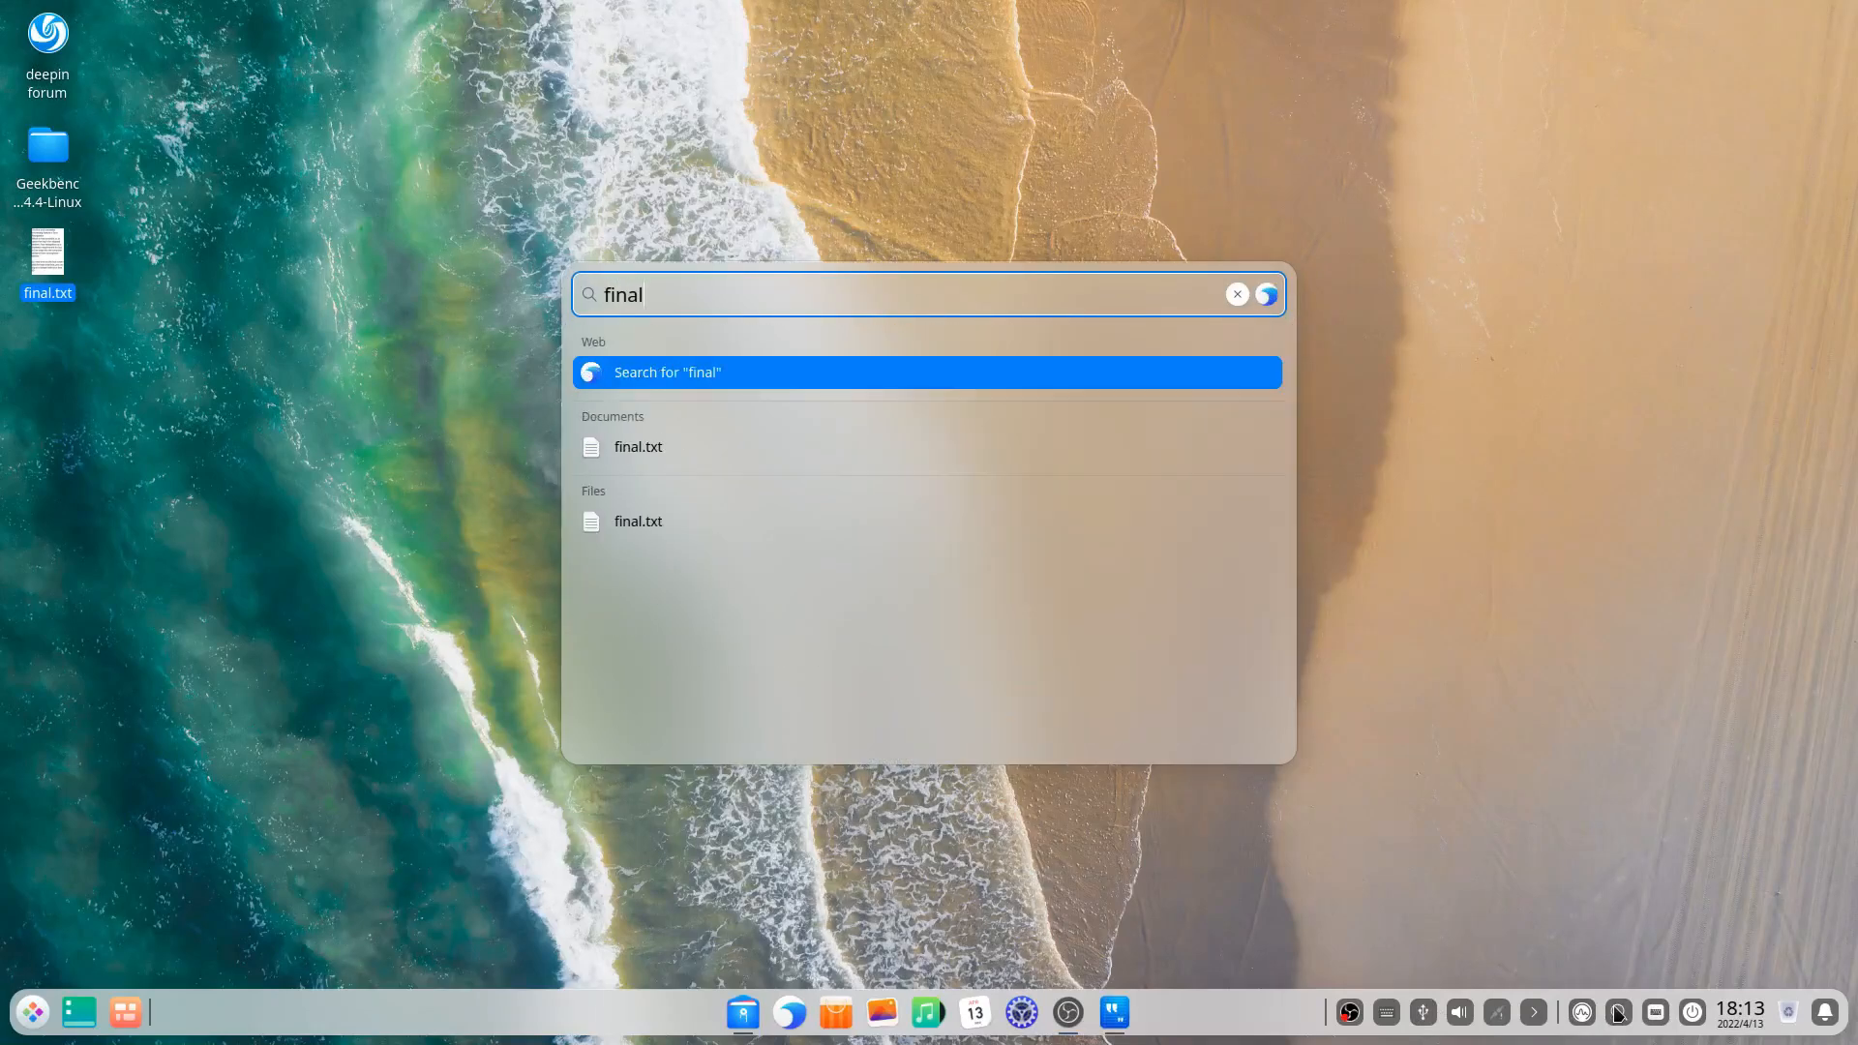
click(1237, 294)
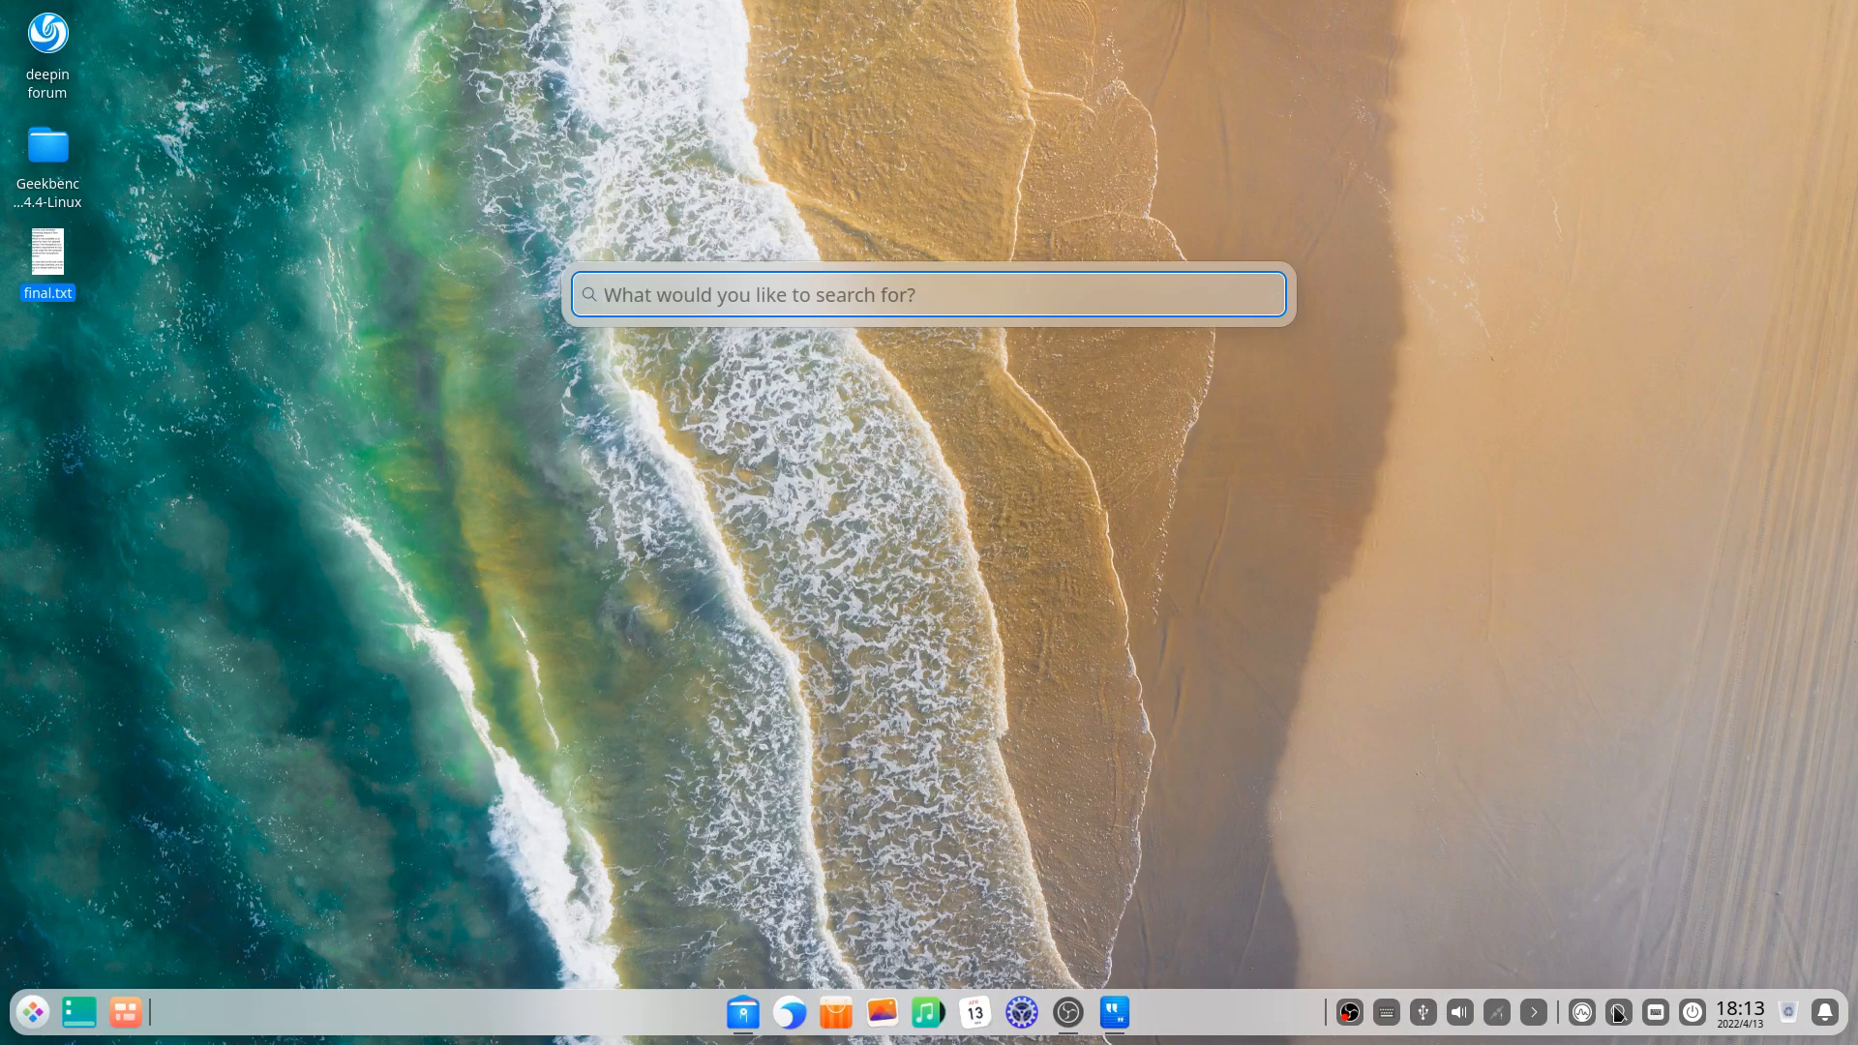
text(br)
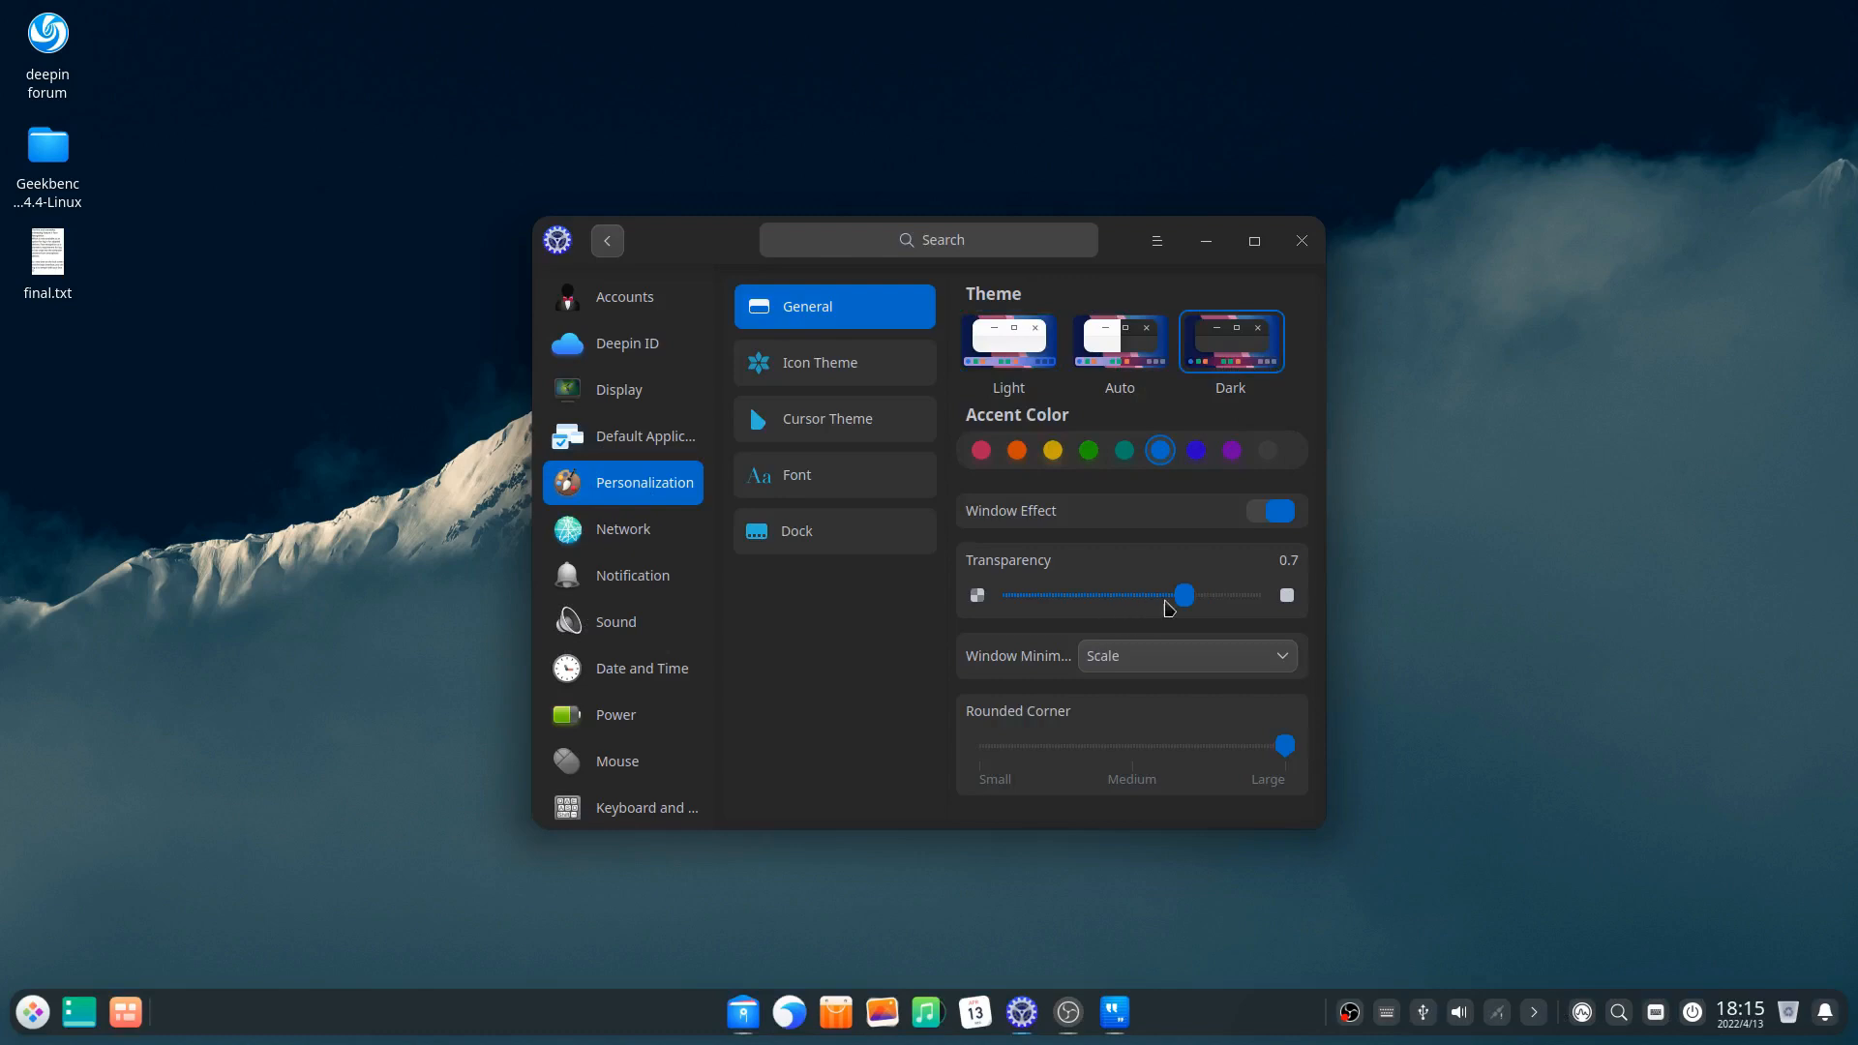
Step: Slide transparency to about 0.84 then 0.34, apply the Light theme, and close Control Center
drag(1182, 595, 1220, 595)
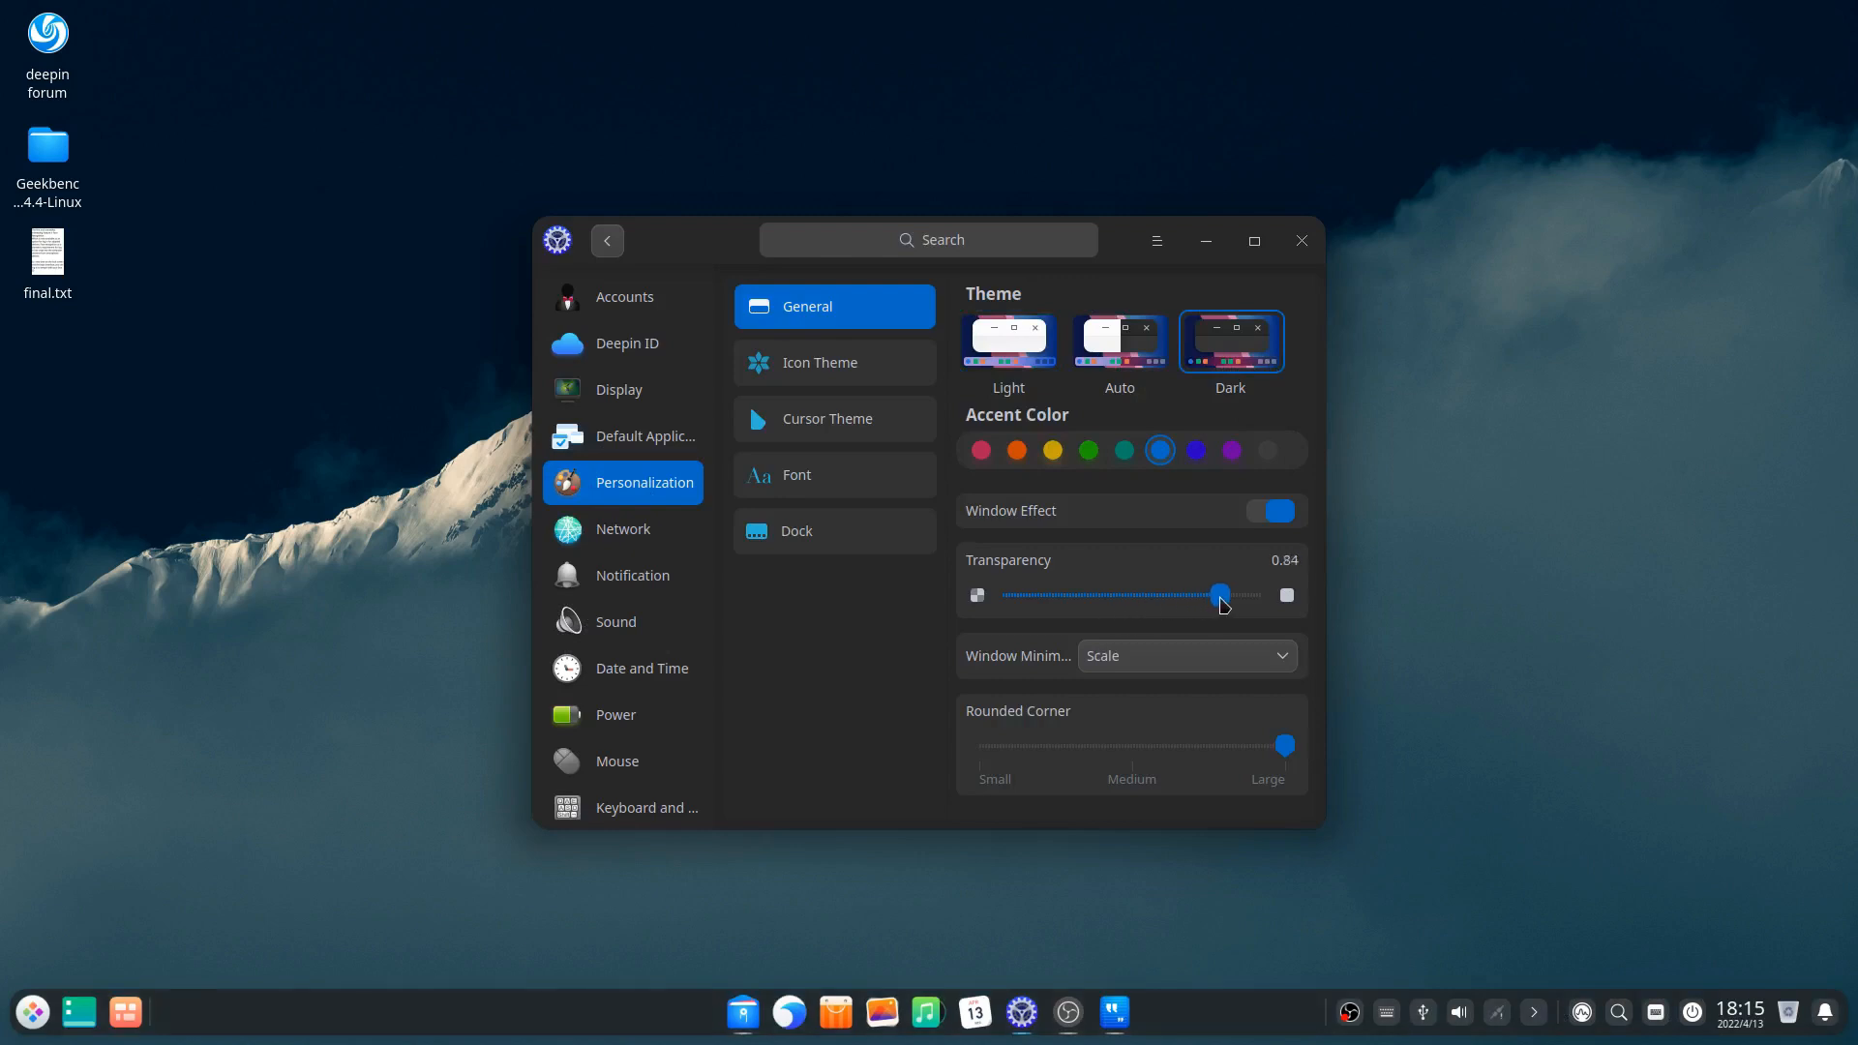
drag(1219, 596, 1088, 595)
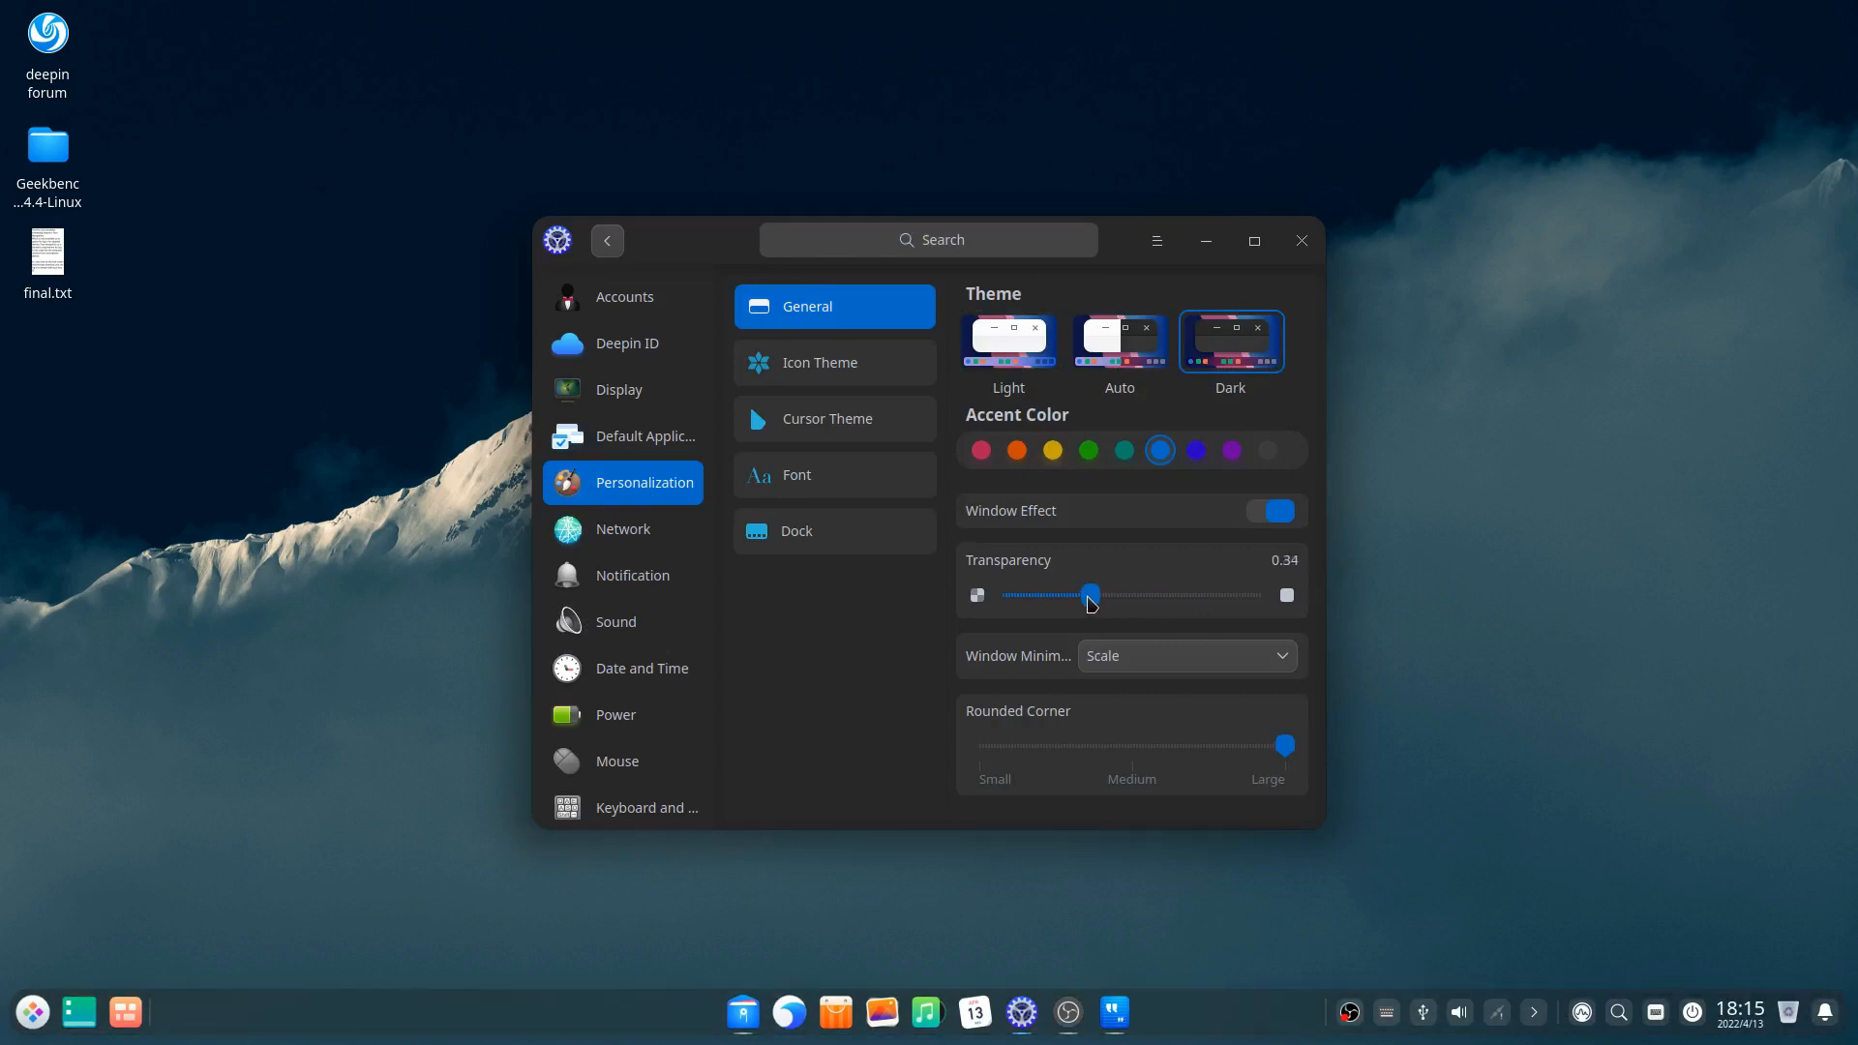
click(1008, 341)
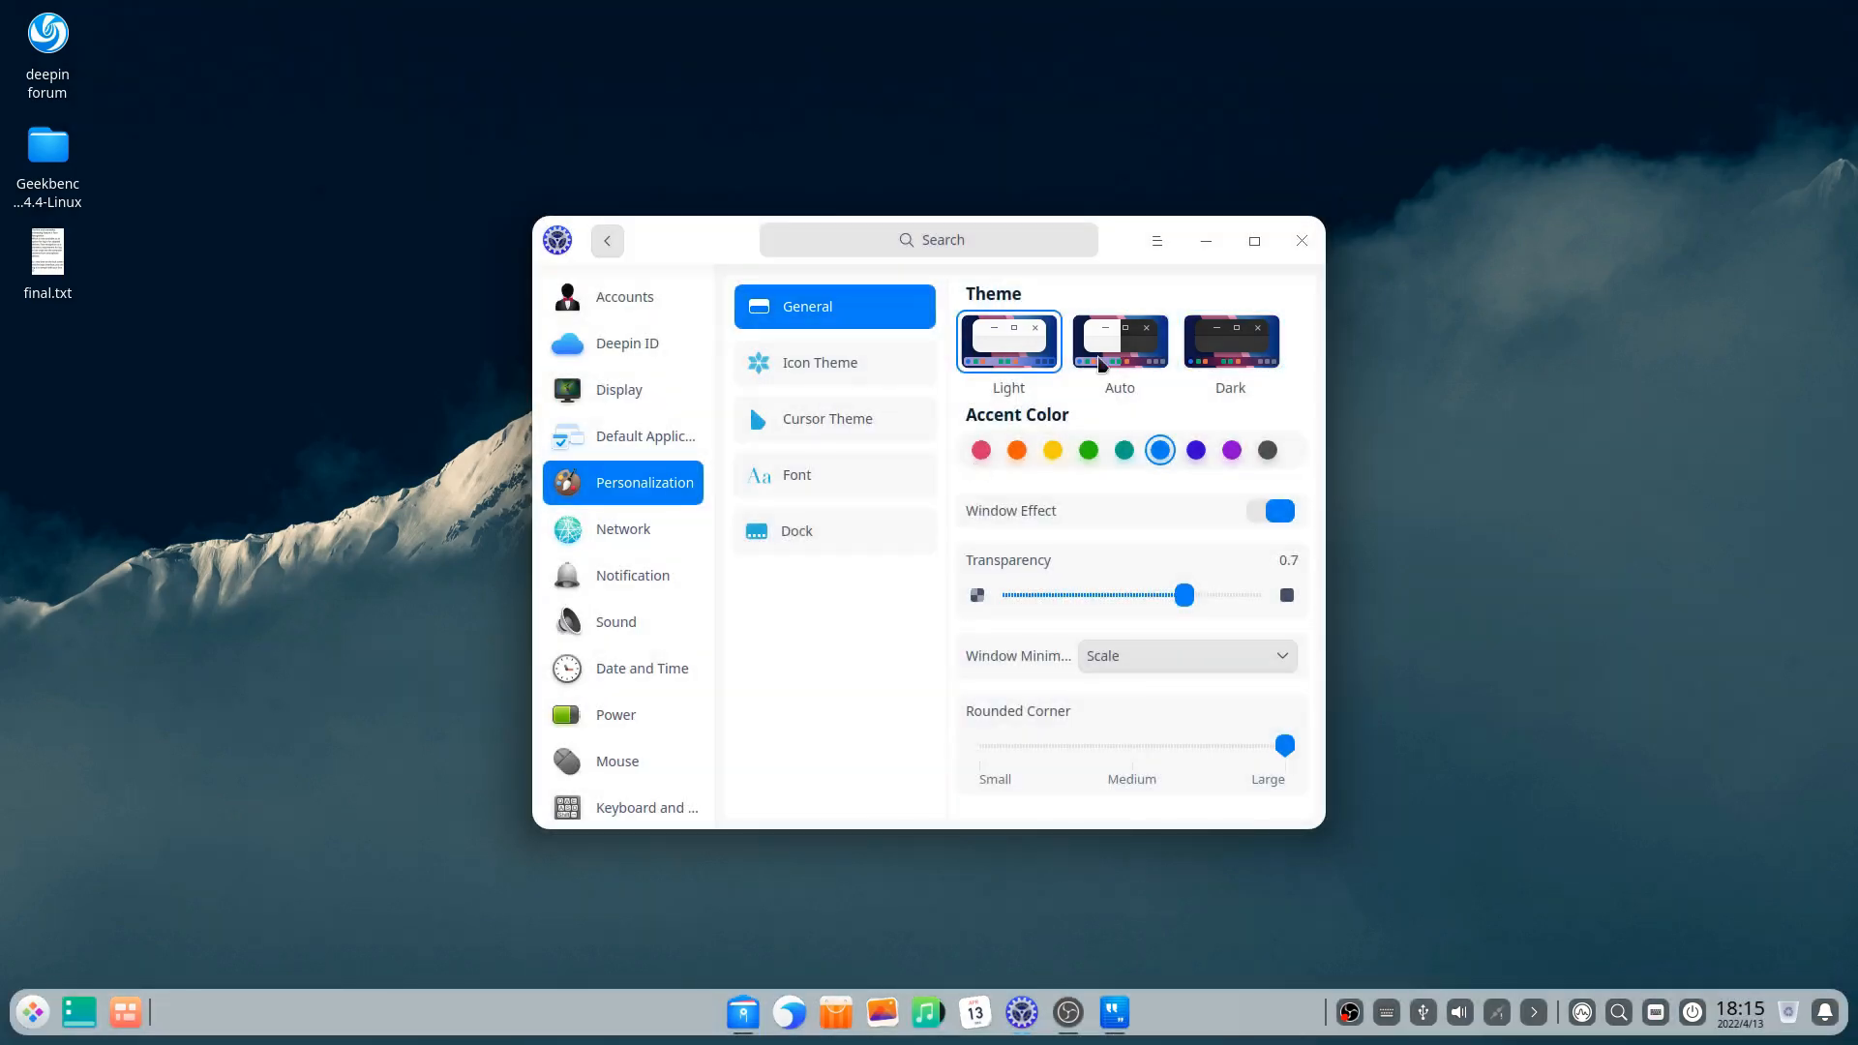
click(1302, 240)
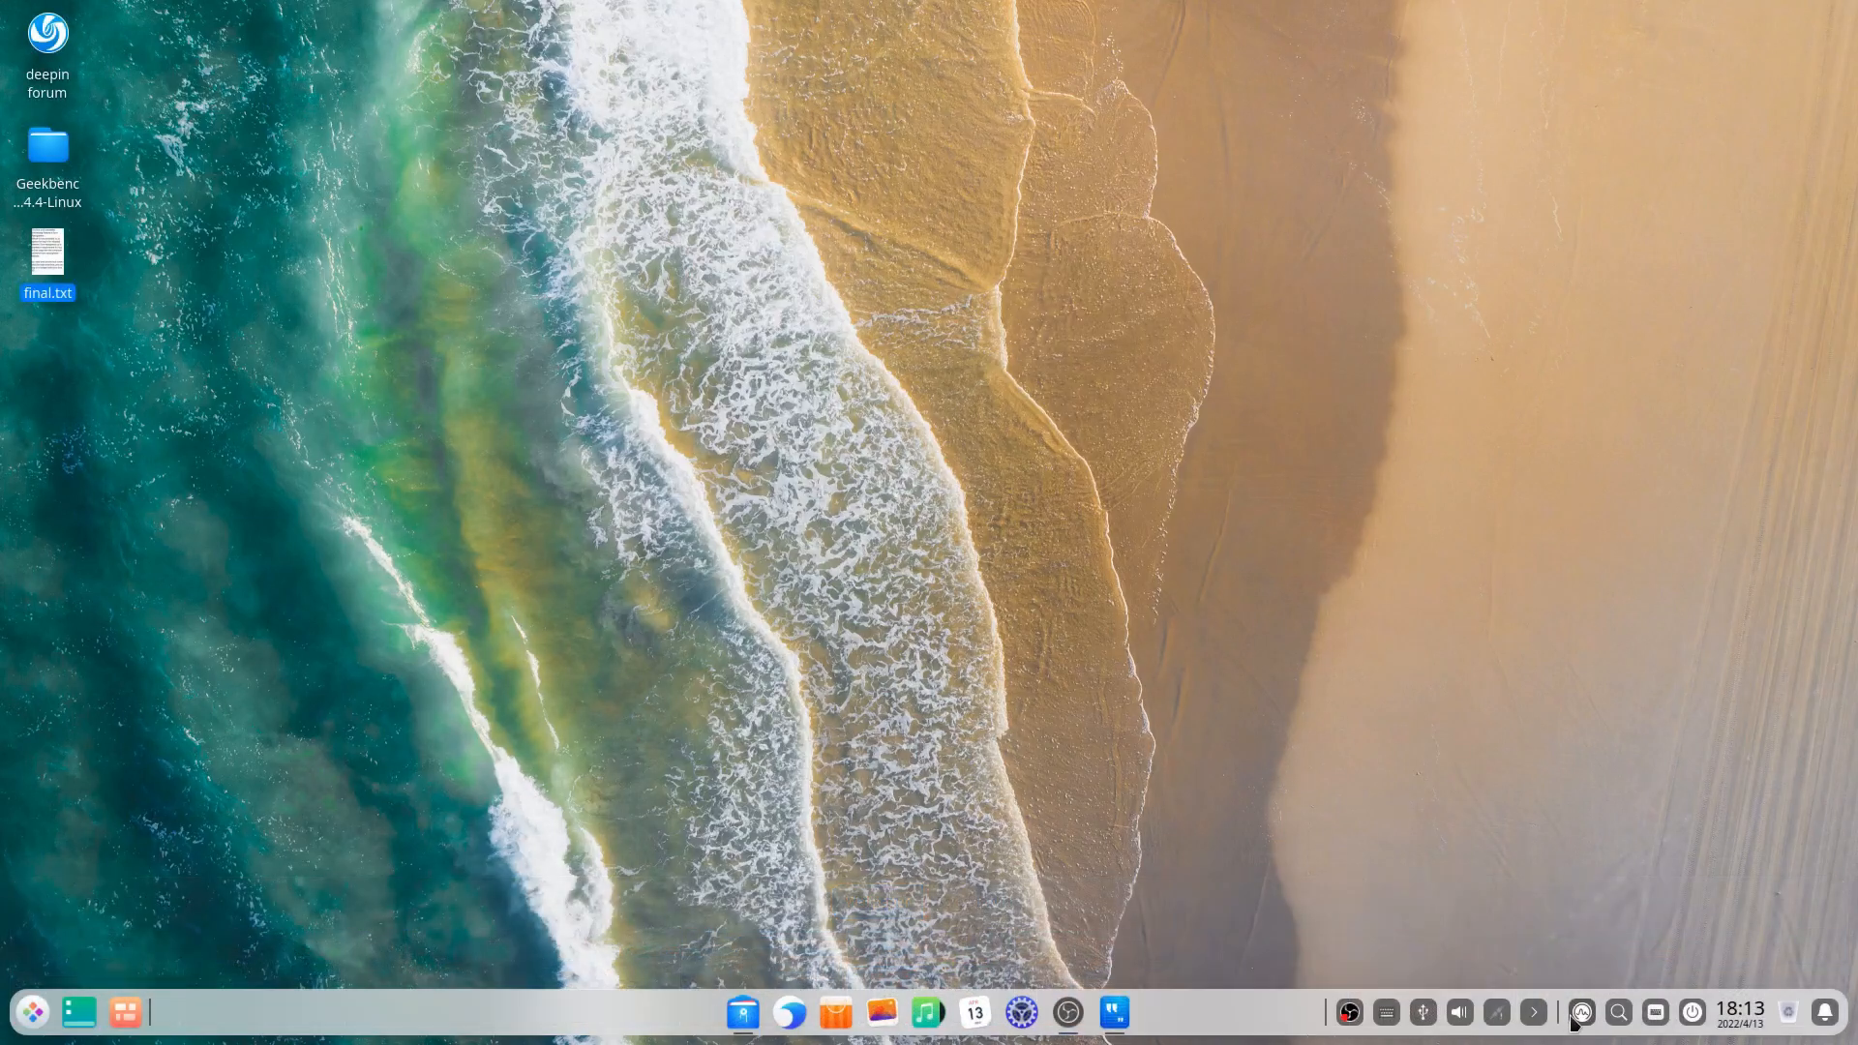
Step: Search 'final' to find final.txt, clear it, then type 'bro' to find Browser
click(1623, 1013)
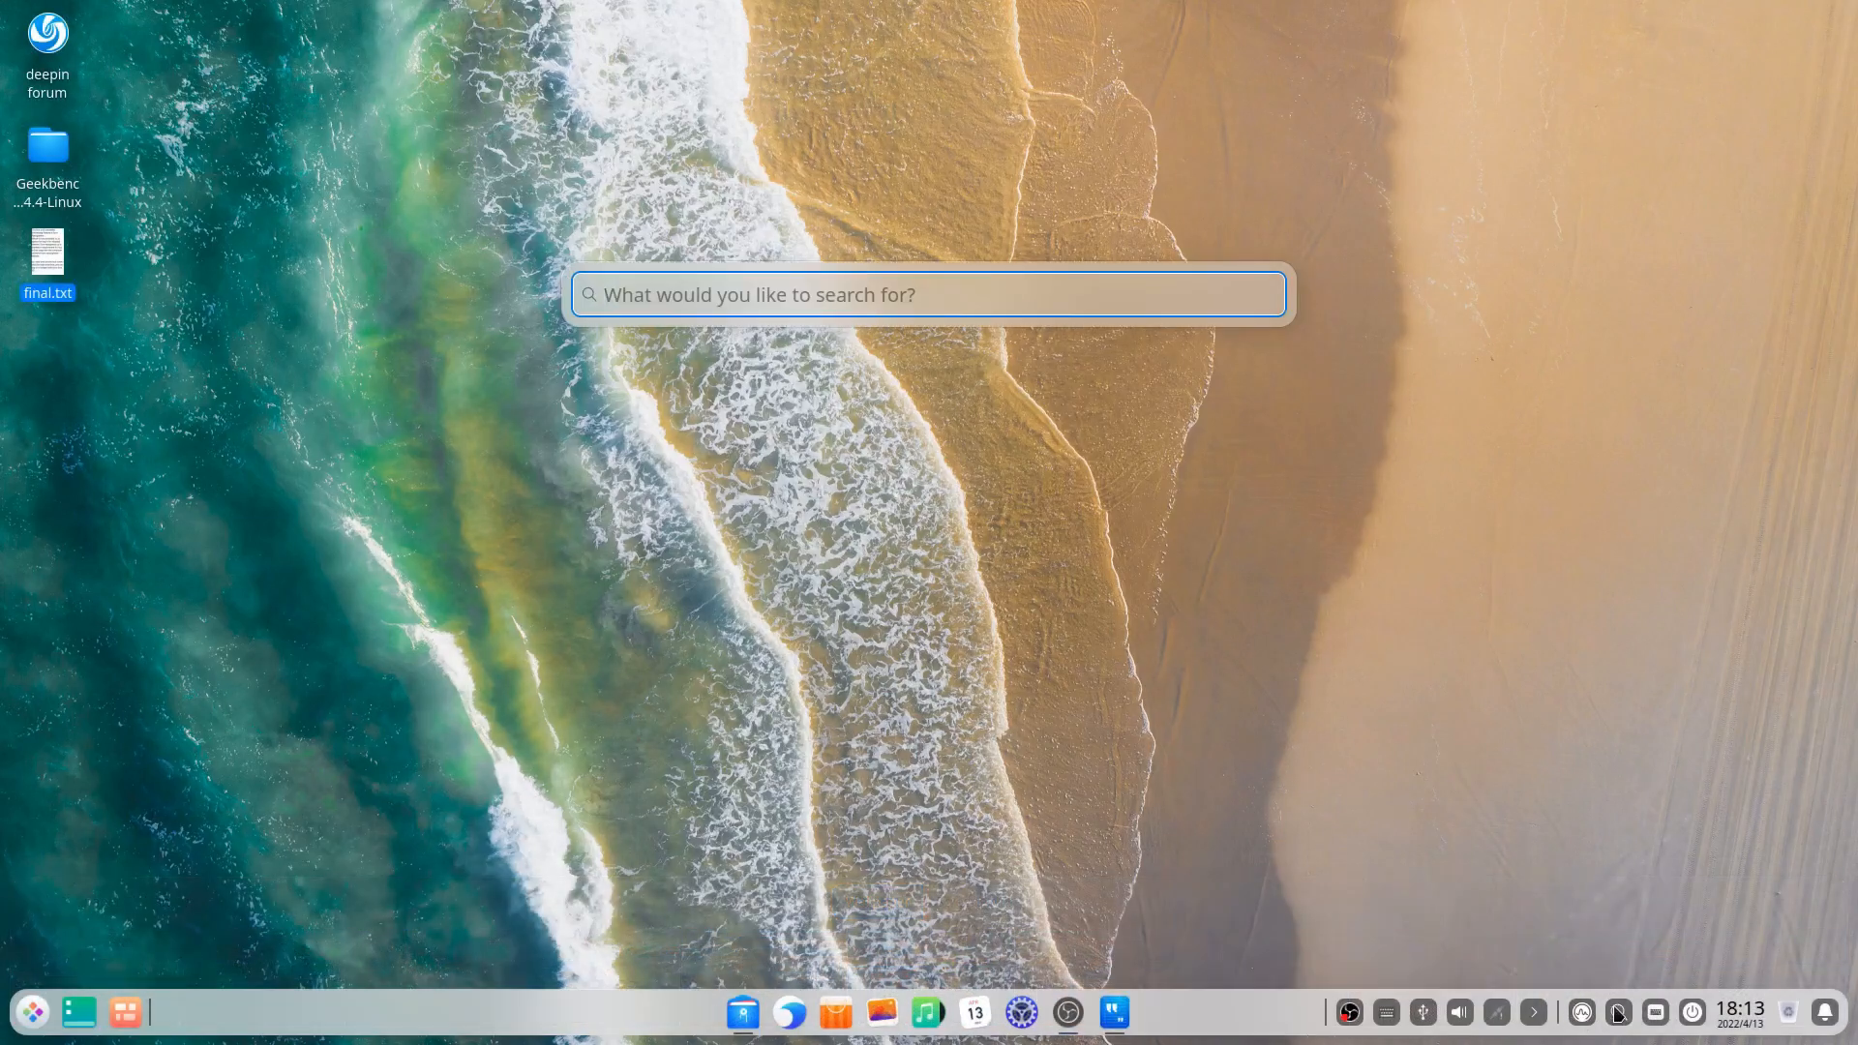
text(final)
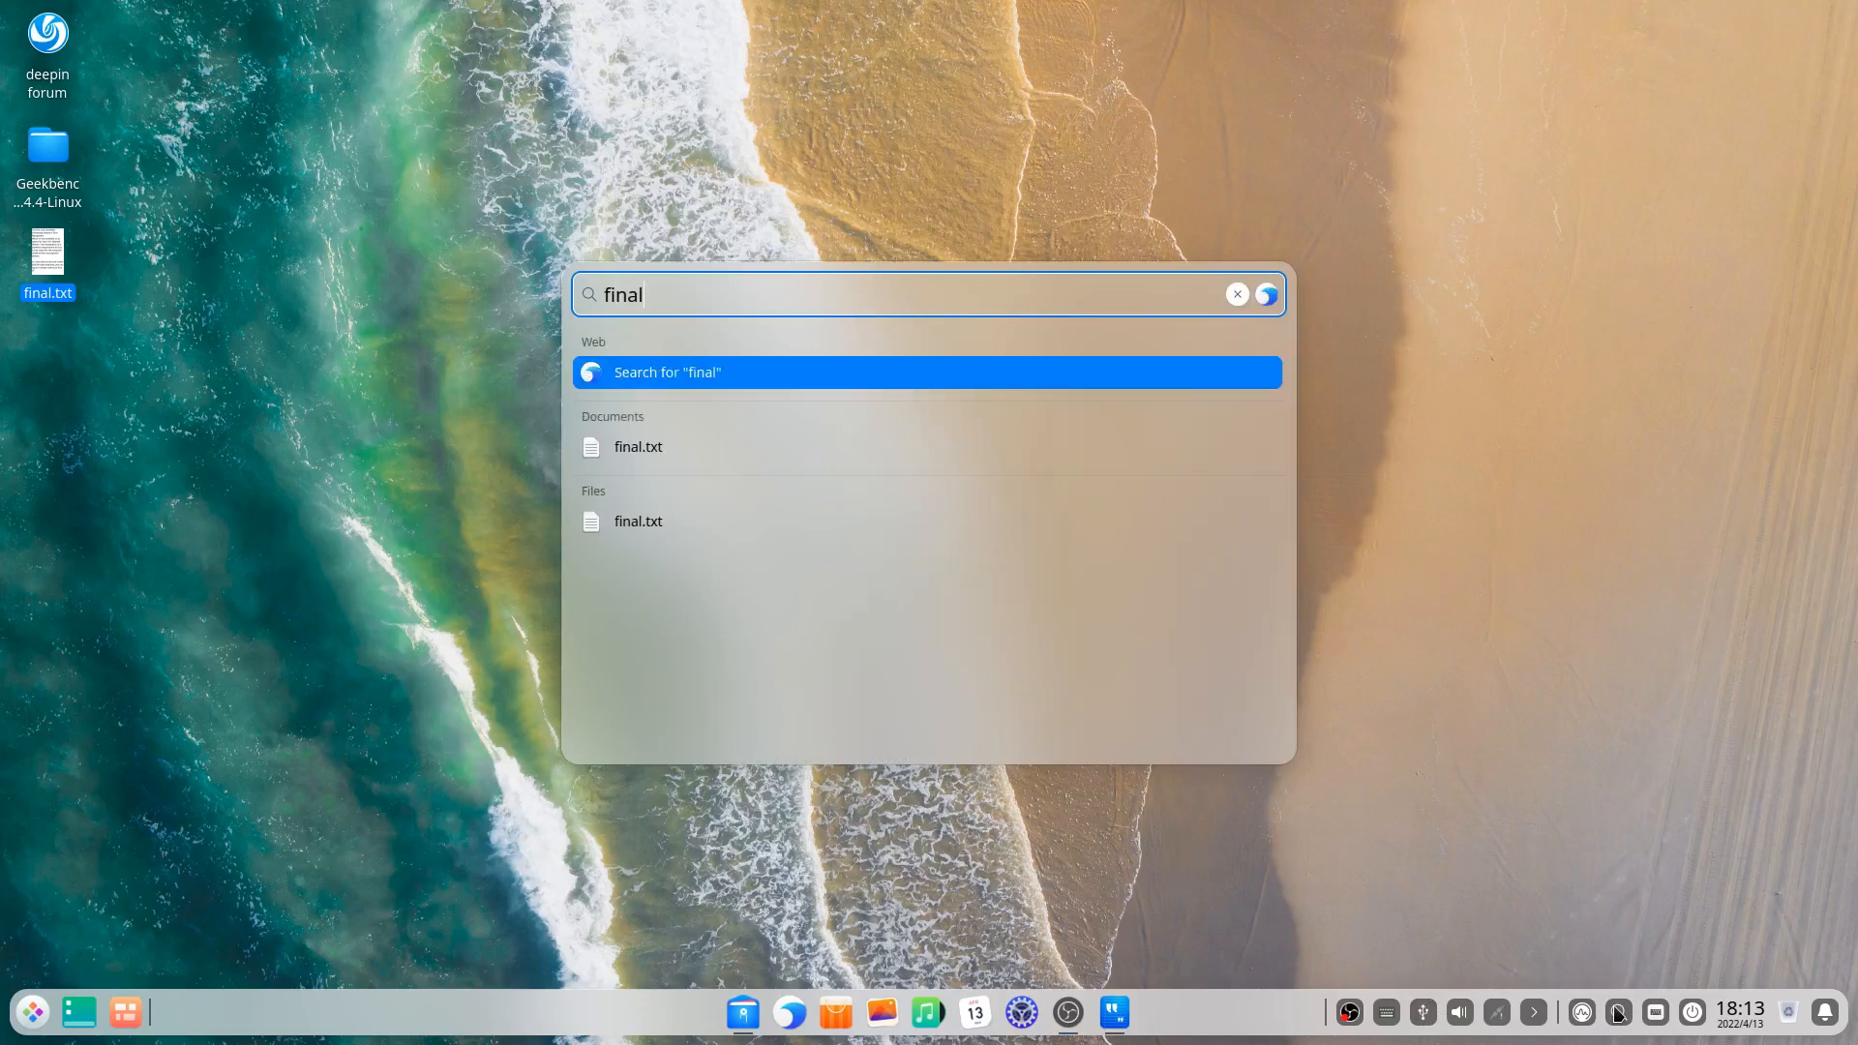
click(1237, 293)
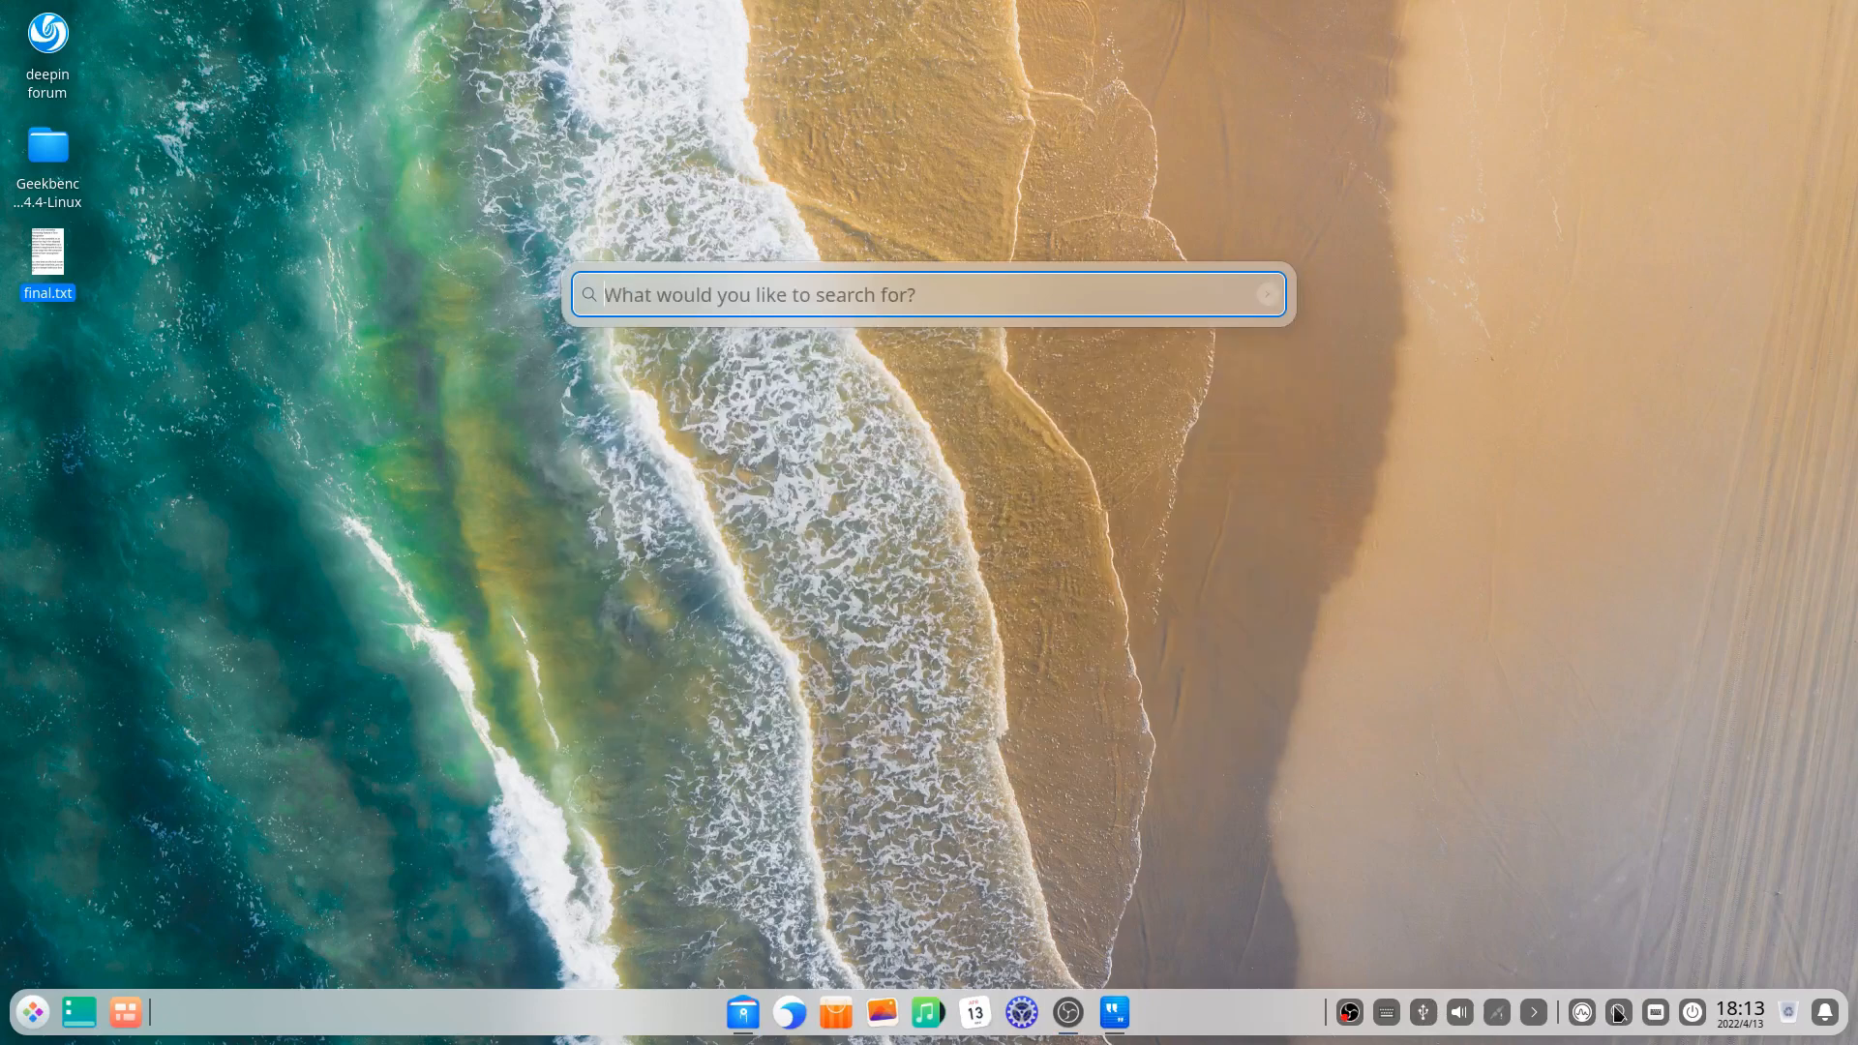
text(bro)
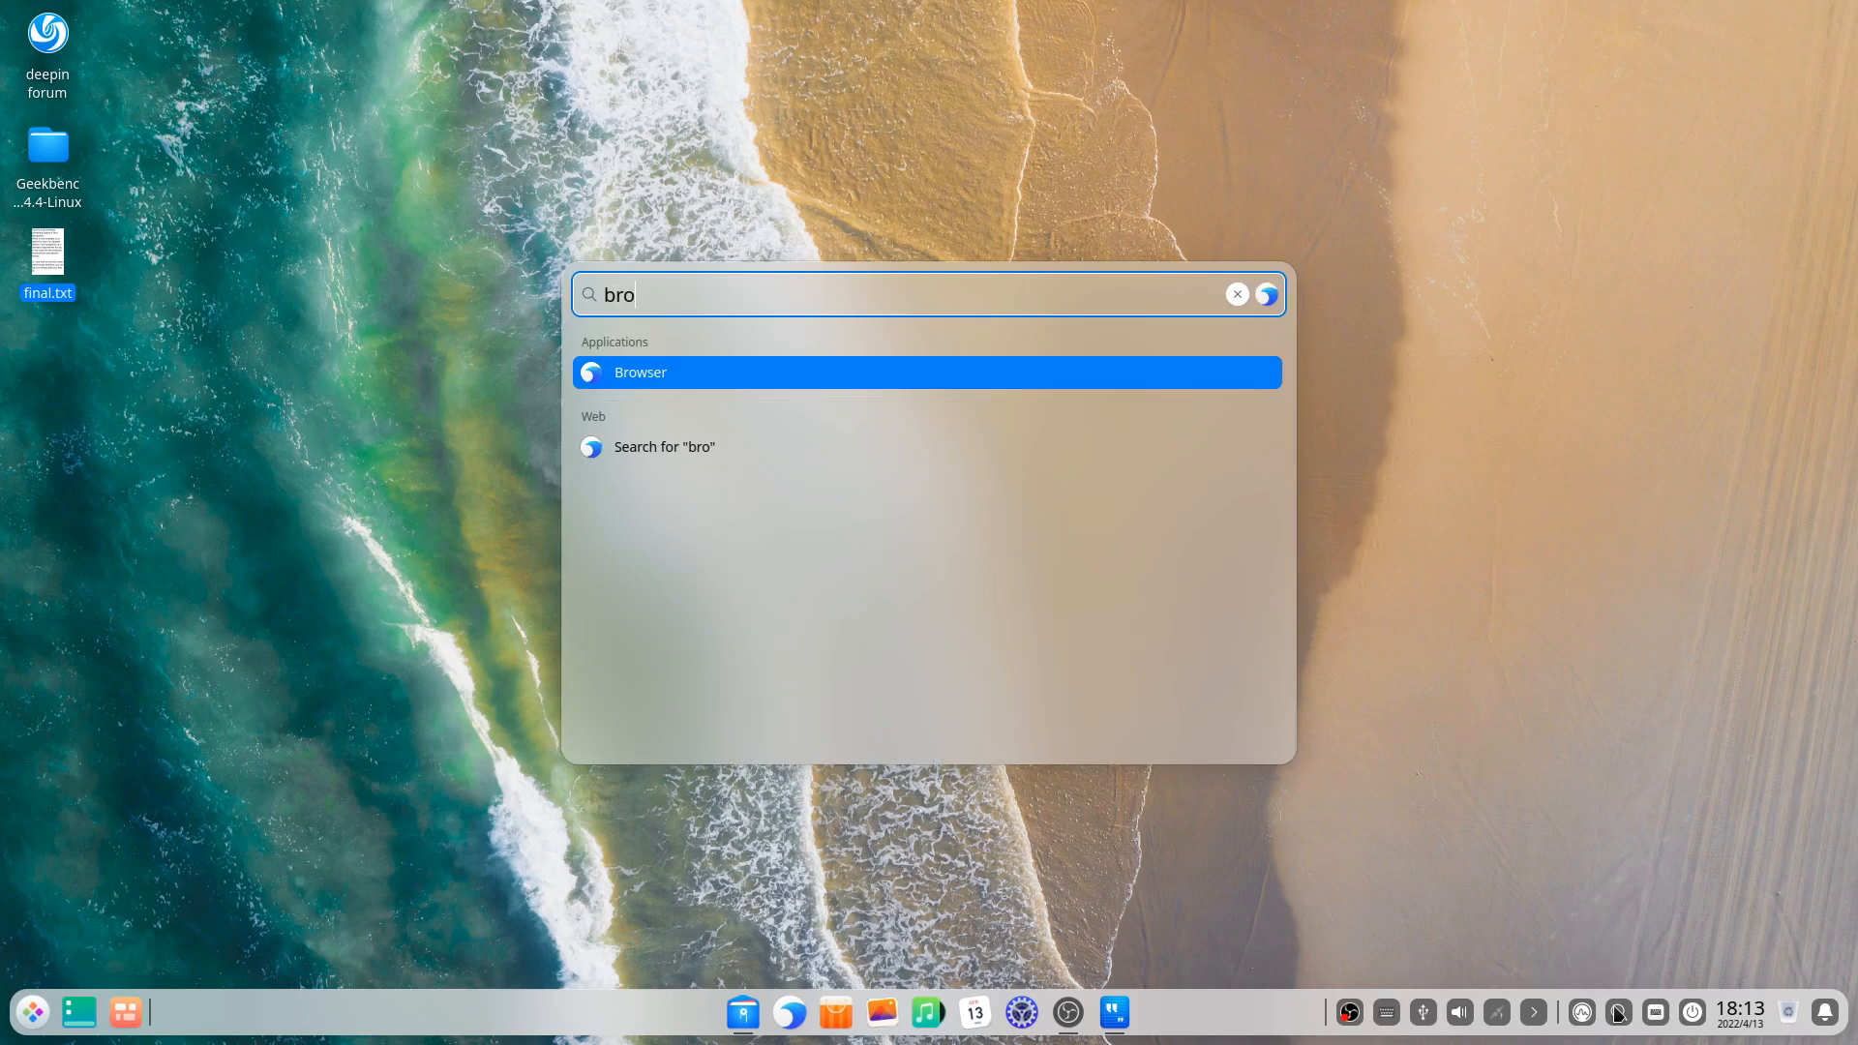
text(ob)
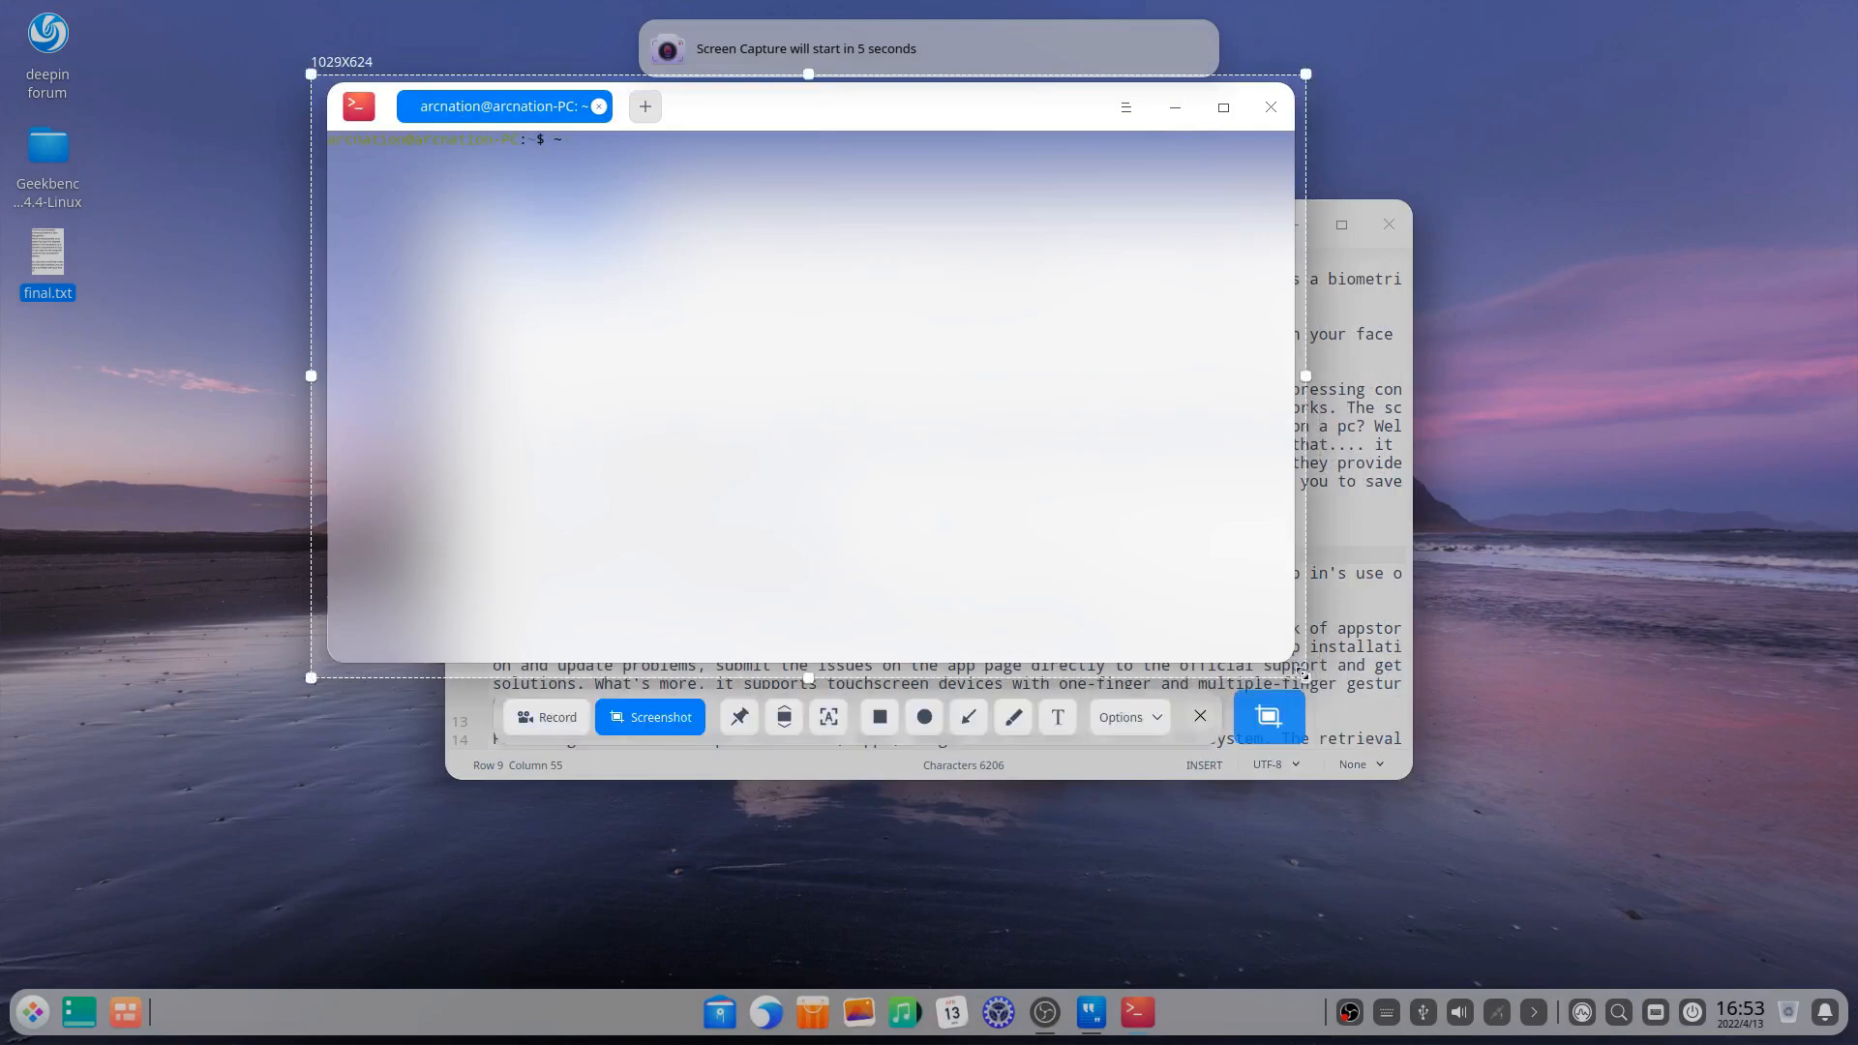
mouse_move(848, 724)
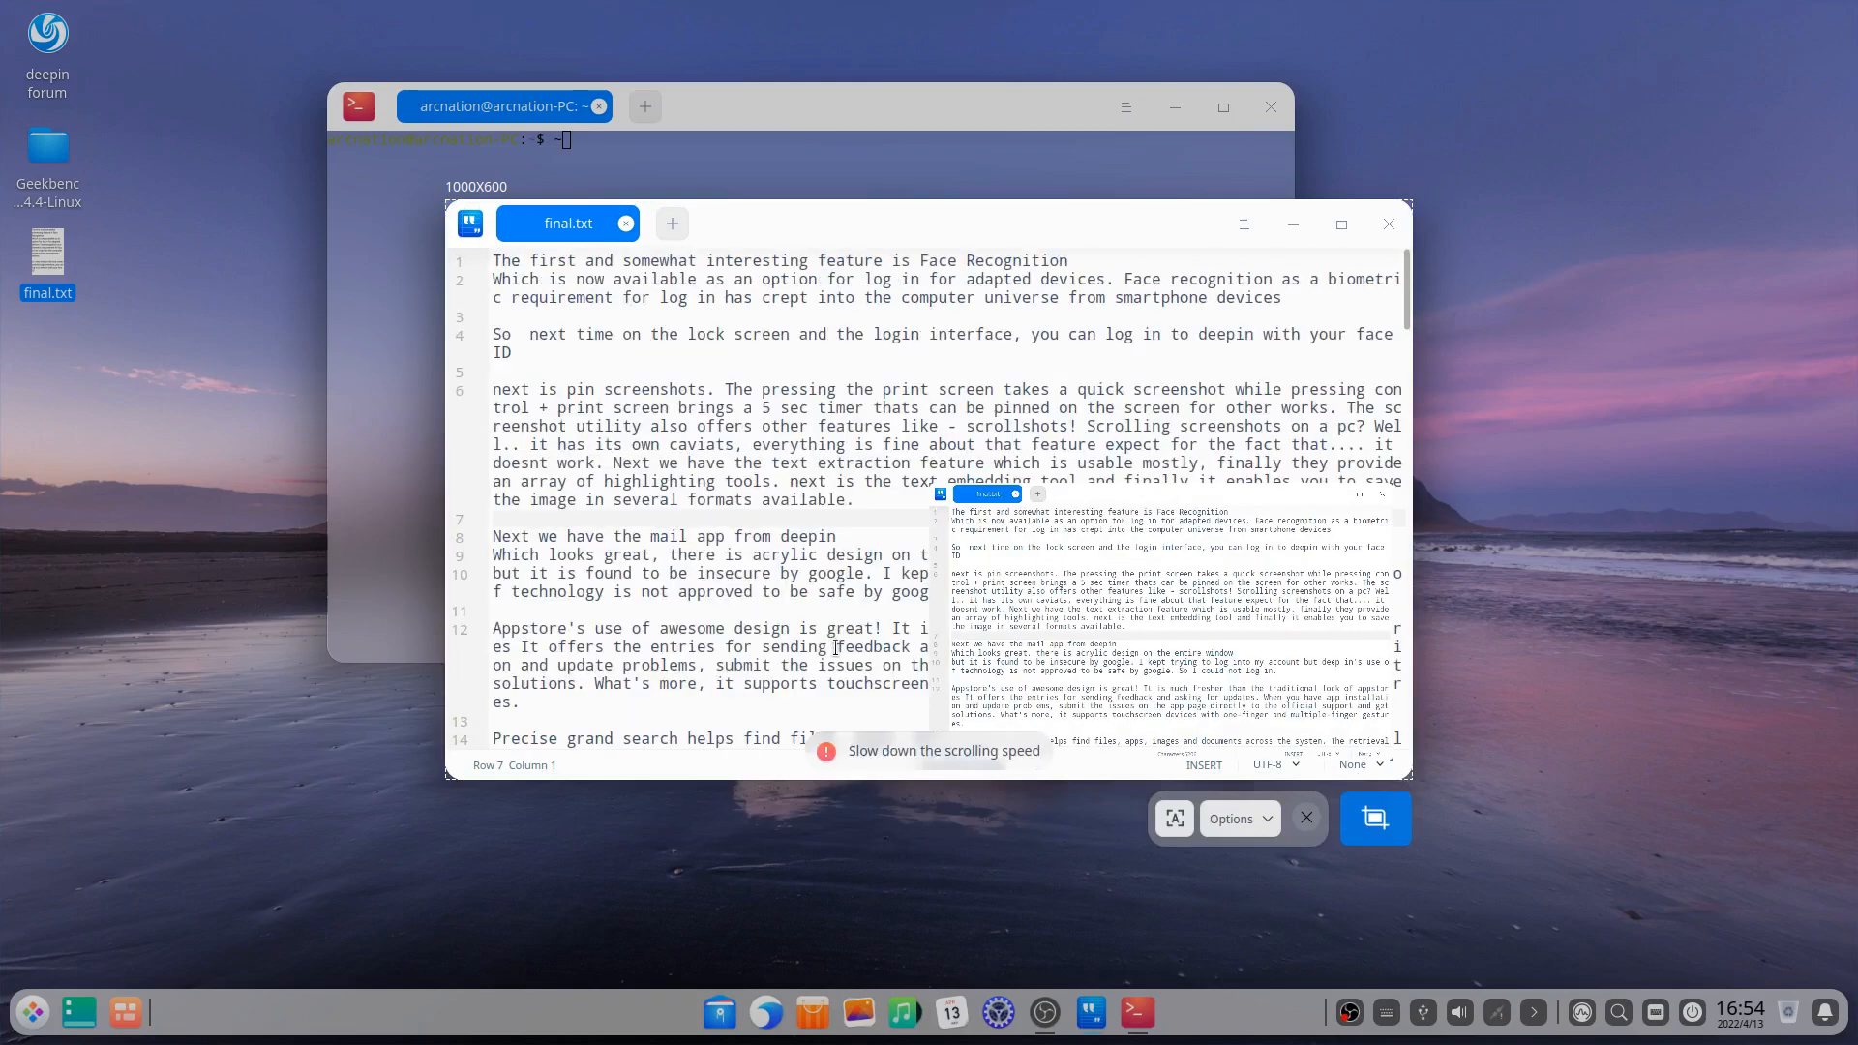
Step: Scroll the final.txt scrollshot down to the hardware support section
scroll(down, 3)
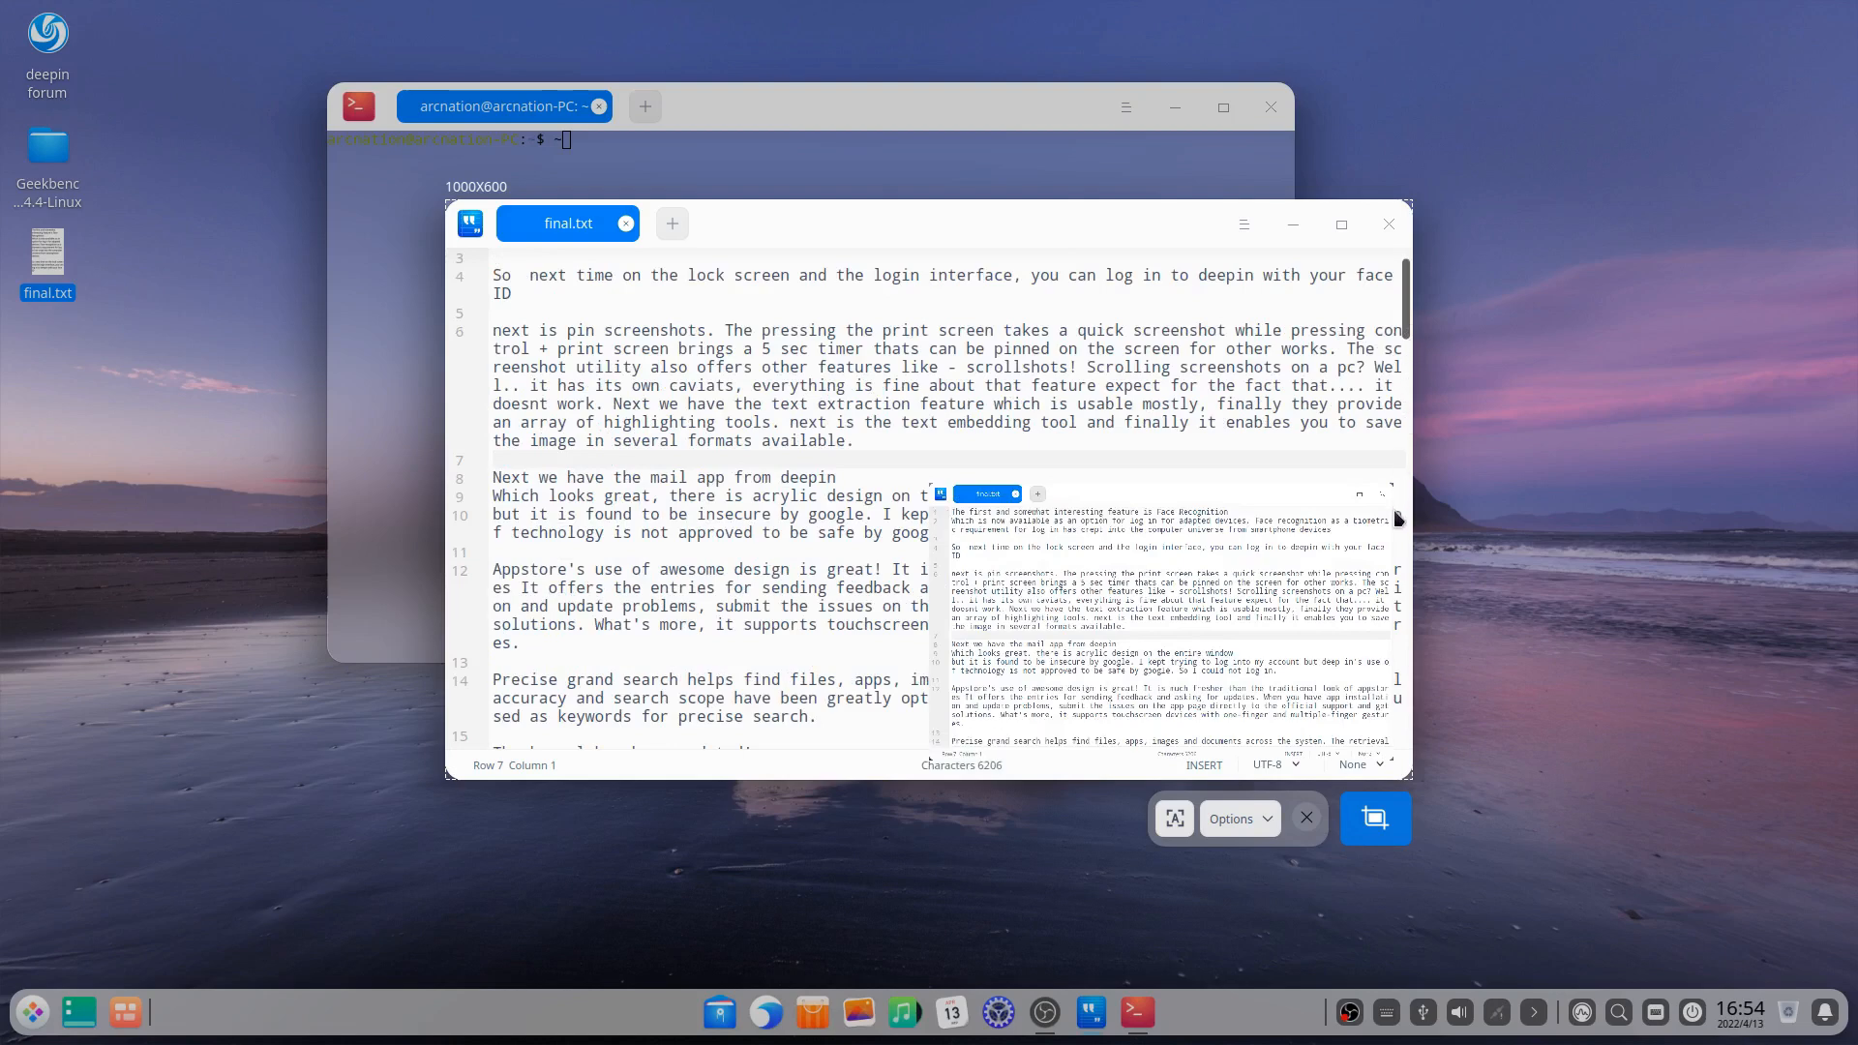
scroll(down, 3)
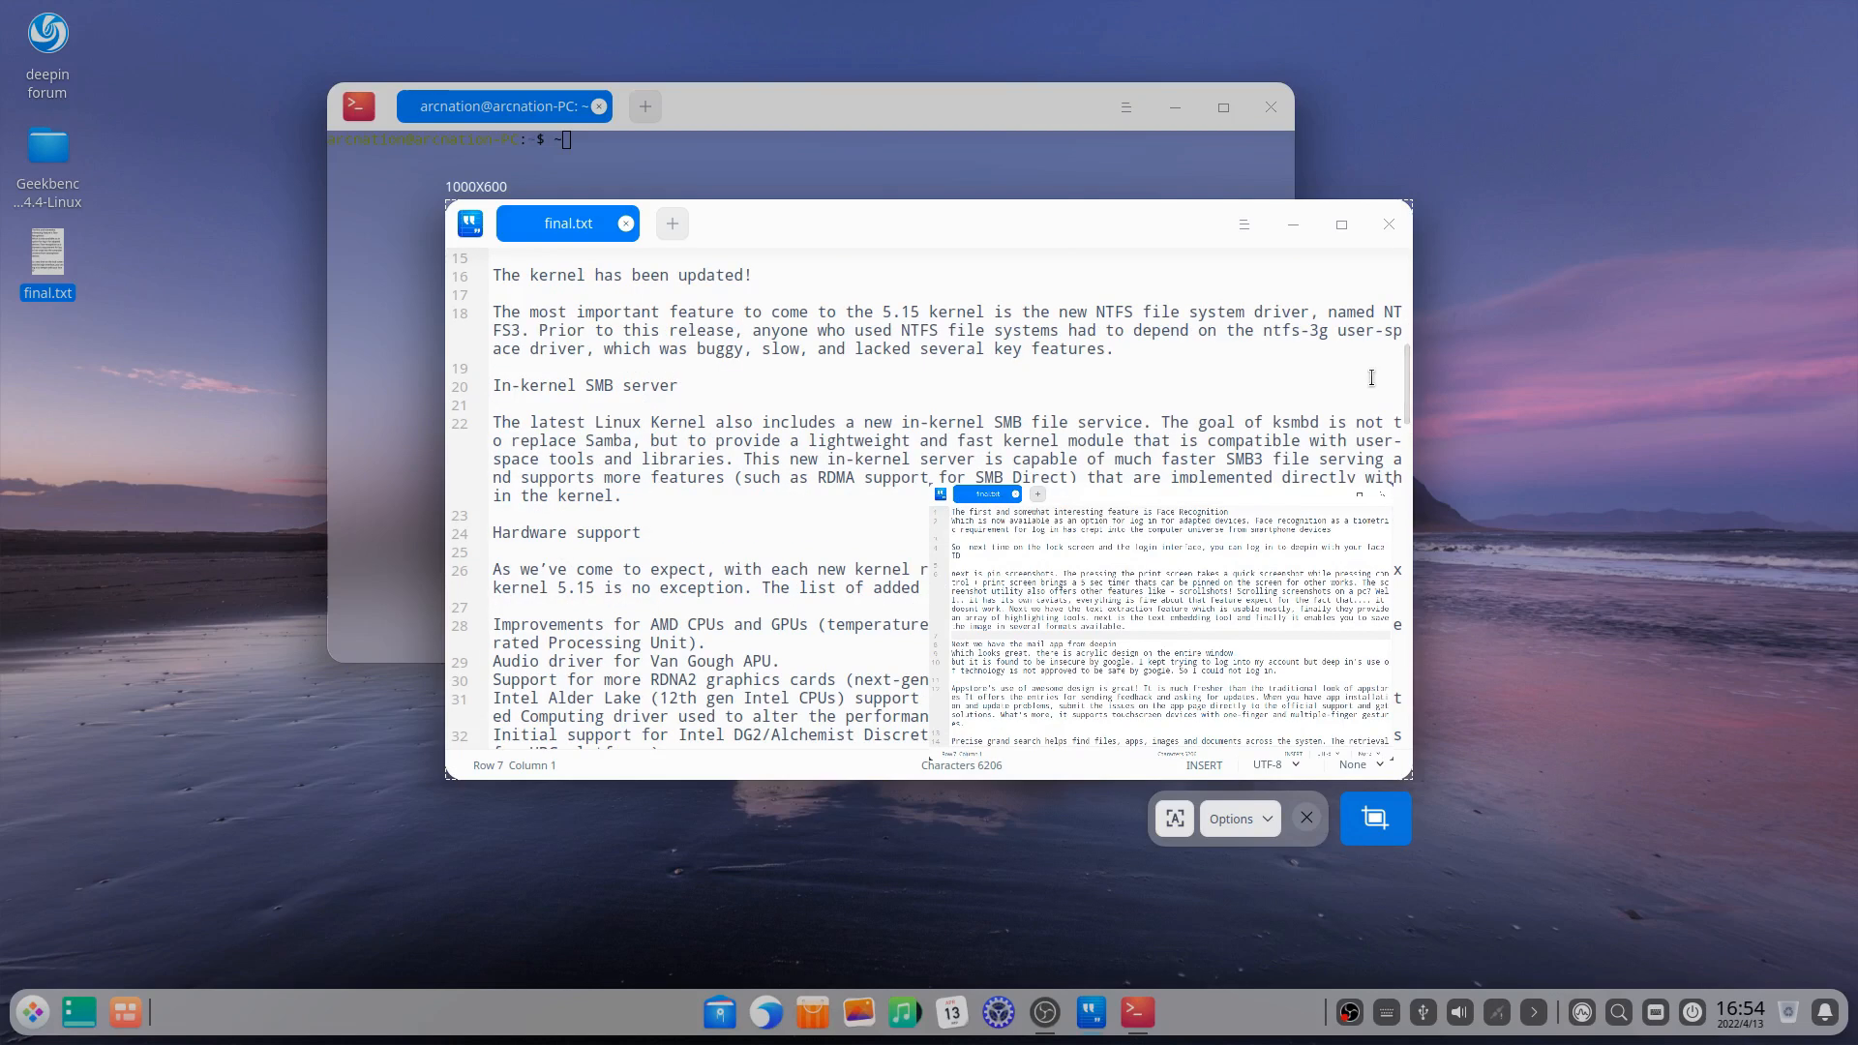
scroll(down, 3)
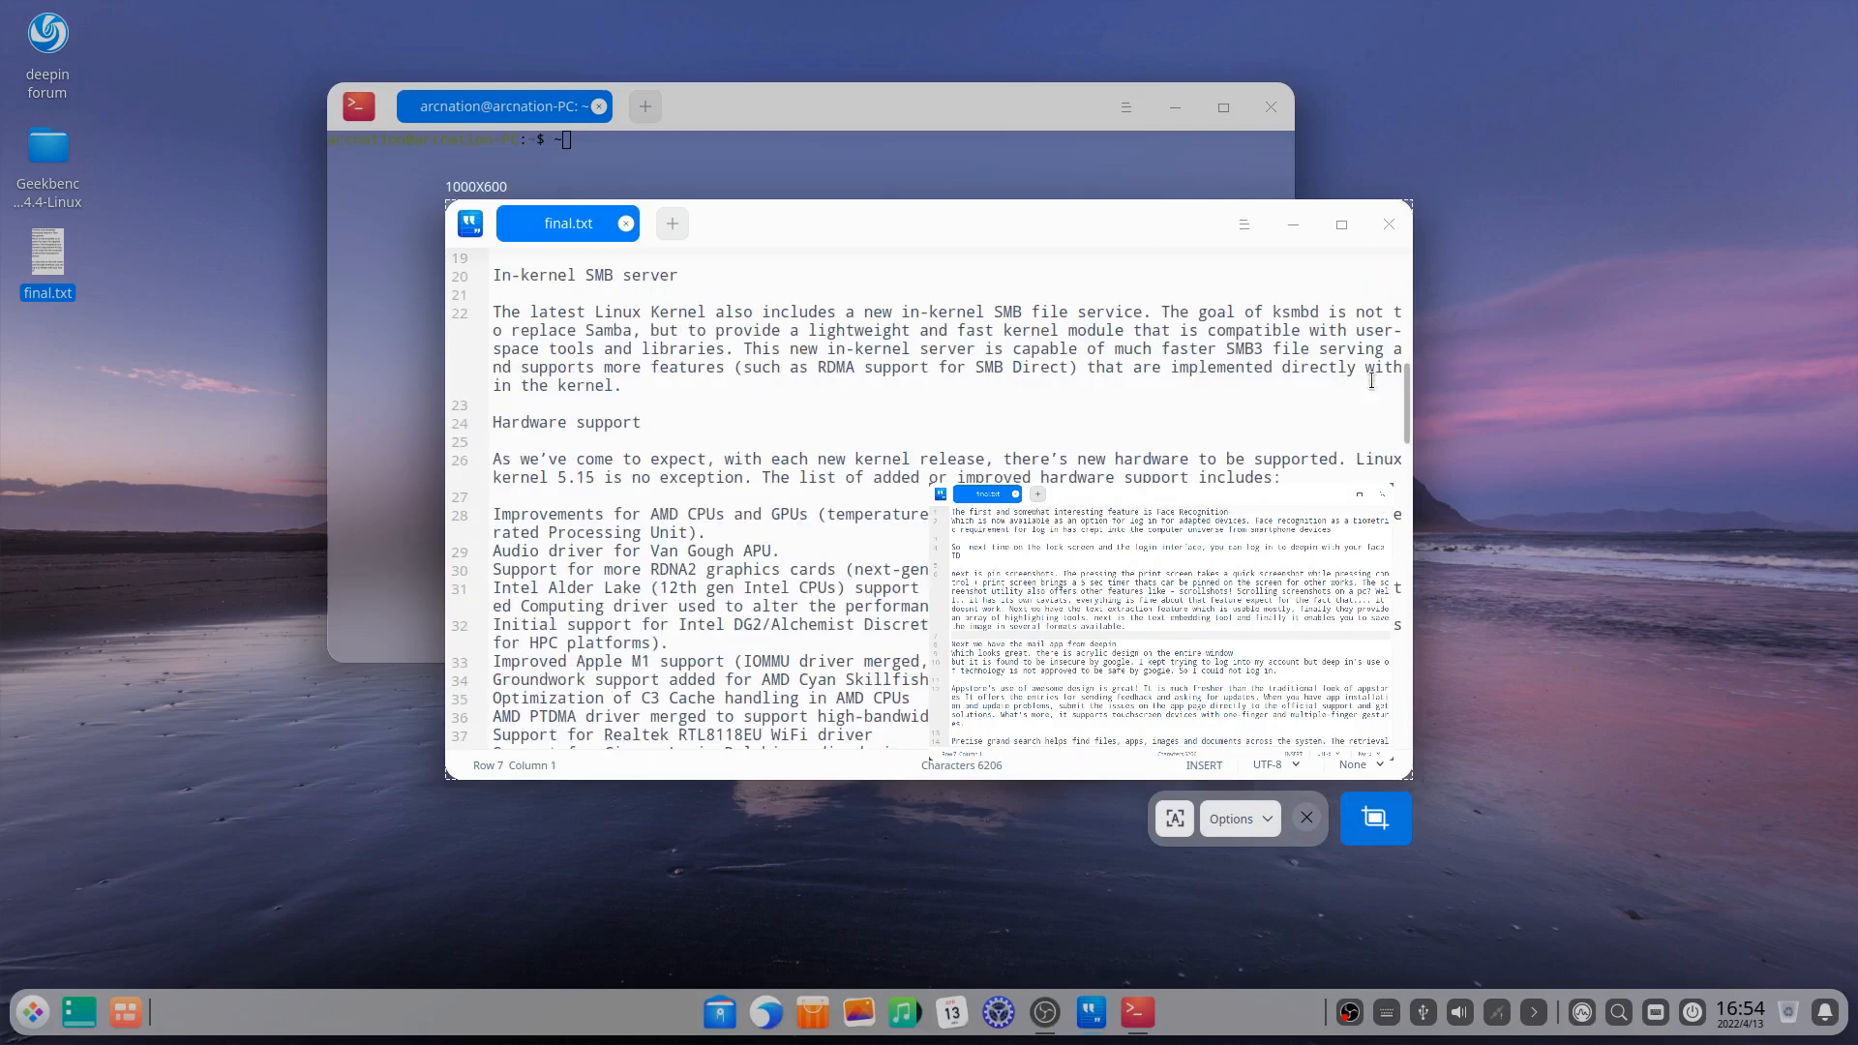
scroll(down, 3)
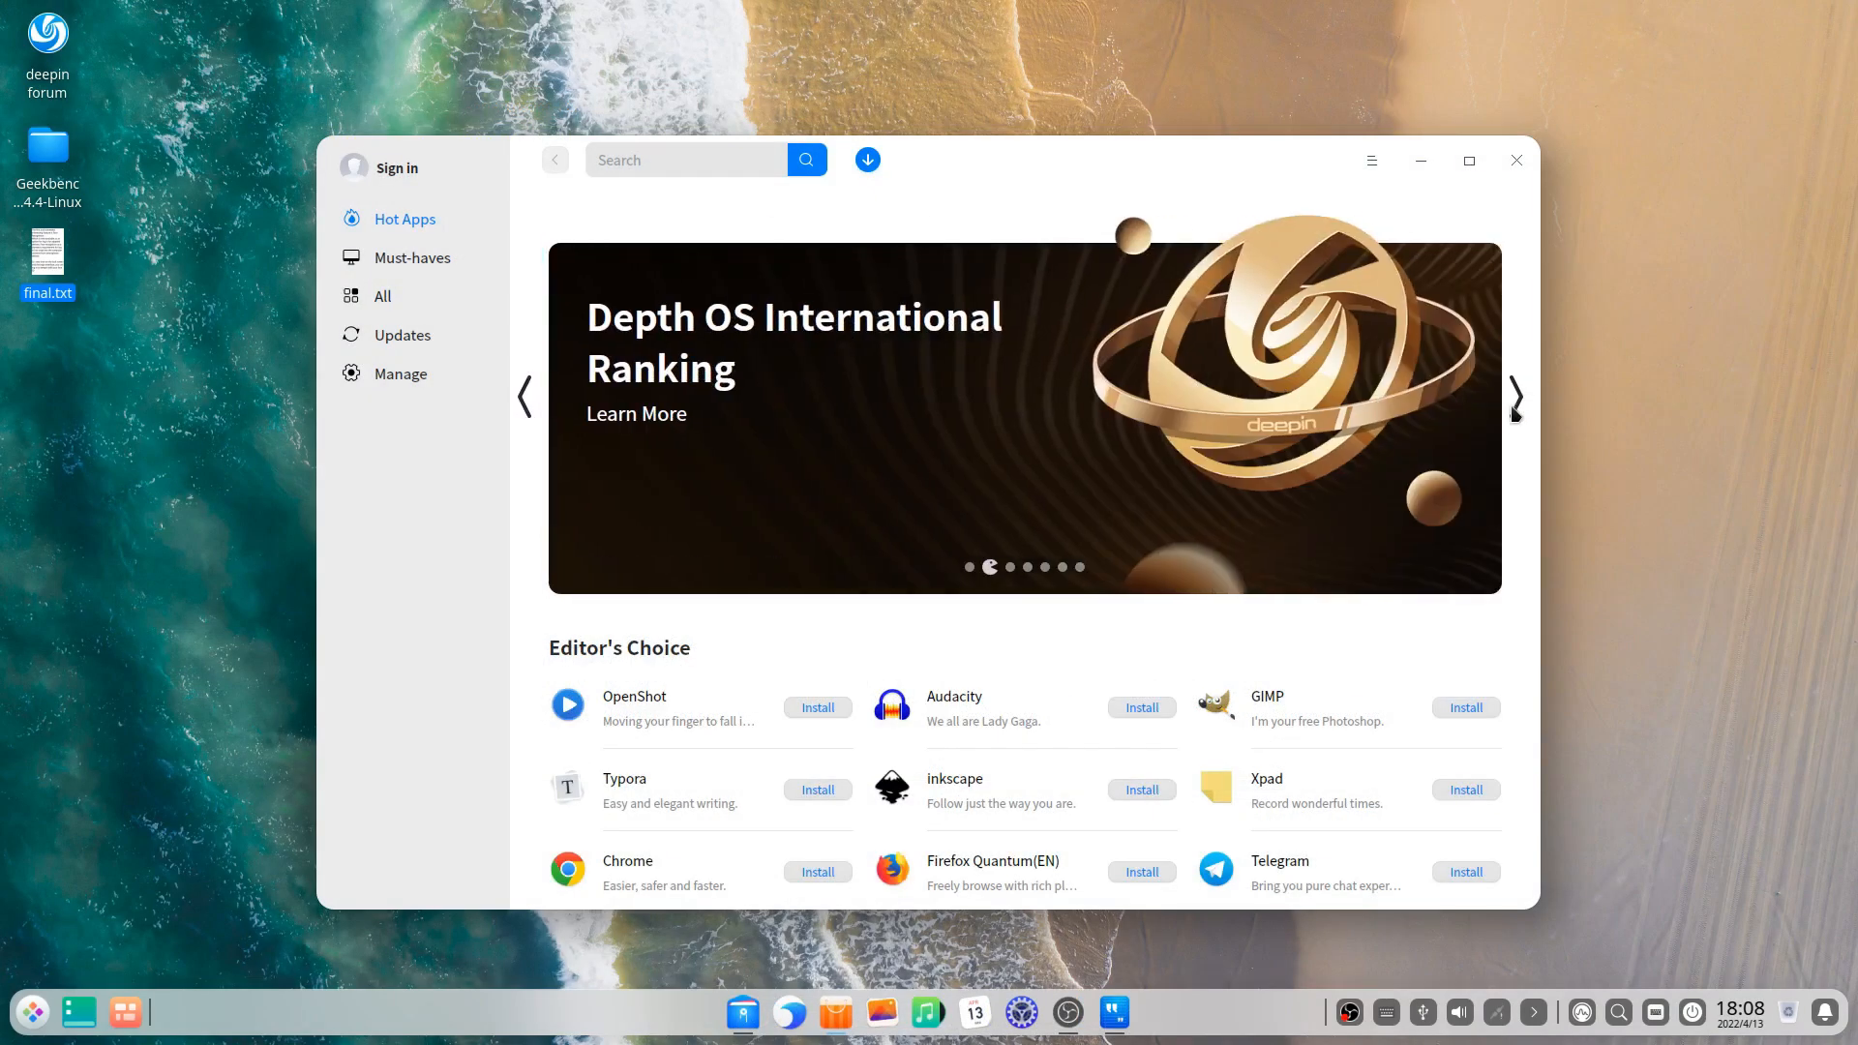
Step: Scroll the failed Hot Apps page, then hit Refresh to reload it
scroll(down, 3)
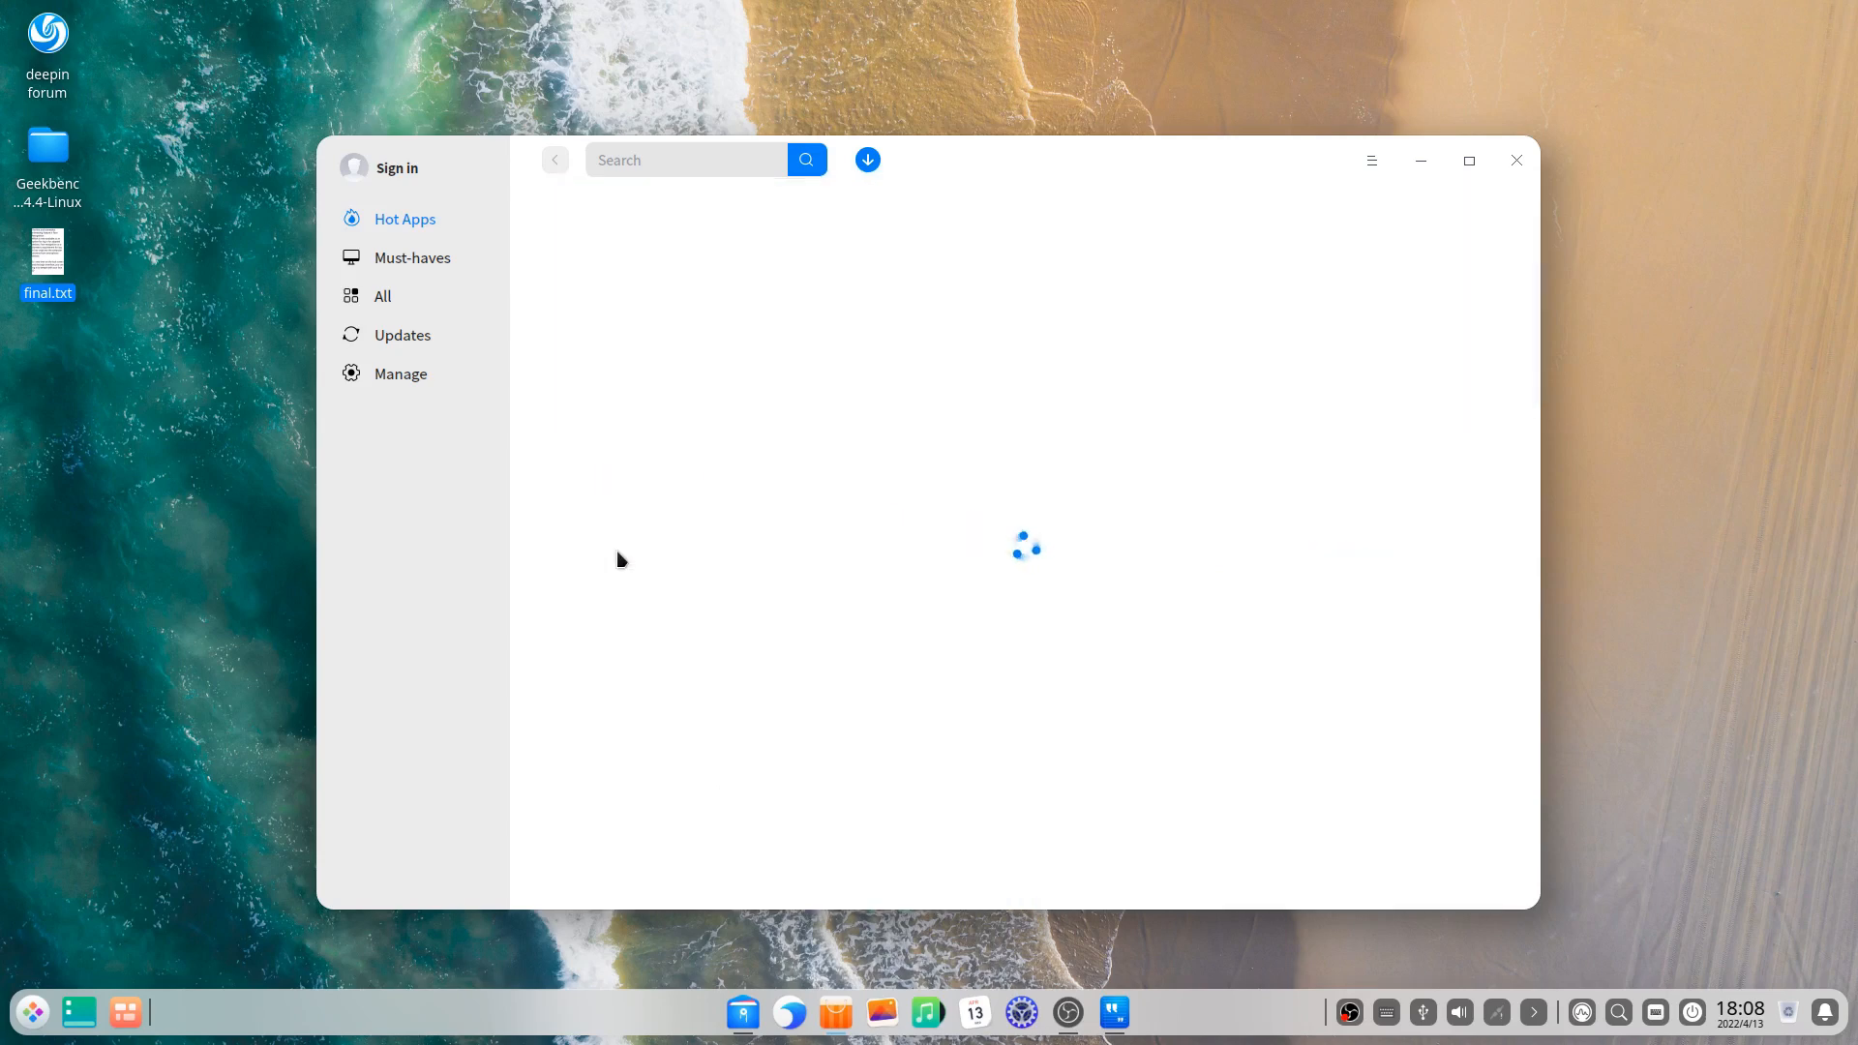
mouse_move(647, 457)
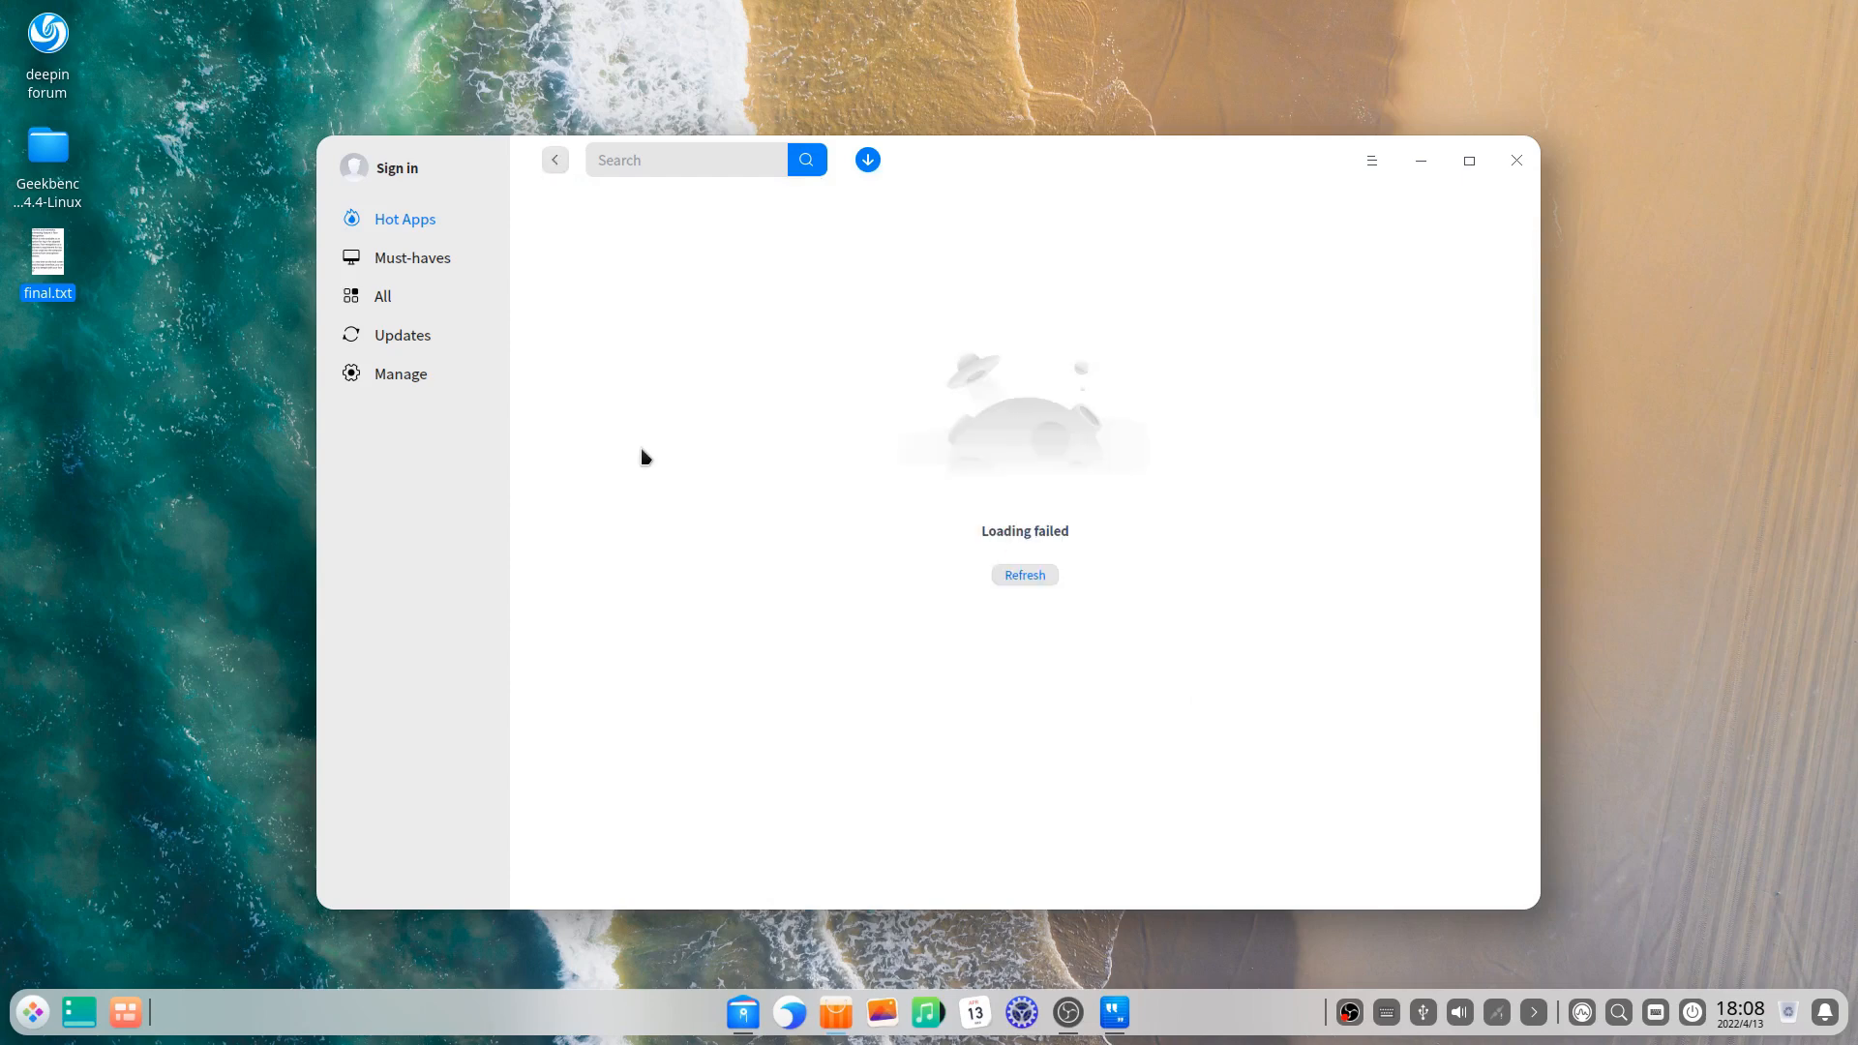
click(1025, 574)
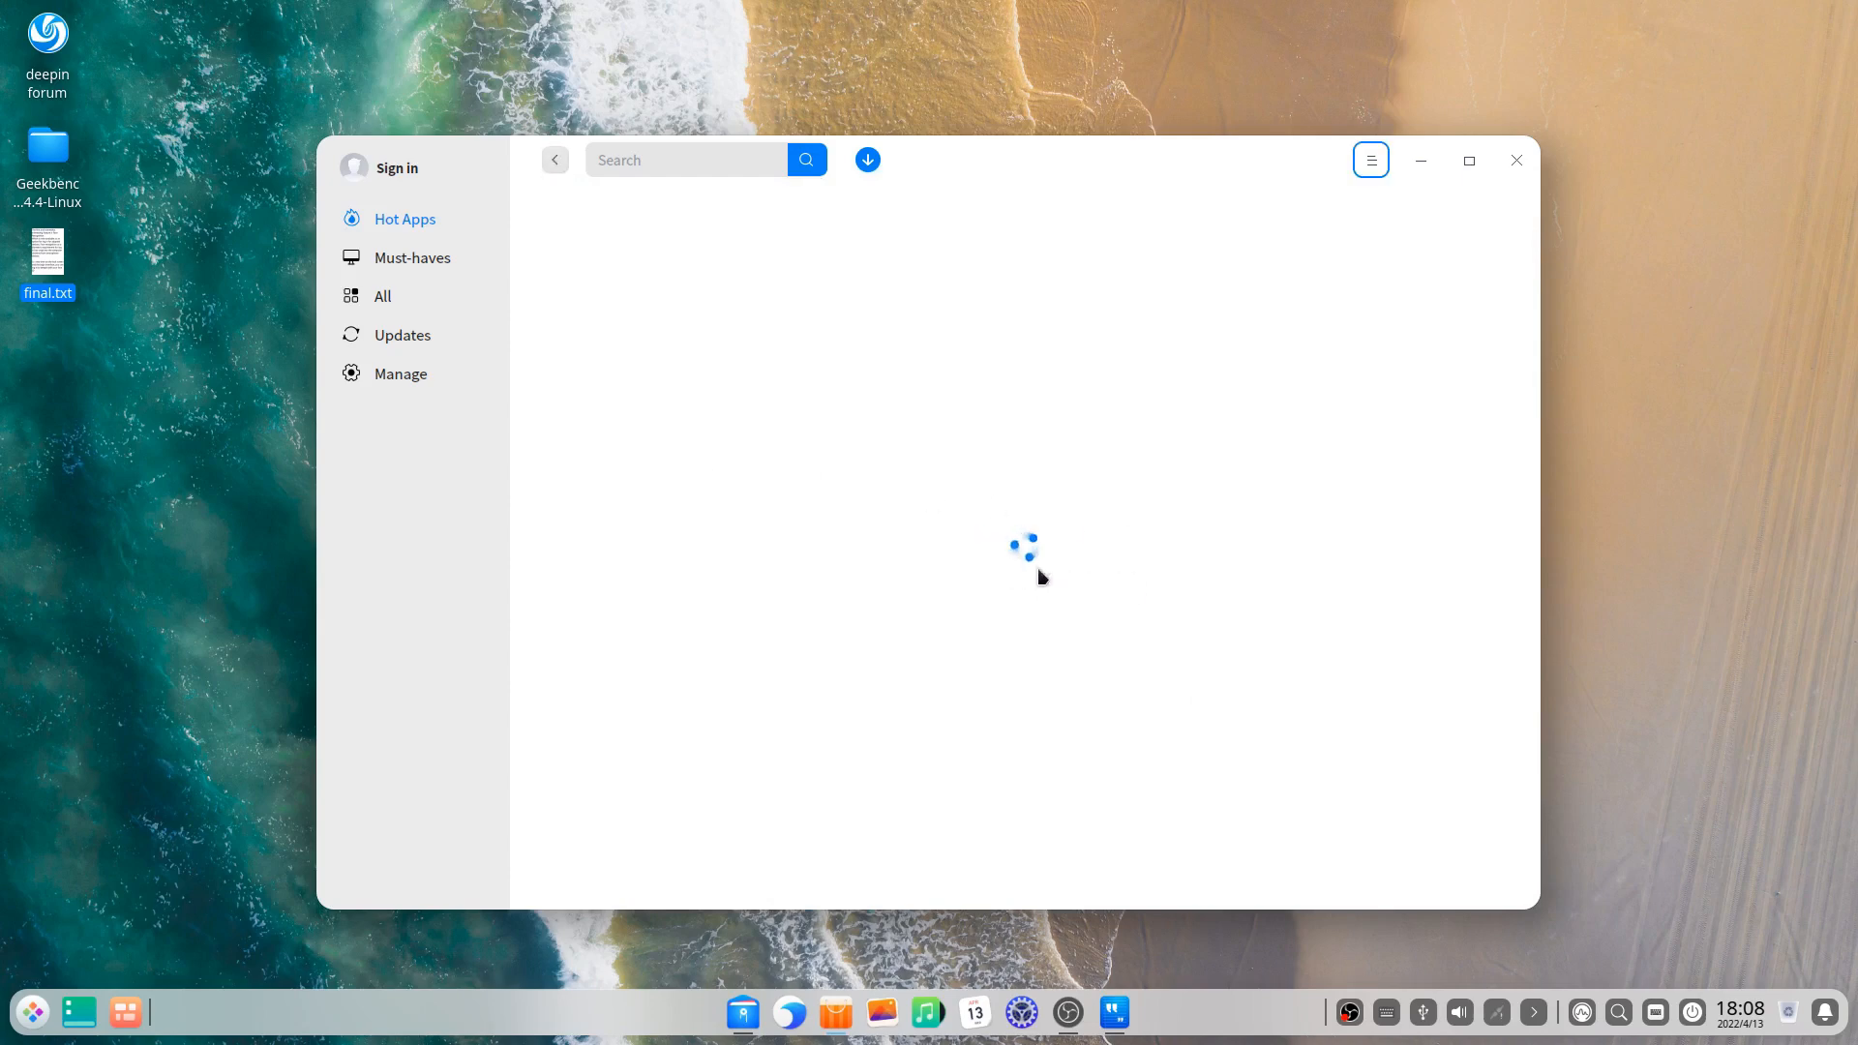
mouse_move(1070, 569)
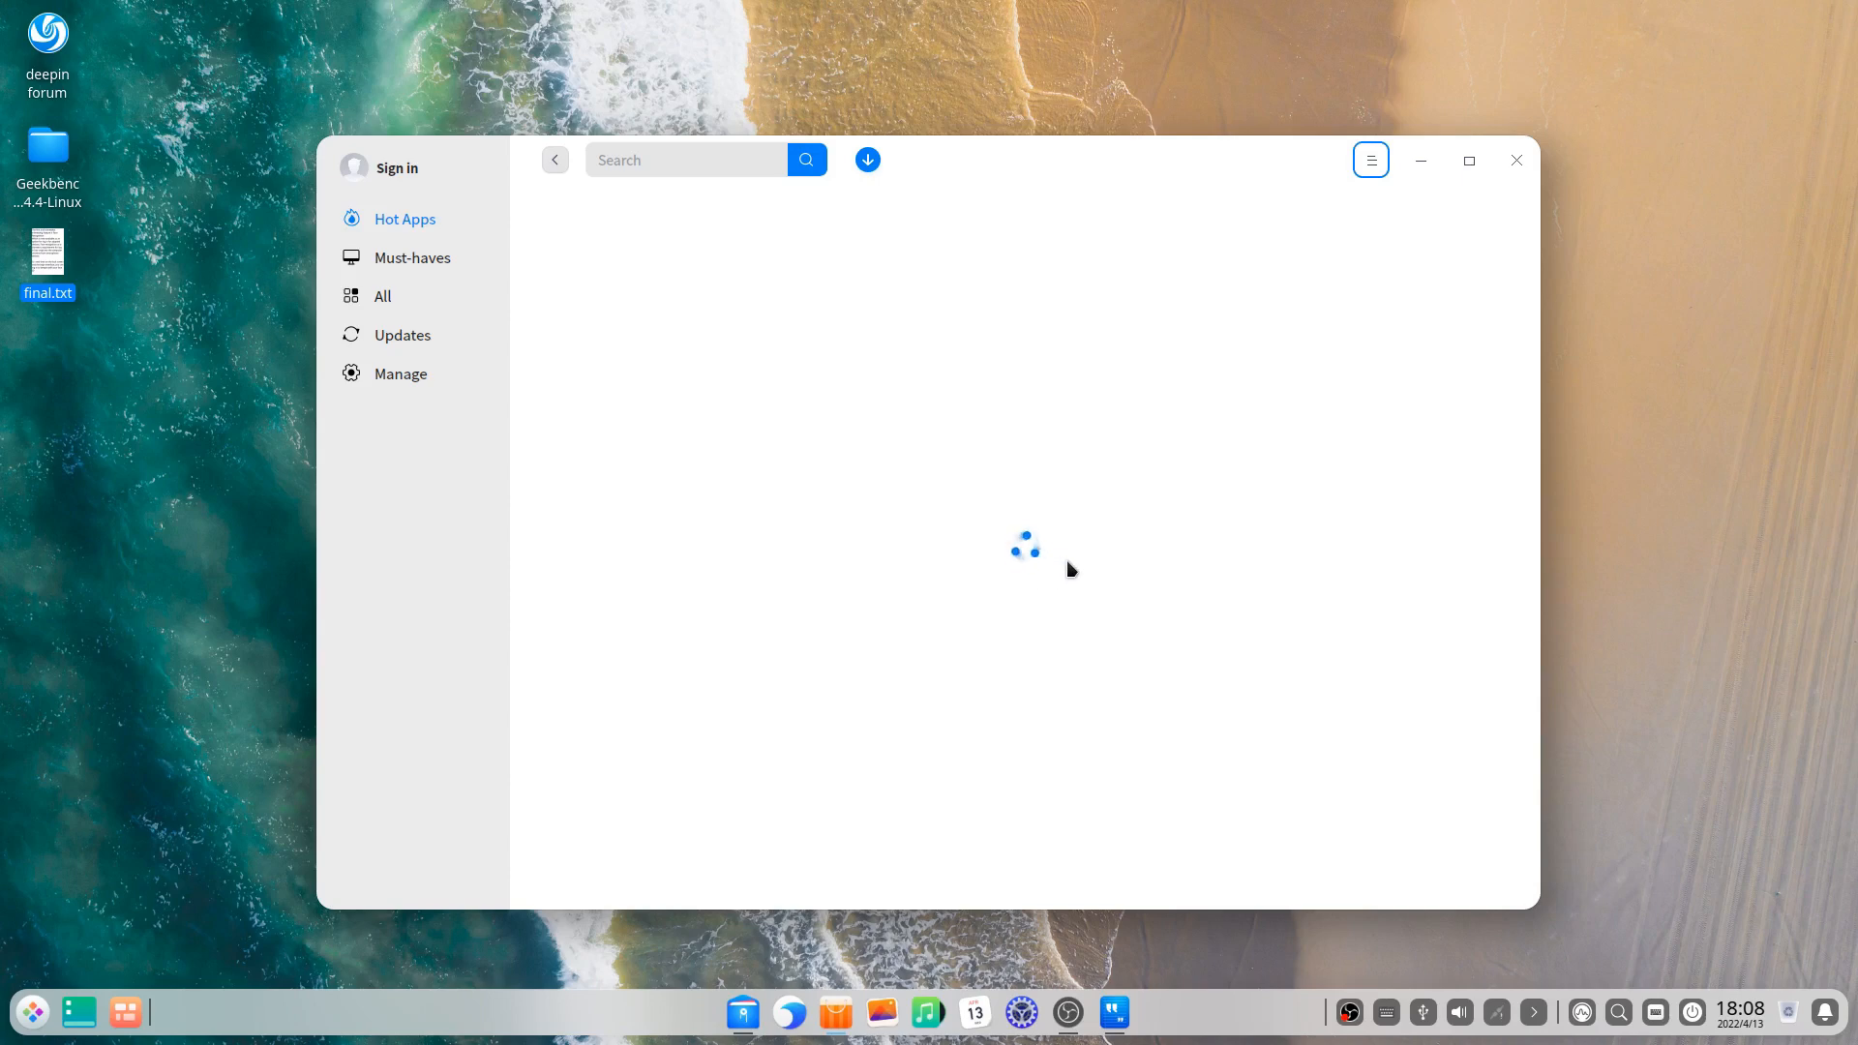